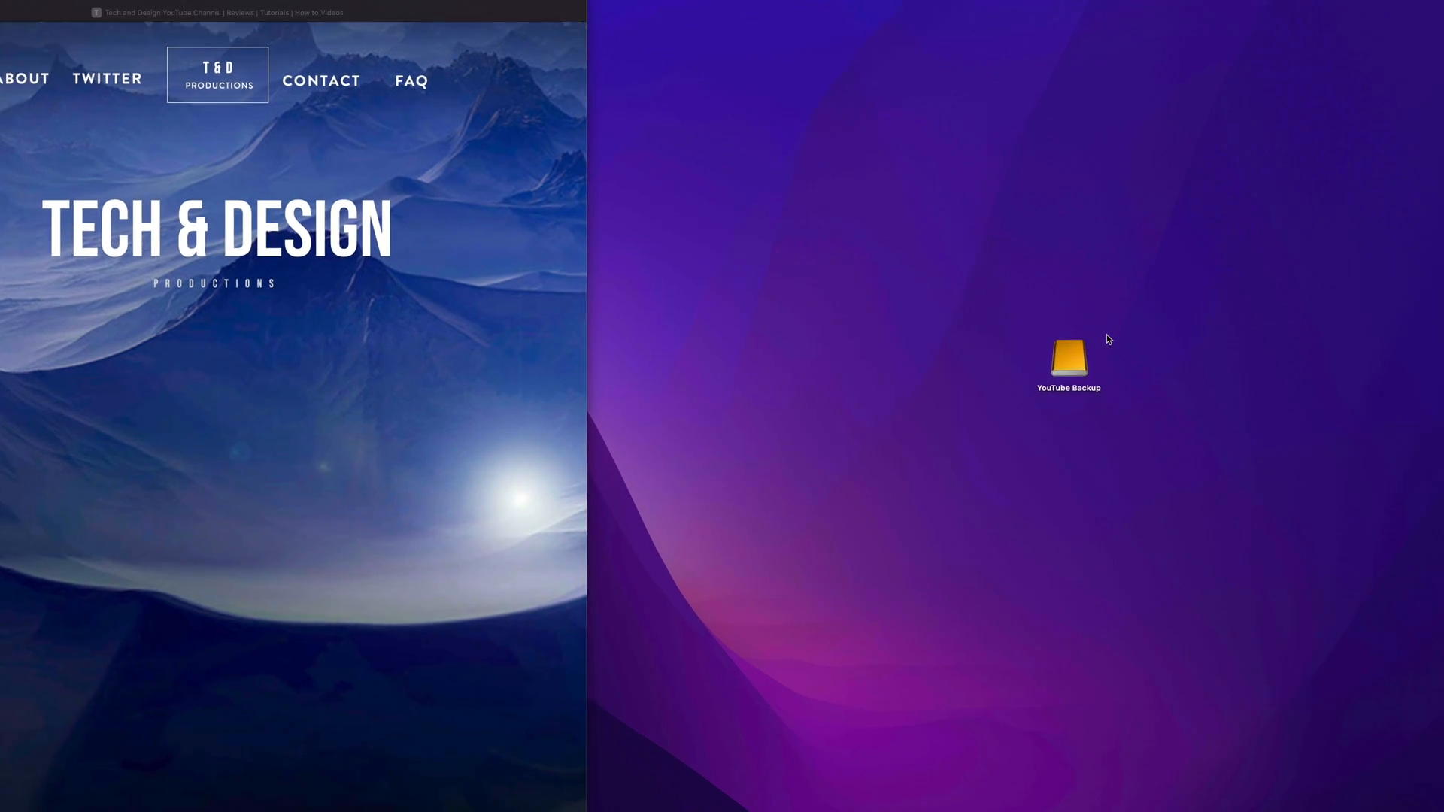
# Open the YouTube Backup drive from the desktop and a new Finder window
pyautogui.doubleClick(1067, 358)
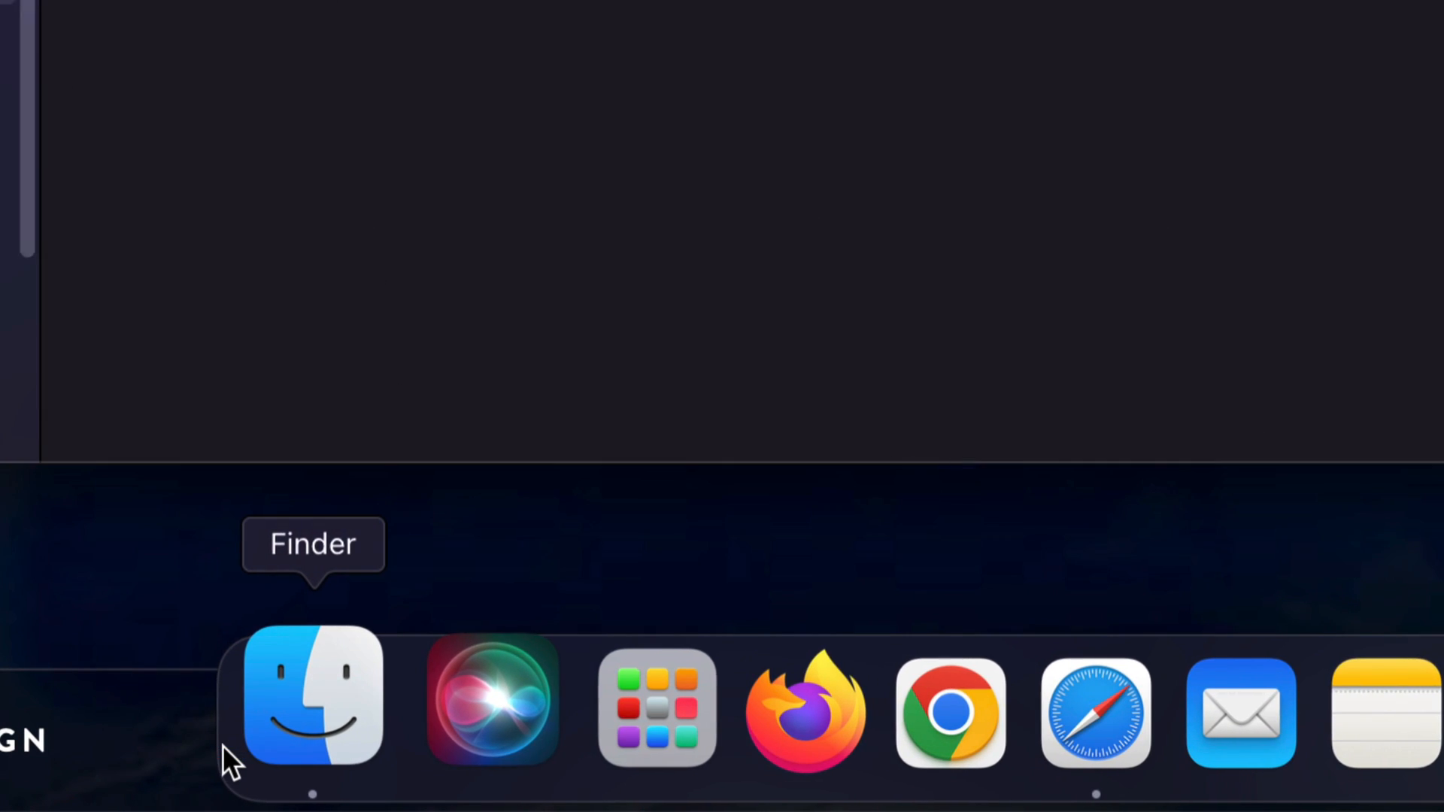
pyautogui.click(301, 705)
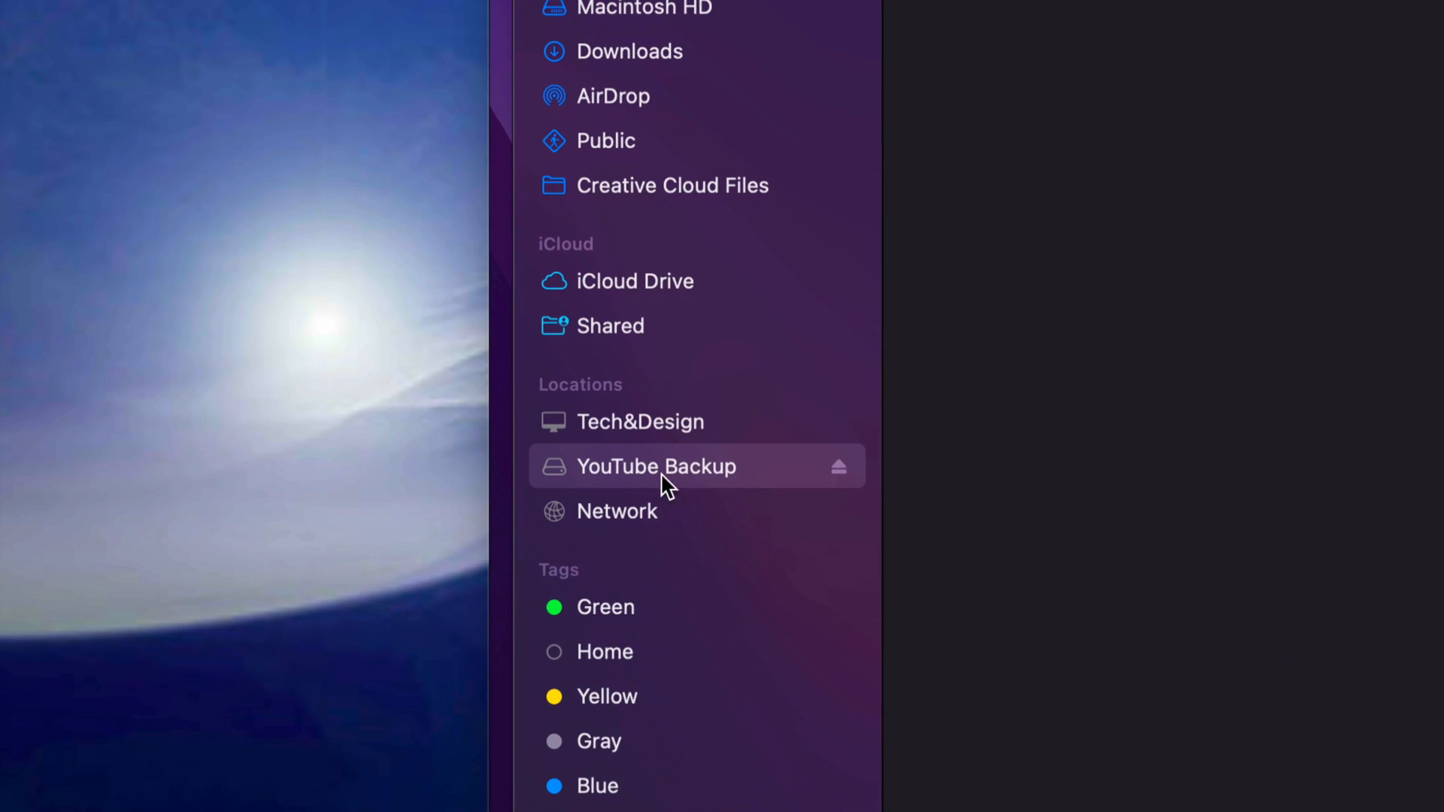
pyautogui.moveTo(619, 493)
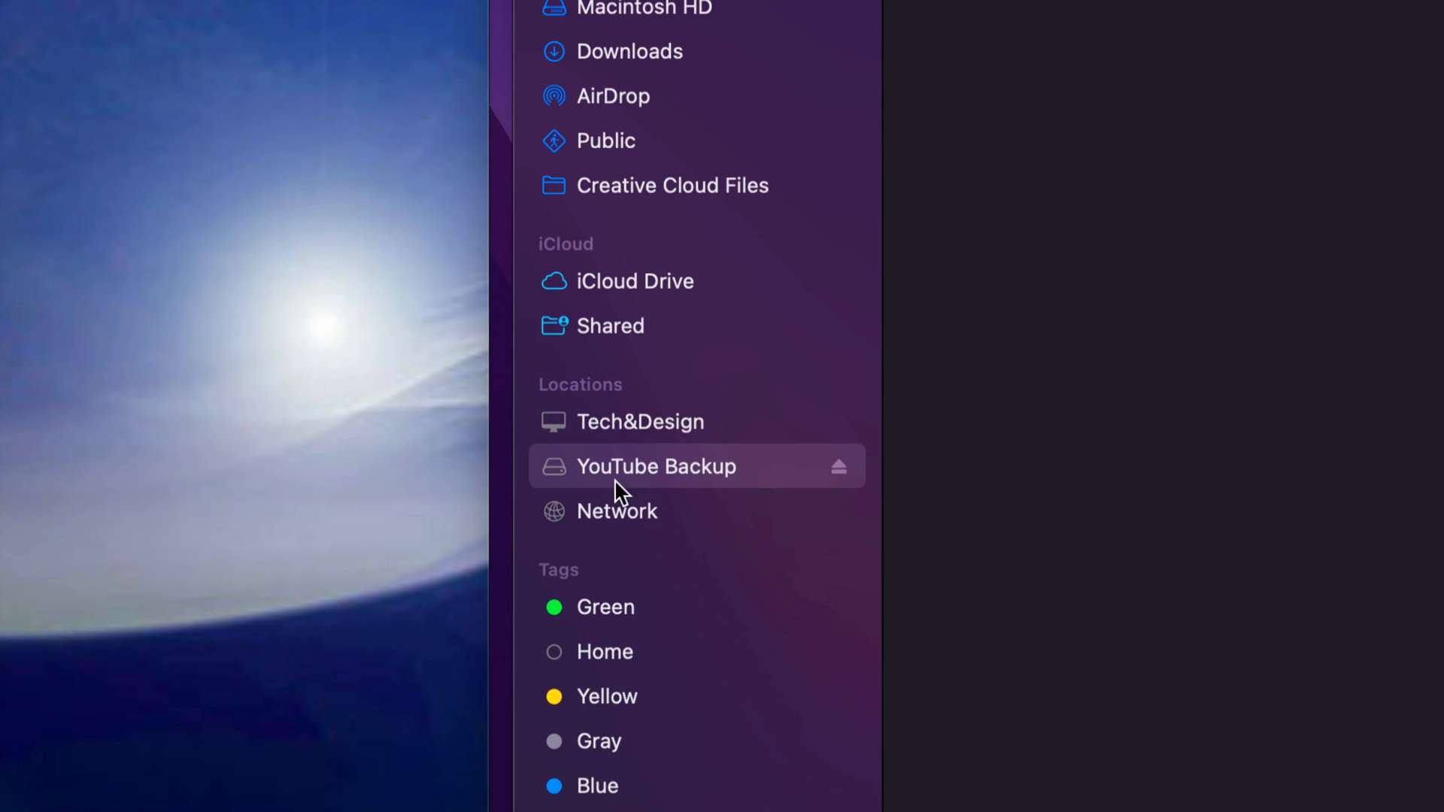
pyautogui.moveTo(746, 499)
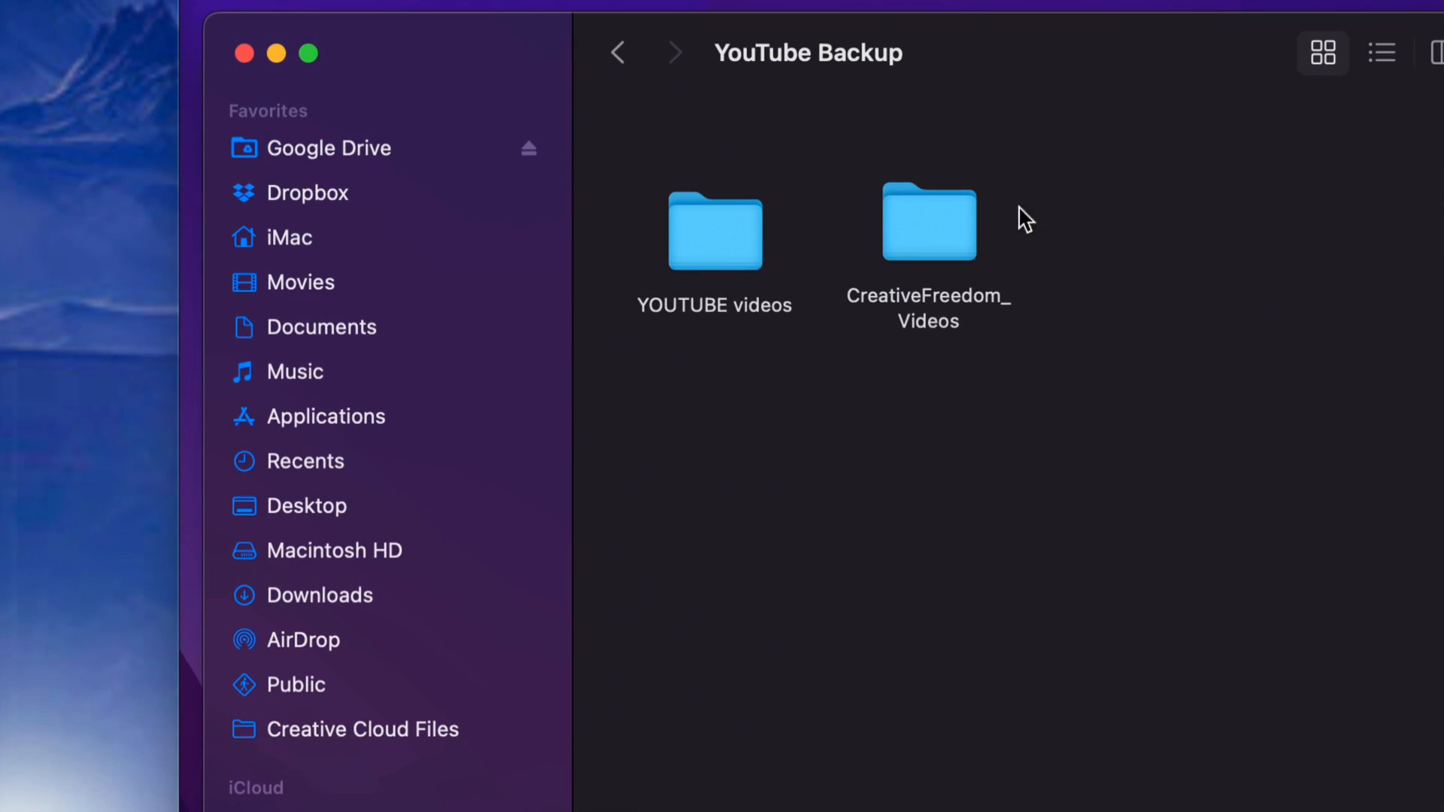
# Open CreativeFreedom_Videos and bring up the paddleboardinggirl spin.mov context menu to trash it
pyautogui.click(928, 221)
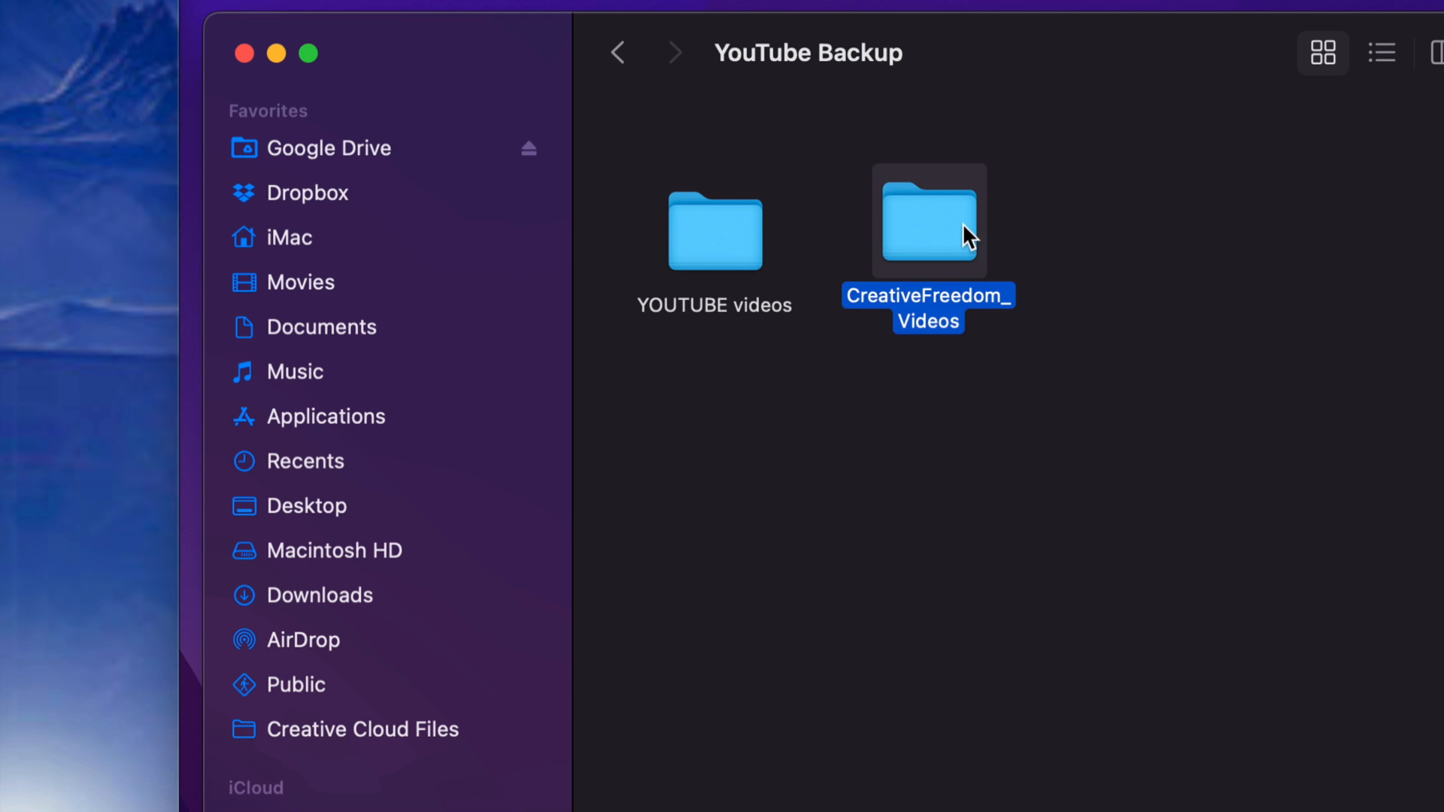
pyautogui.doubleClick(928, 222)
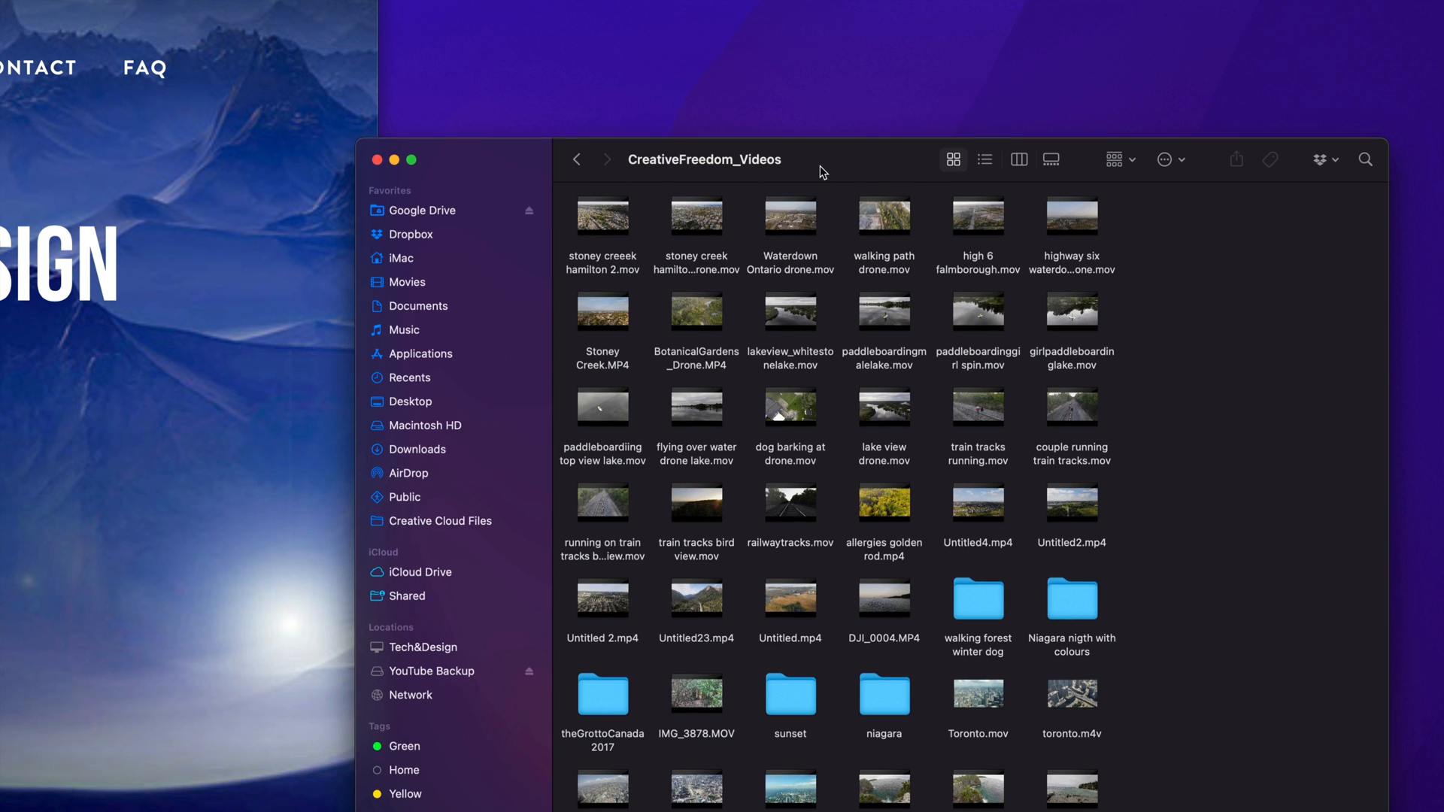
pyautogui.moveTo(1050, 305)
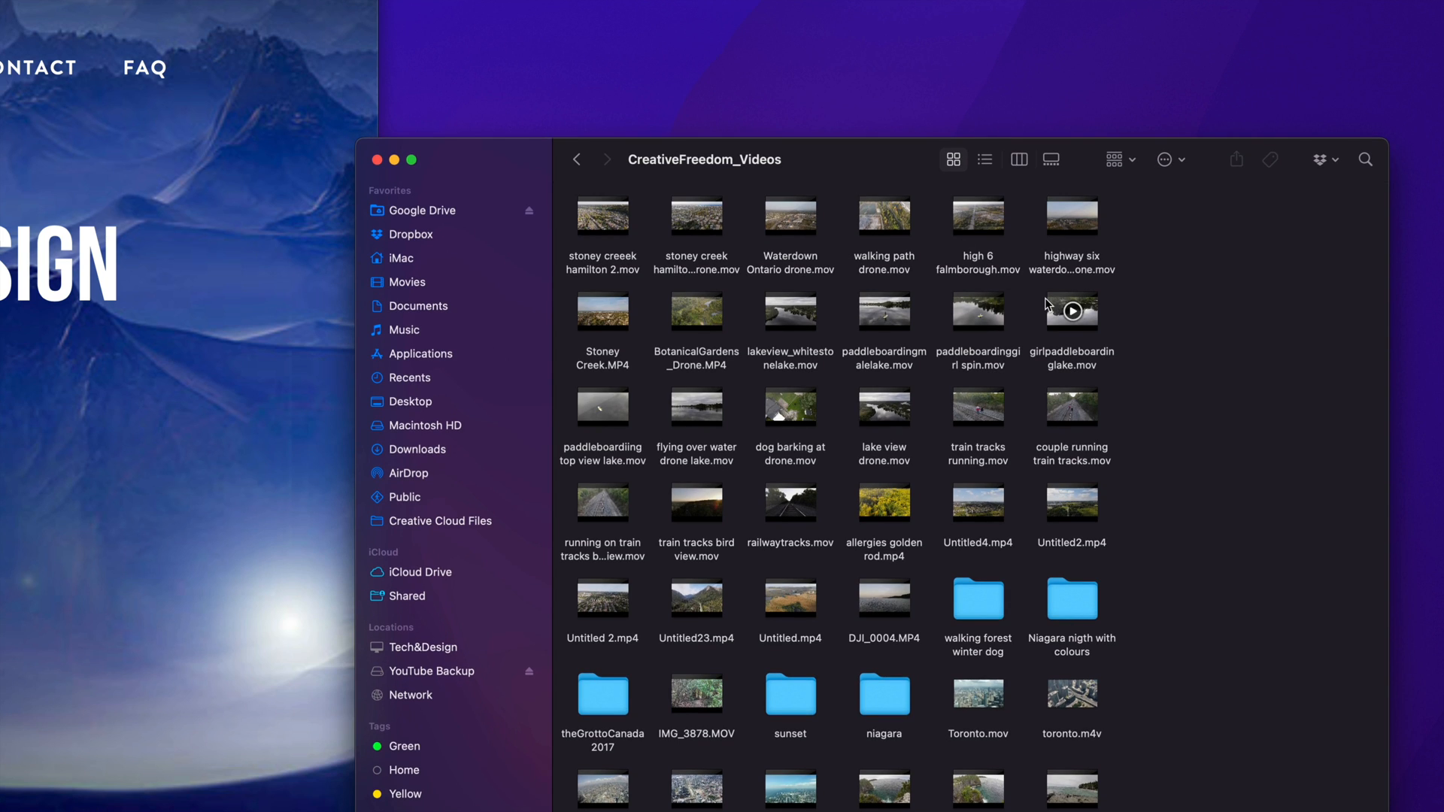
pyautogui.moveTo(1117, 390)
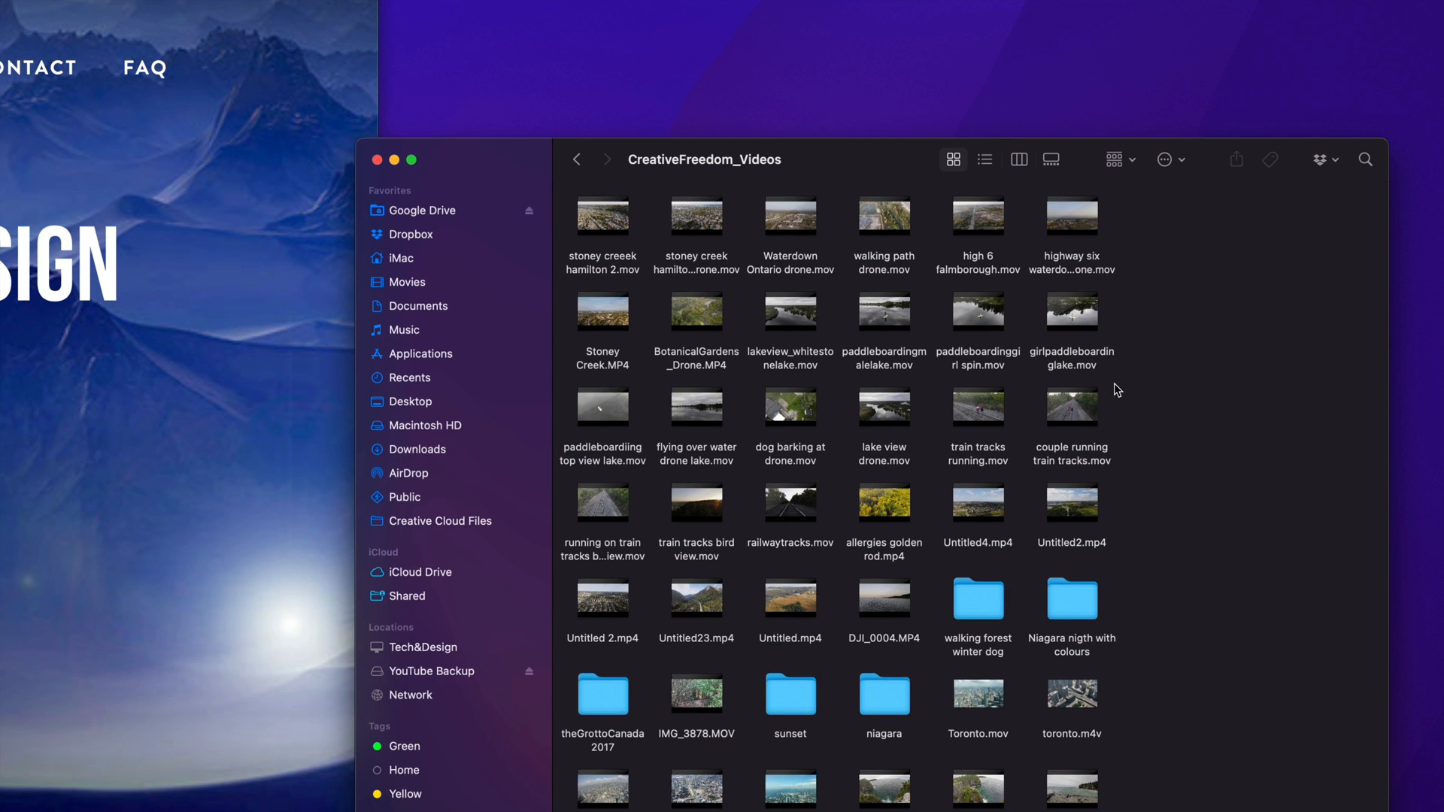
pyautogui.moveTo(1026, 246)
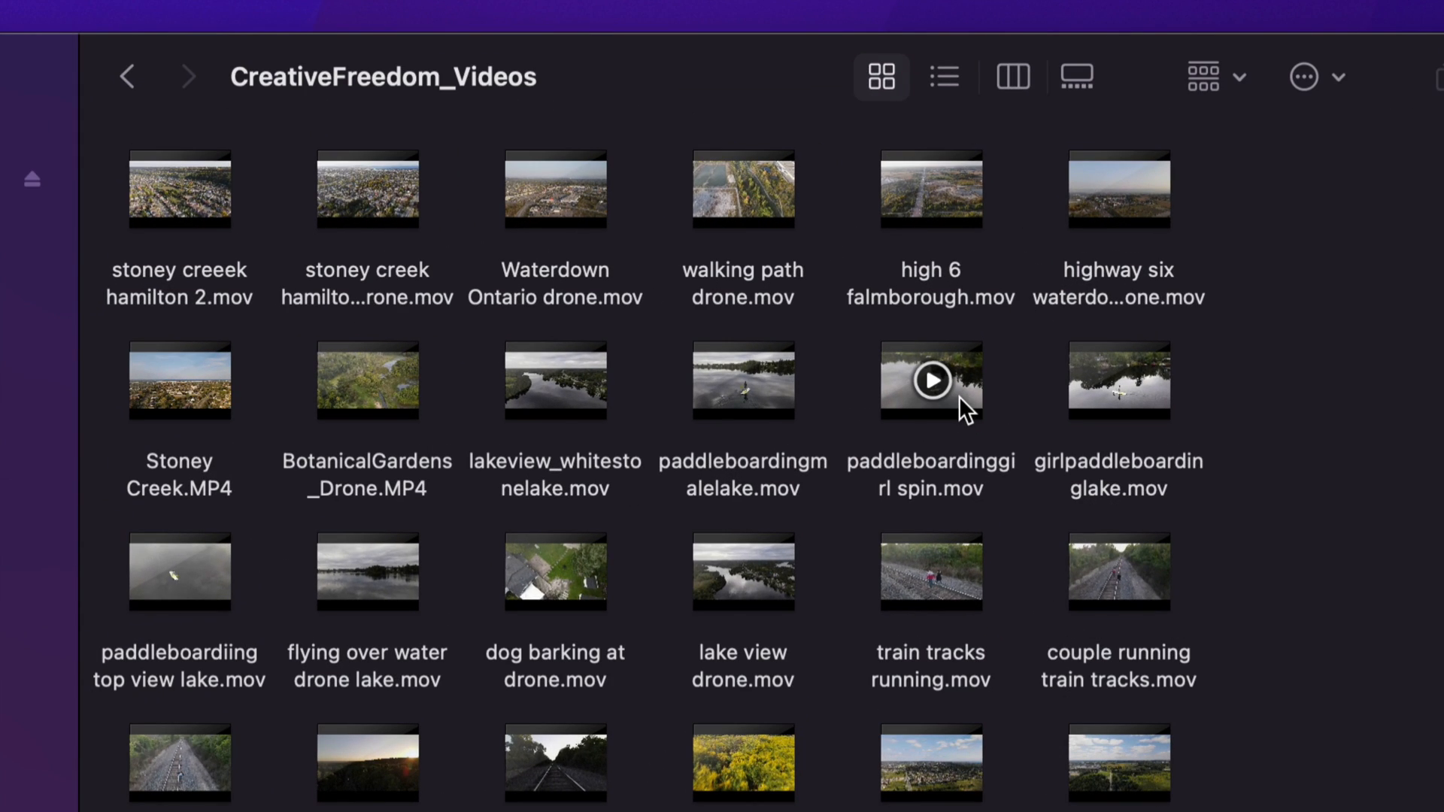
pyautogui.rightClick(931, 381)
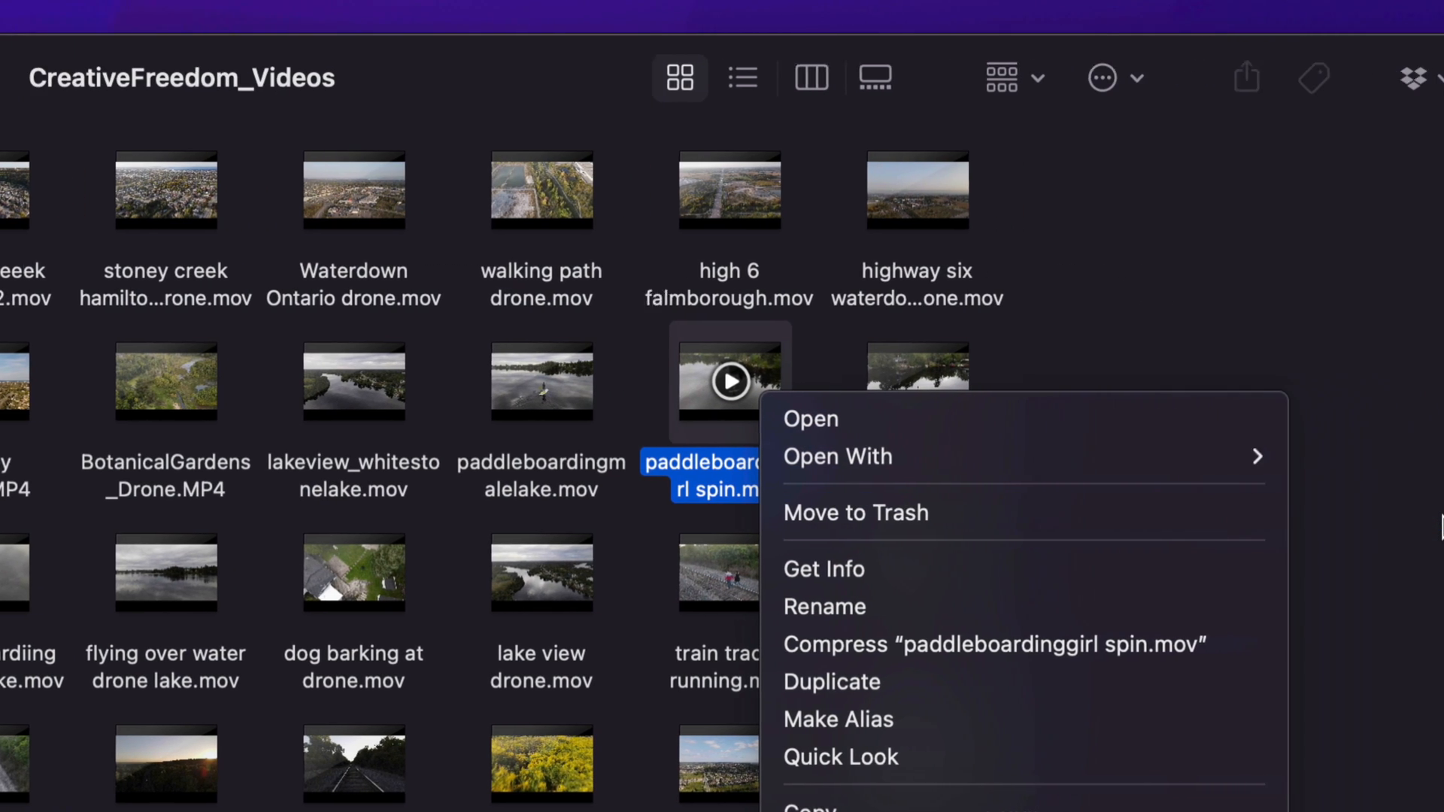
pyautogui.moveTo(1058, 541)
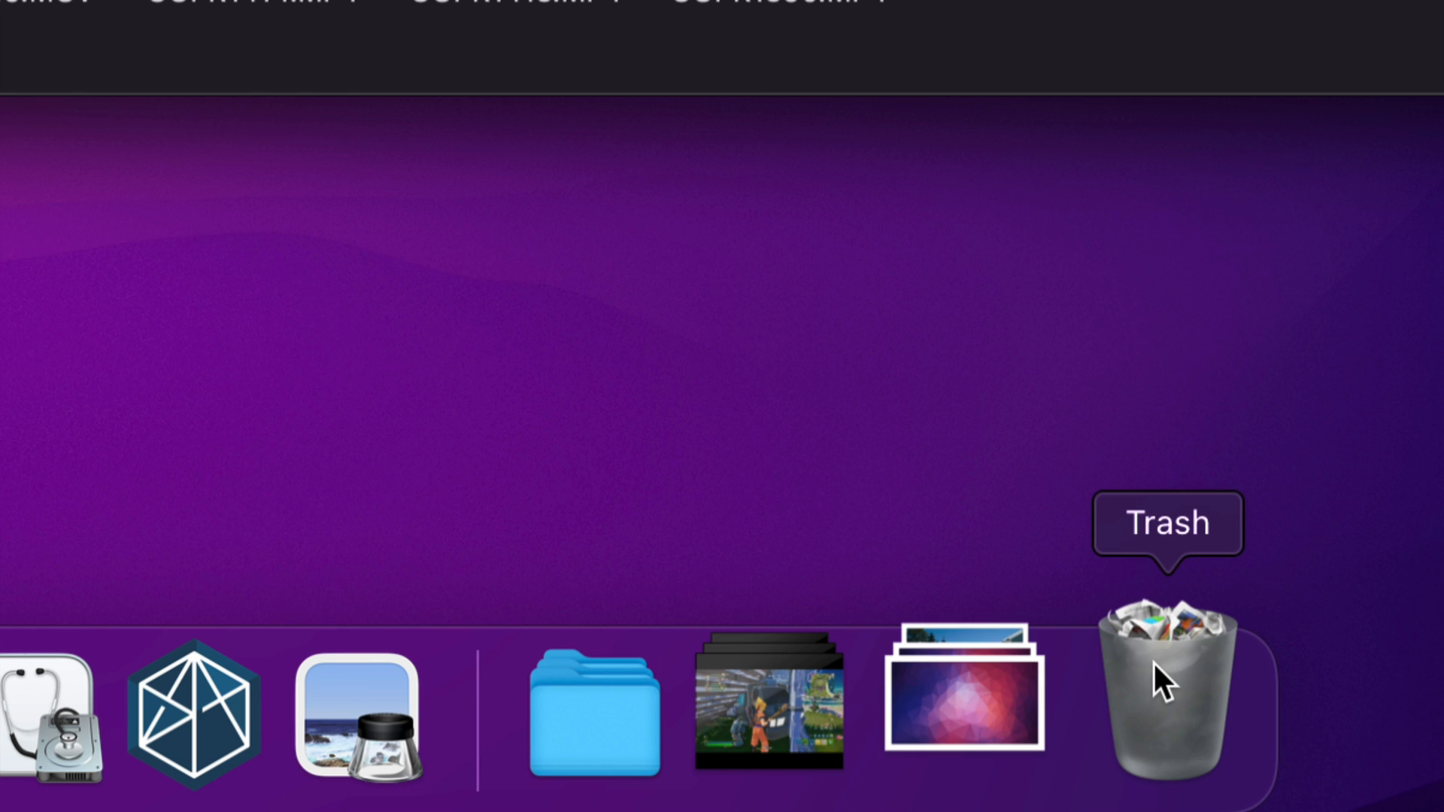
# Empty the Trash from its Dock context menu
pyautogui.rightClick(1165, 696)
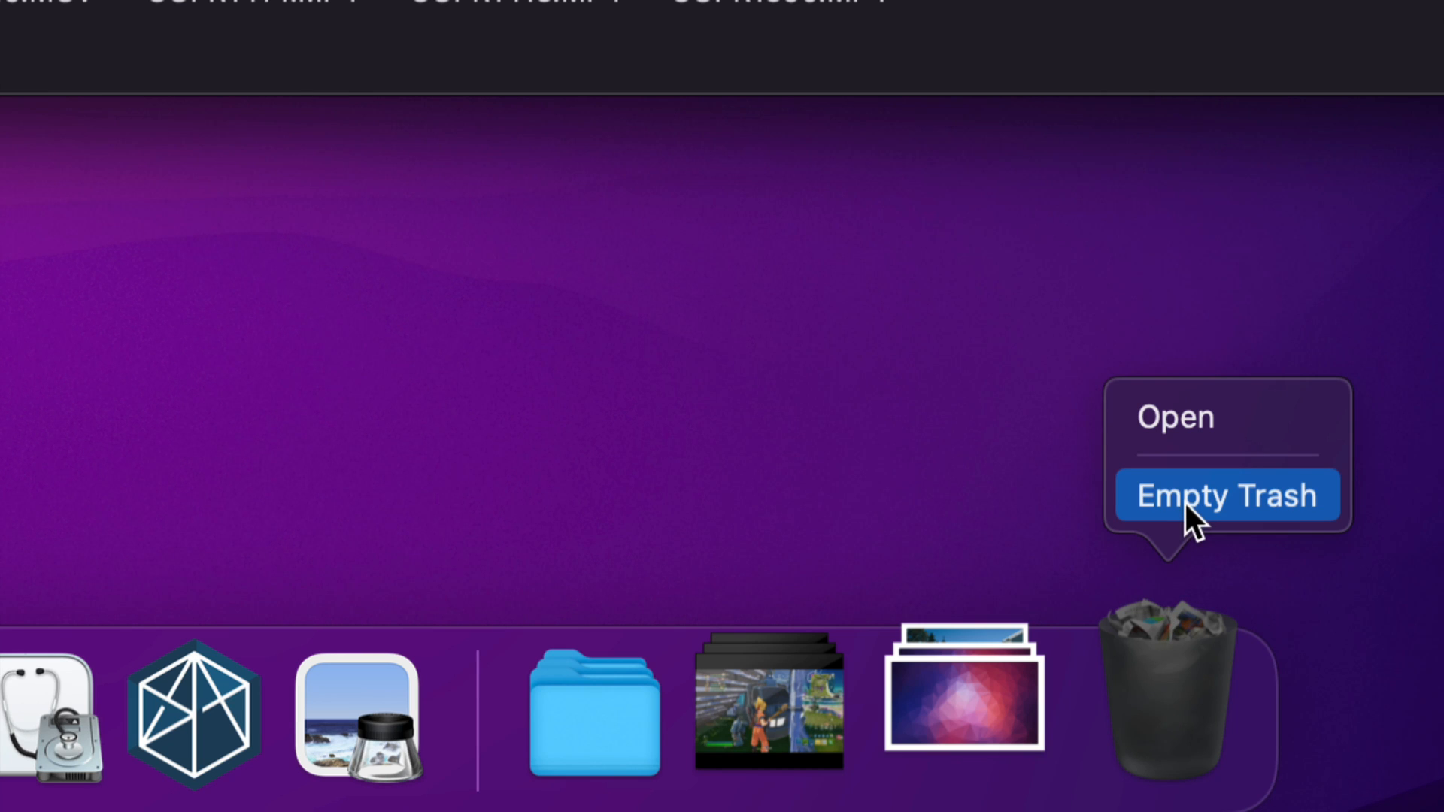
pyautogui.click(1227, 496)
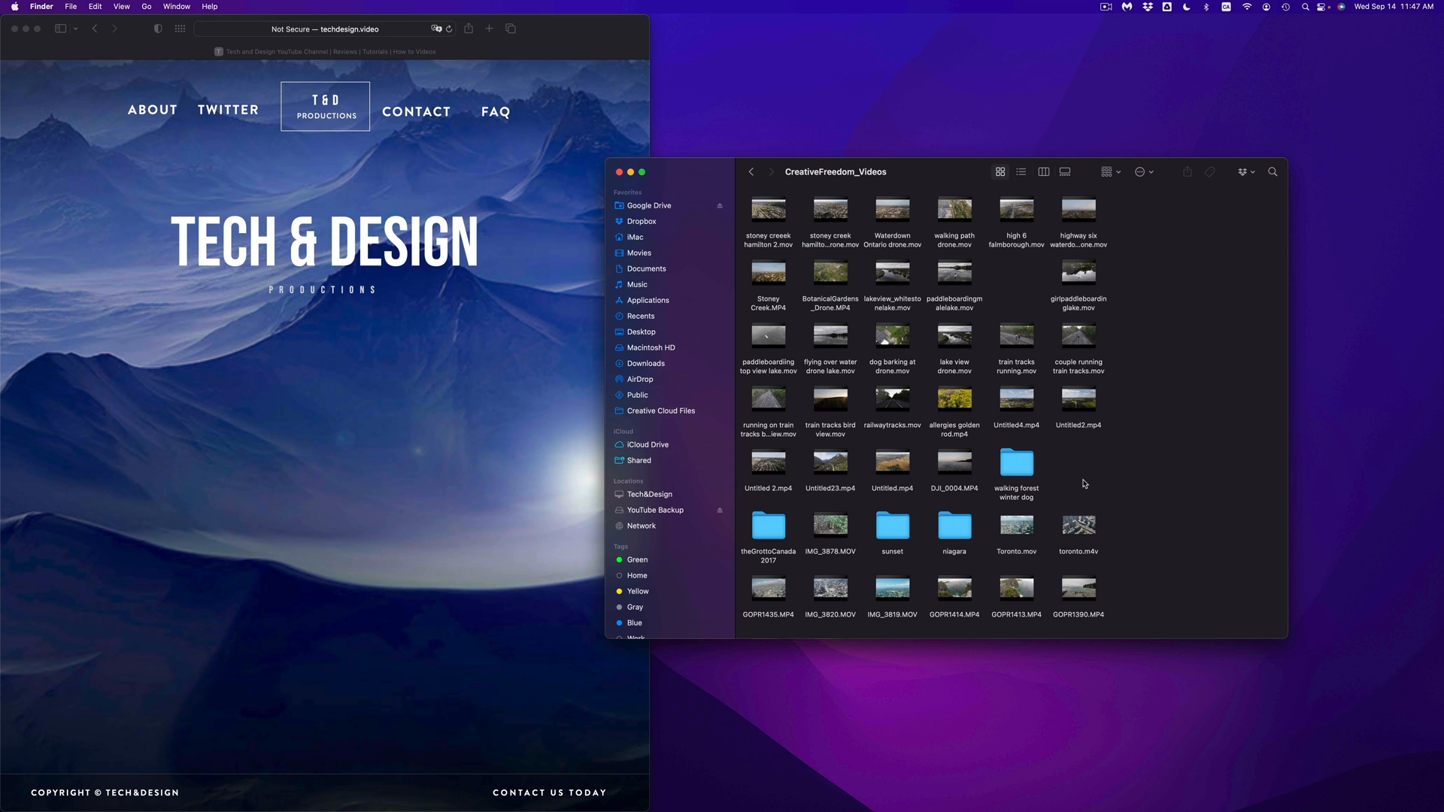
pyautogui.moveTo(1131, 535)
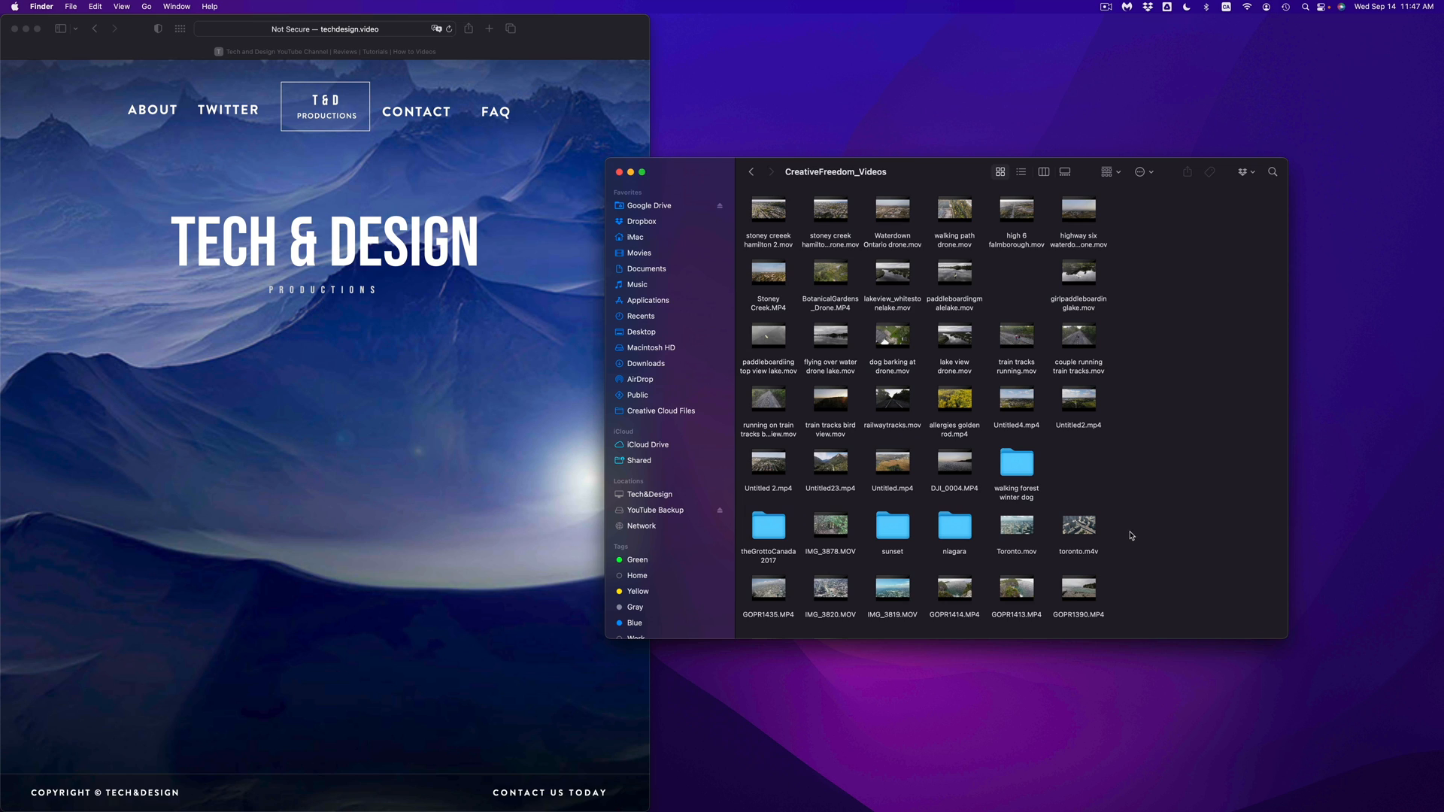
# Trash the toronto.m4v clip and open the Trash from the Dock
pyautogui.click(1078, 525)
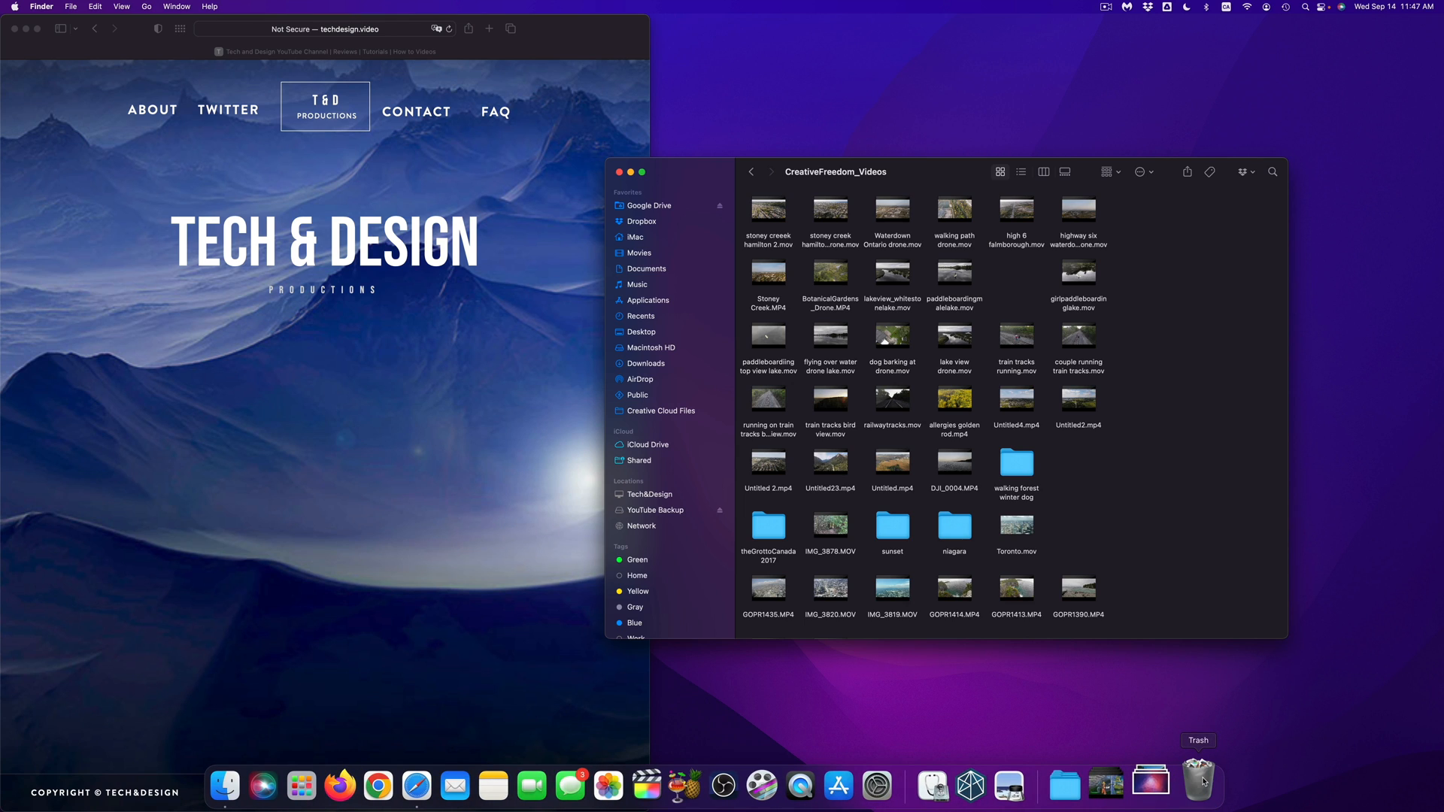
pyautogui.moveTo(1130, 320)
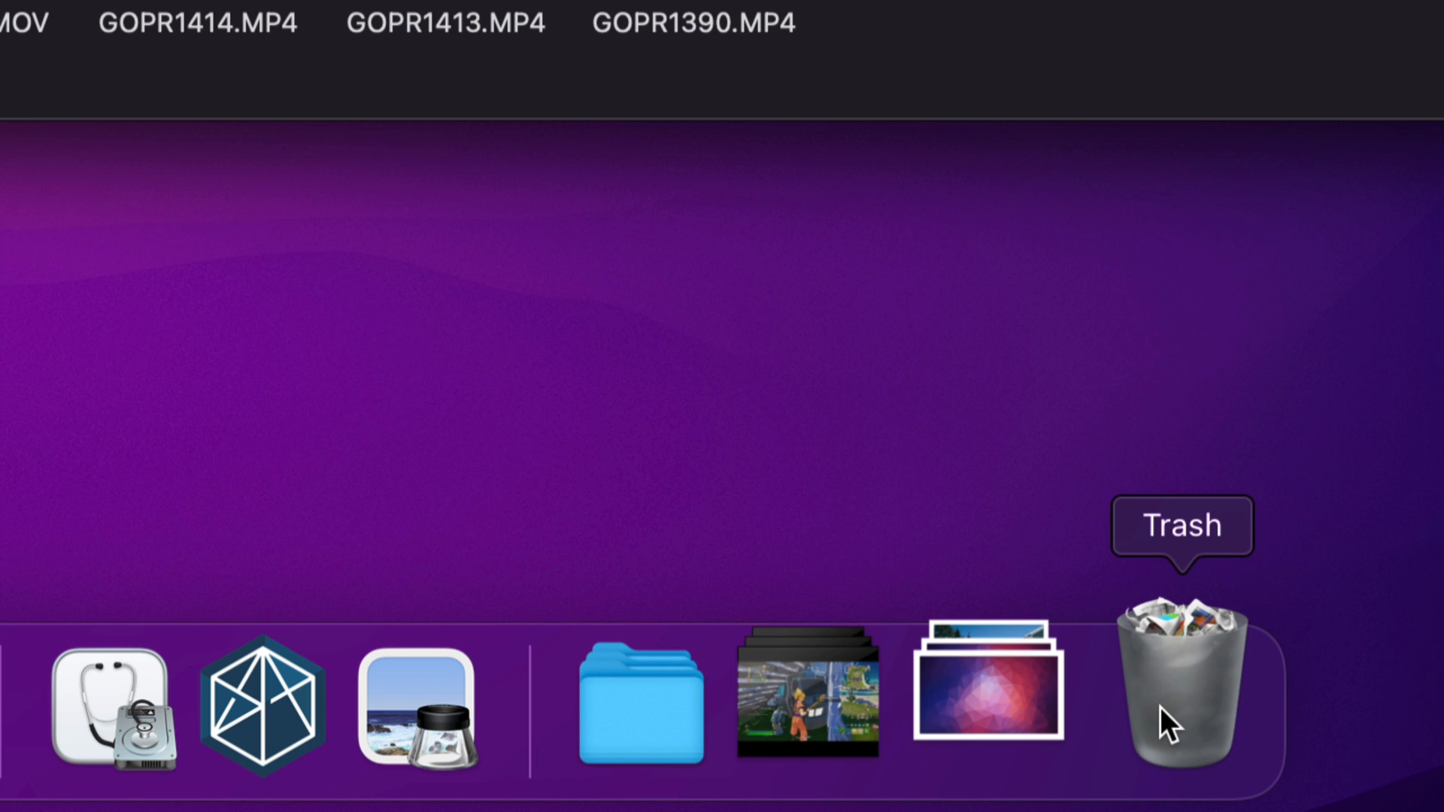
pyautogui.click(1183, 696)
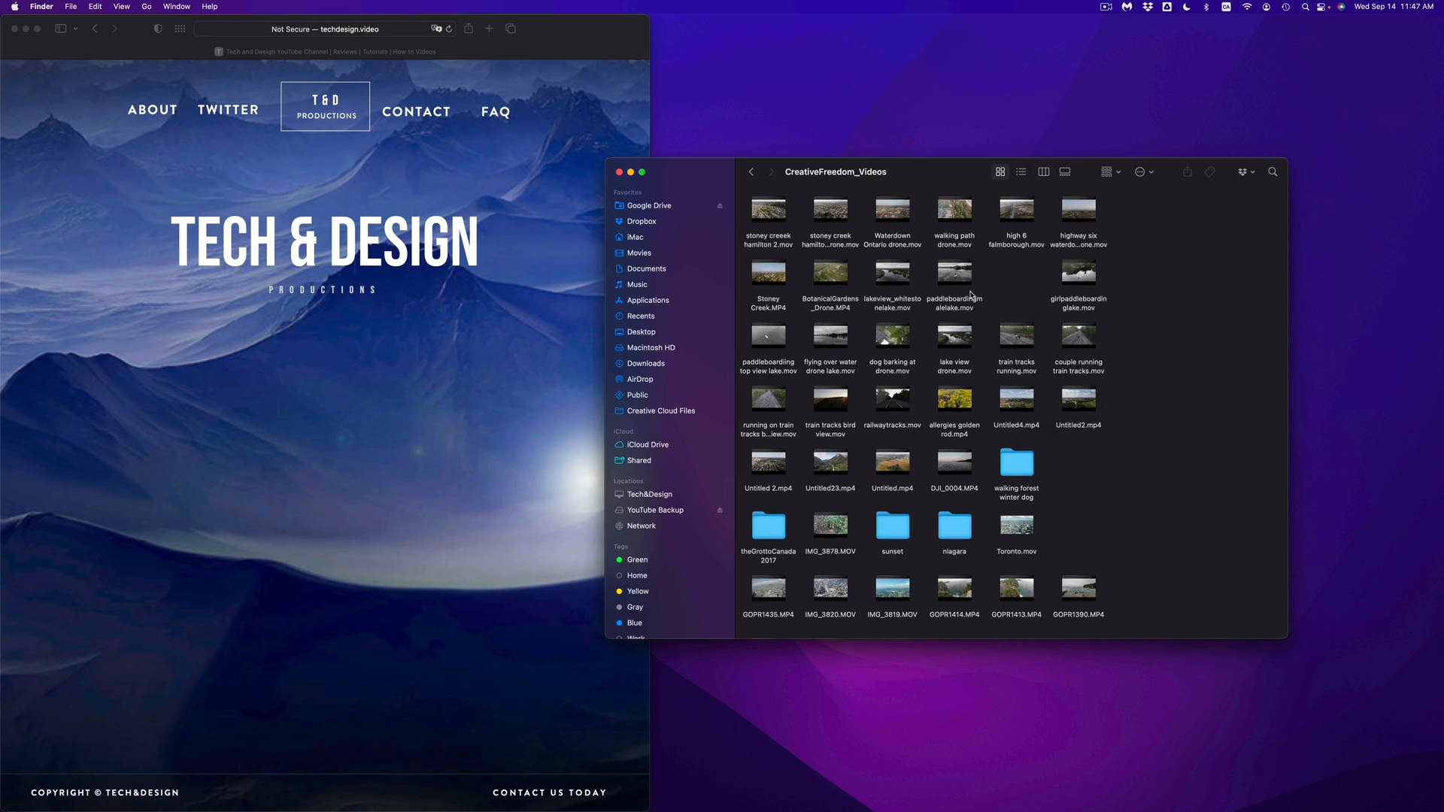
# Check the empty sunset and theGrottoCanada2017 folders, then navigate back to Recents
pyautogui.click(891, 518)
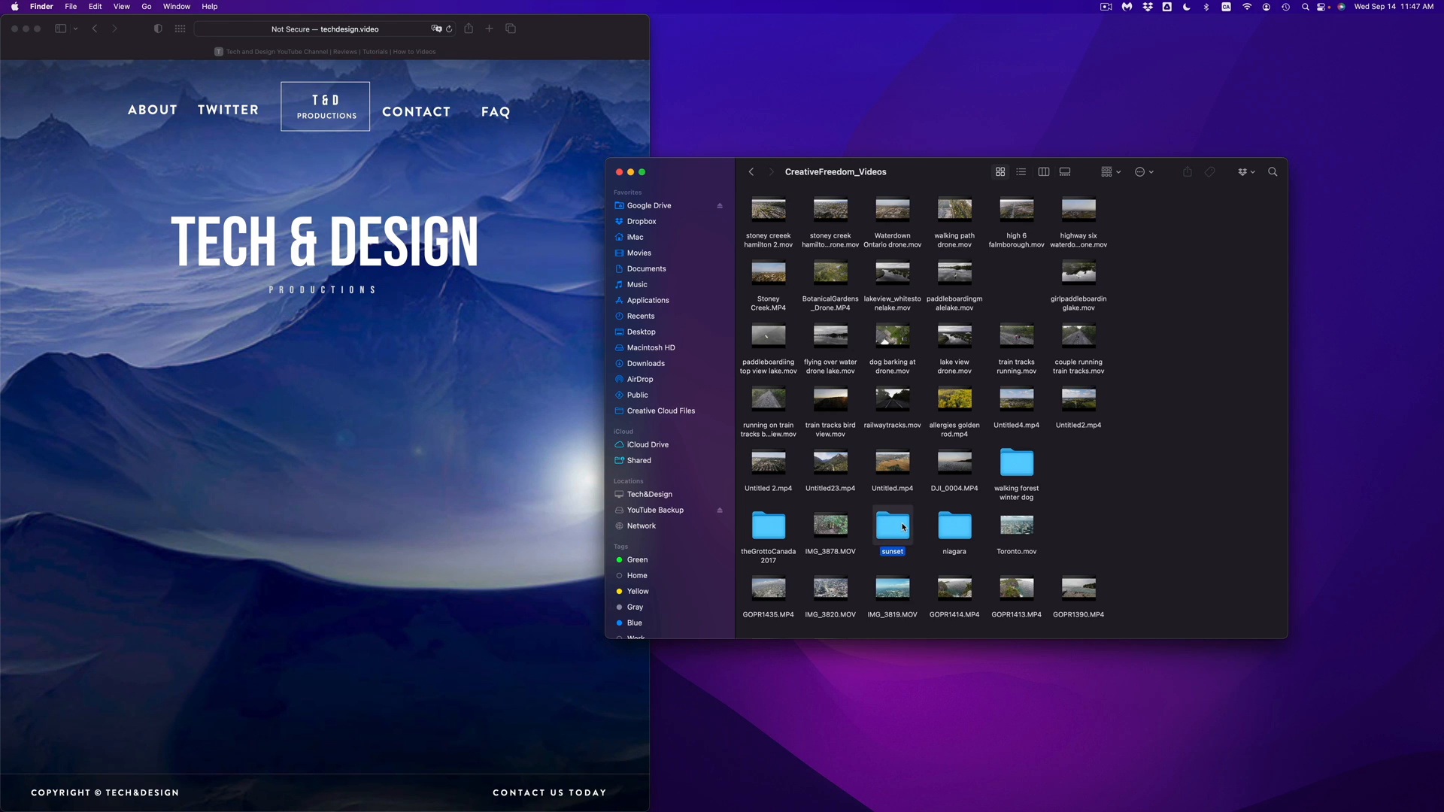
pyautogui.doubleClick(891, 522)
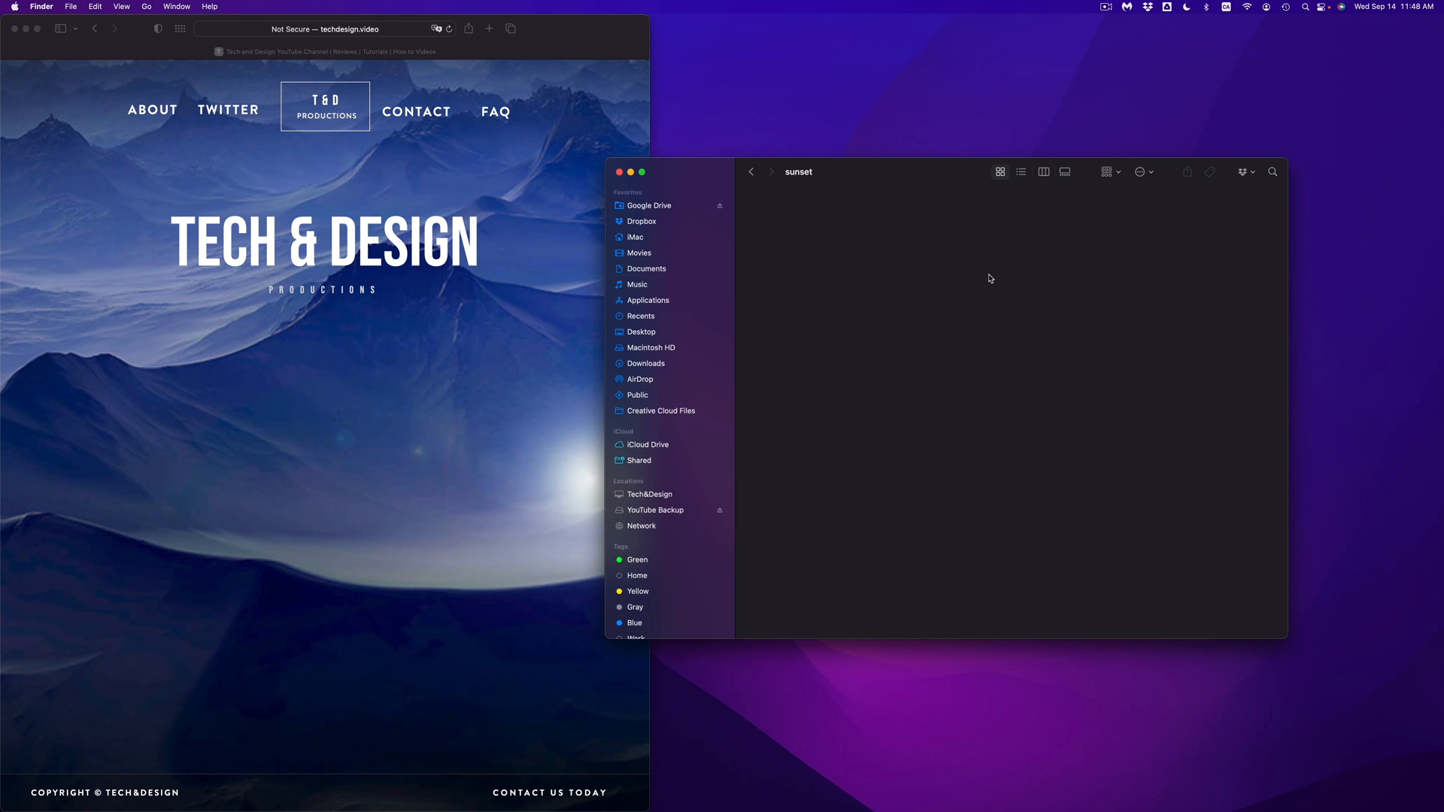
pyautogui.moveTo(953, 271)
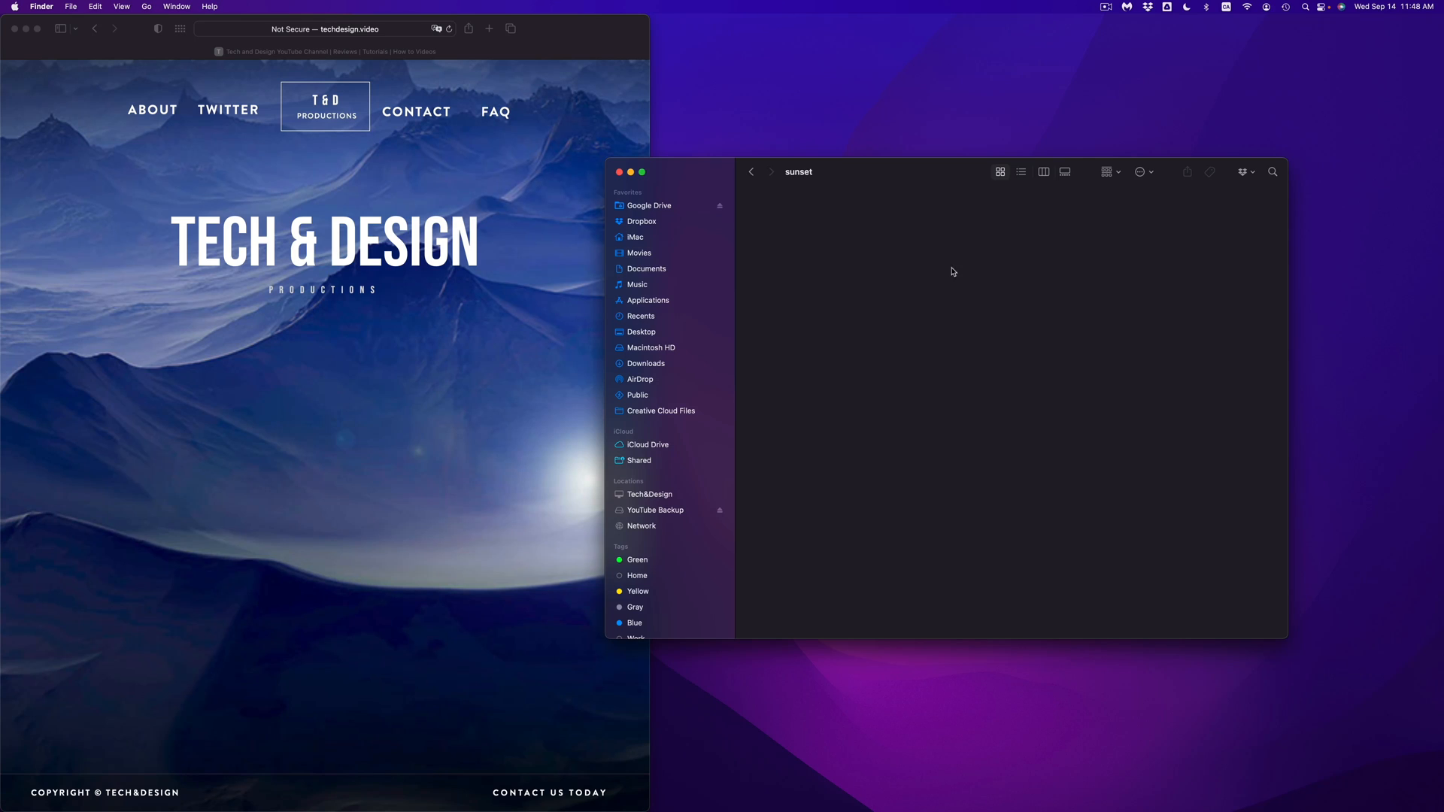
pyautogui.click(751, 172)
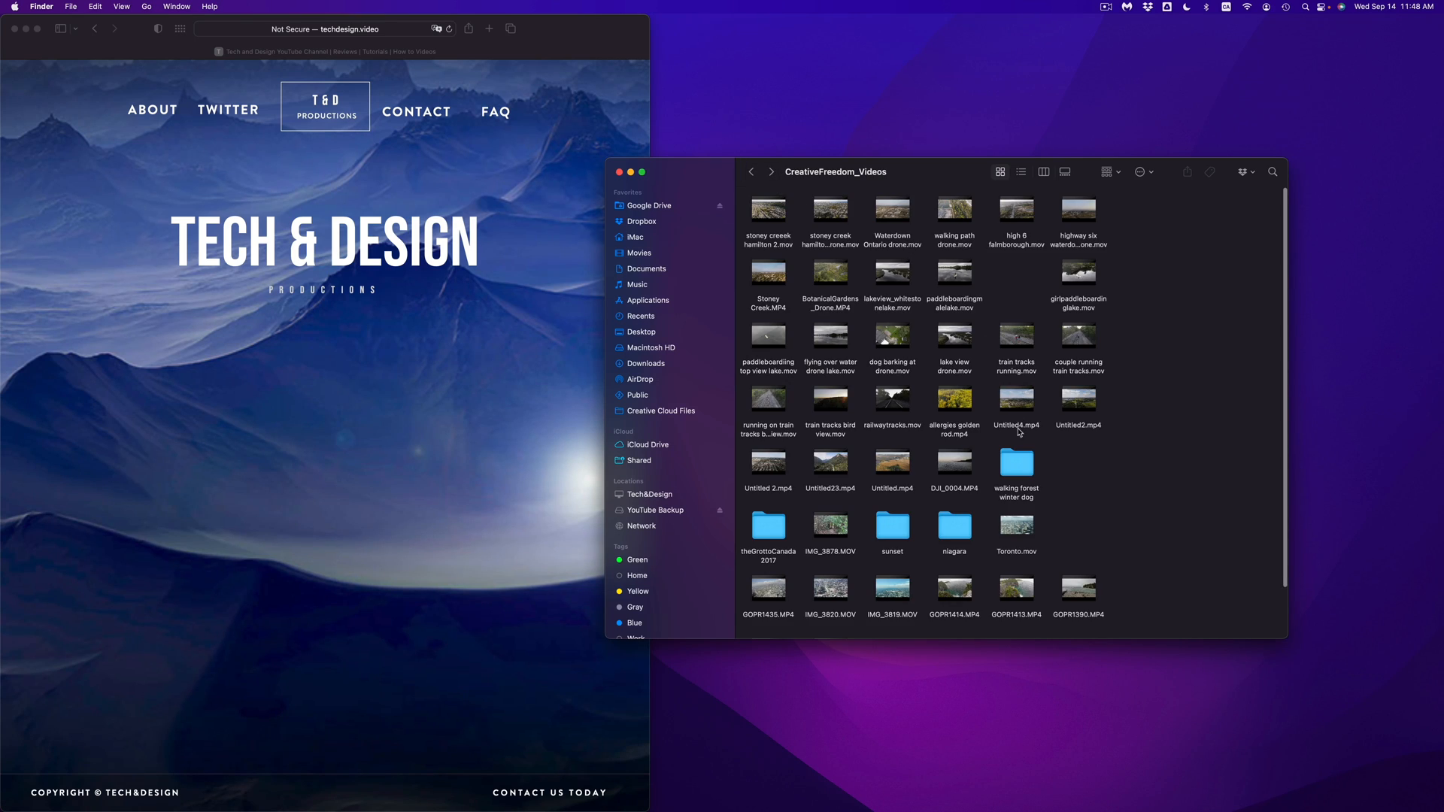
pyautogui.doubleClick(768, 526)
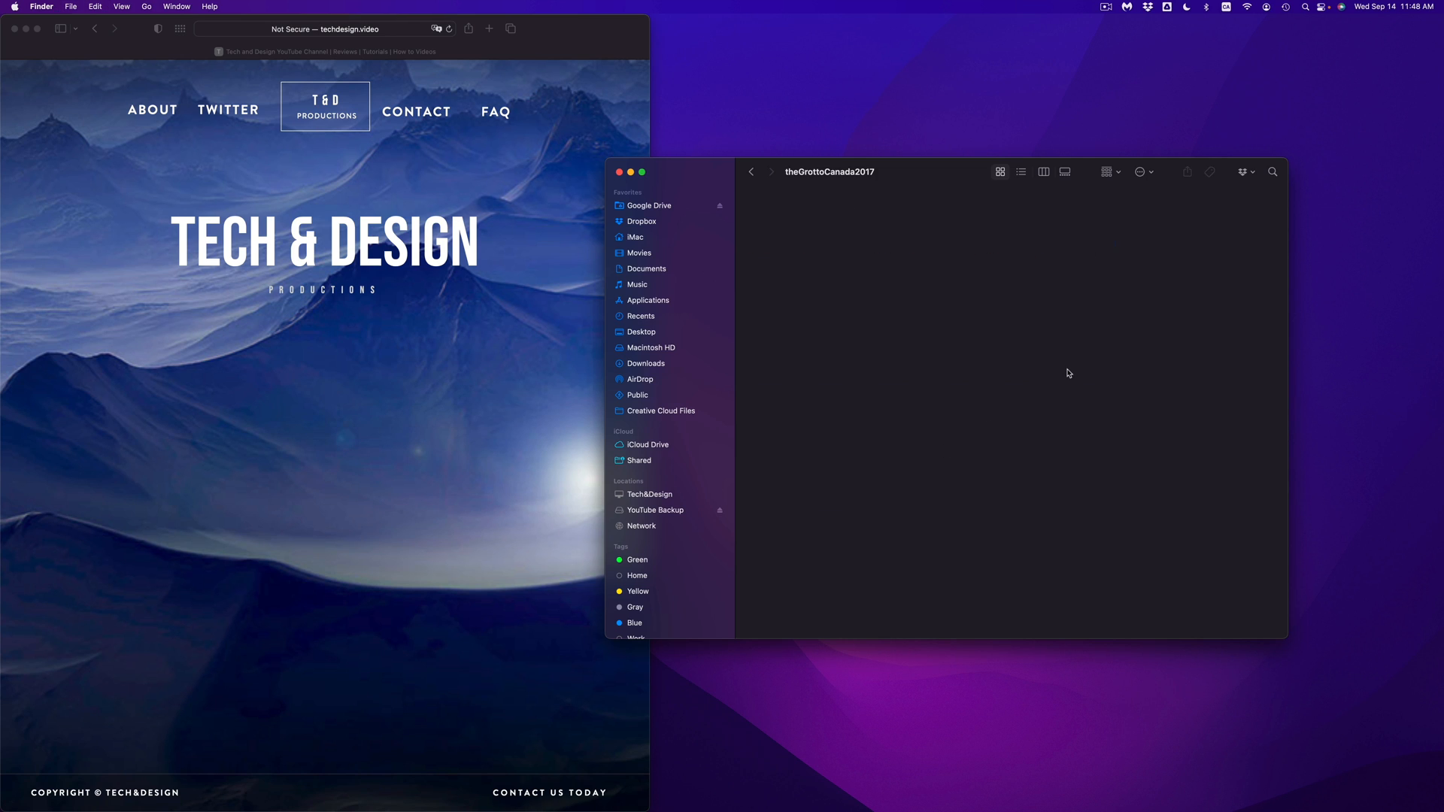
pyautogui.click(753, 172)
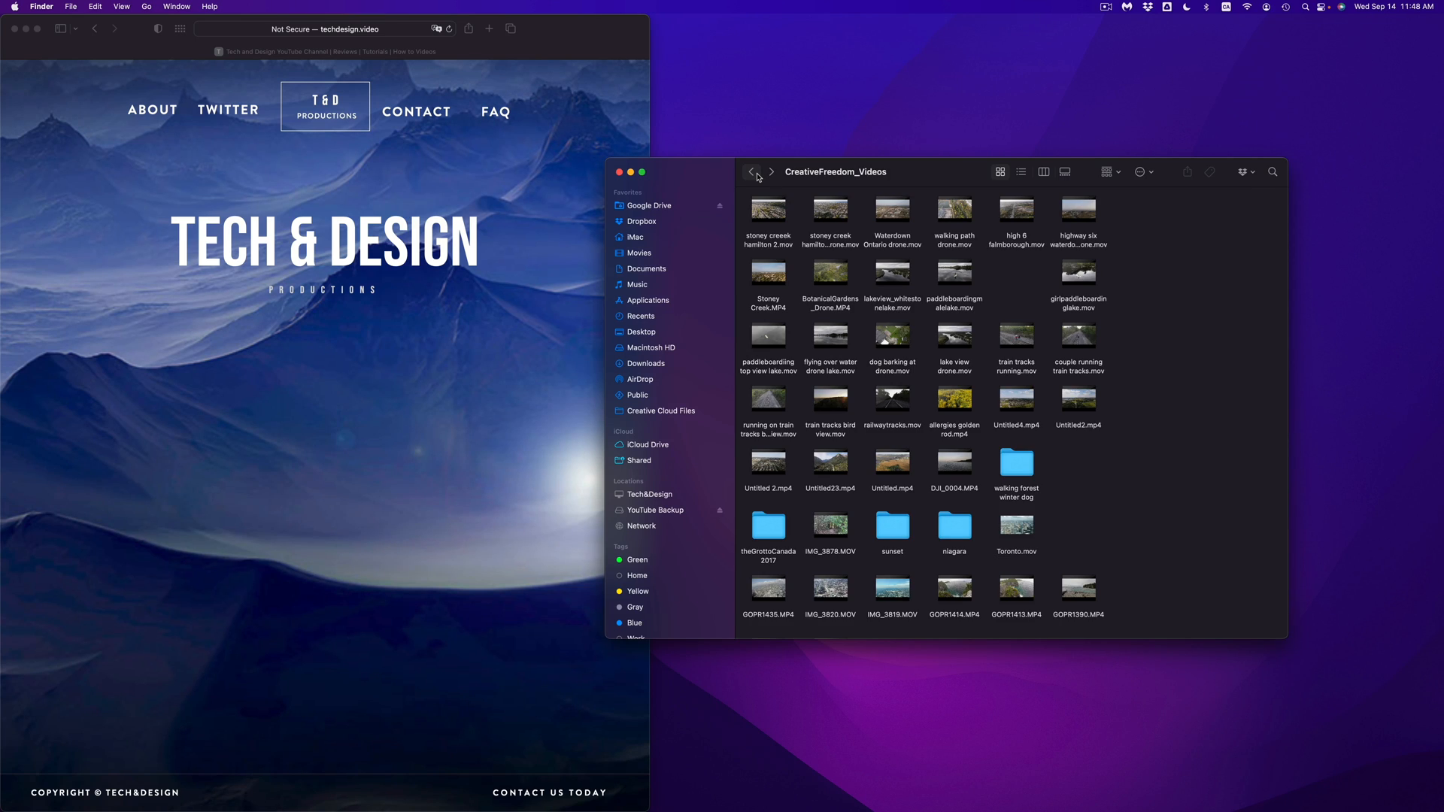
pyautogui.click(640, 316)
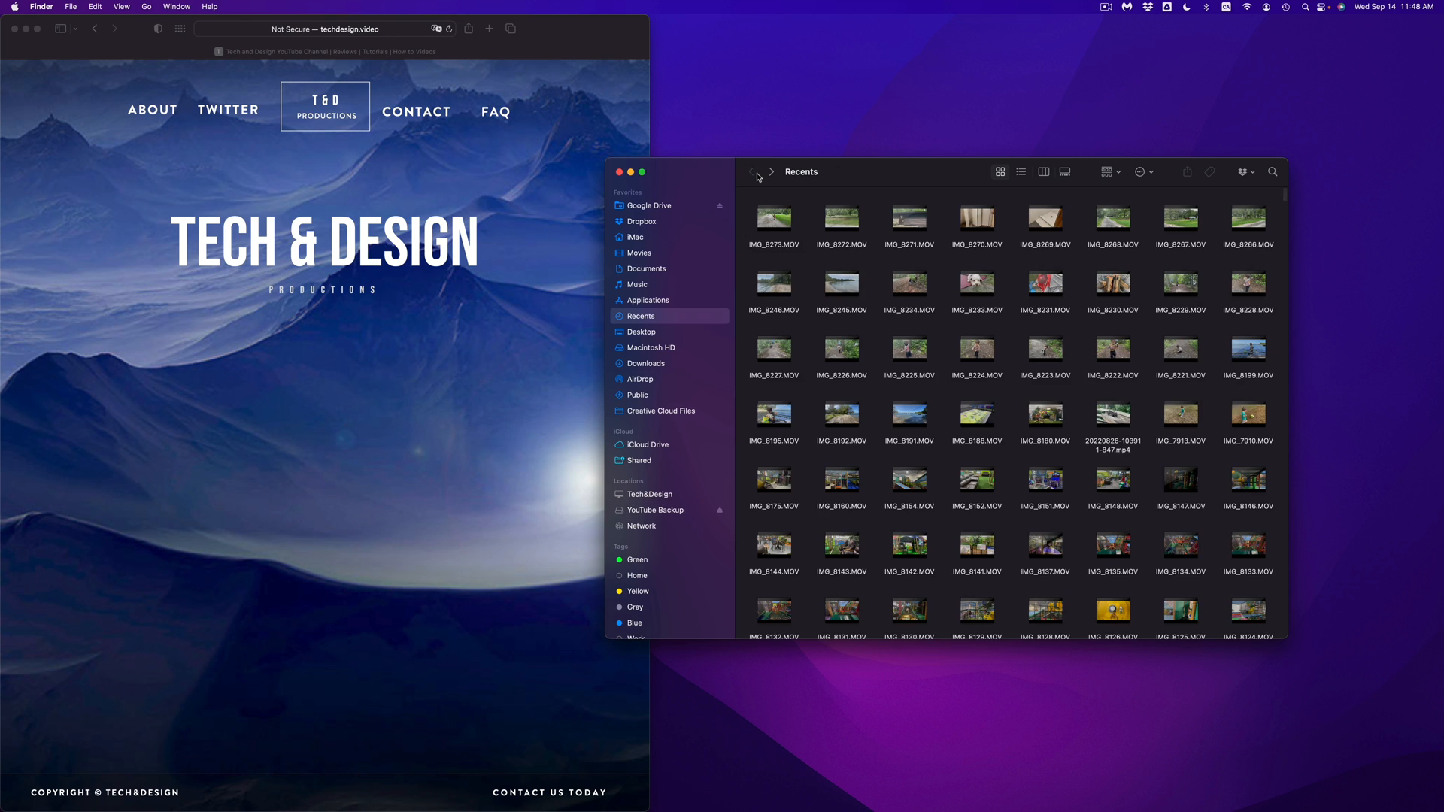
# Check the YOUTUBE videos folder's info (7.97 TB, 9,897 items), then close it
pyautogui.click(655, 509)
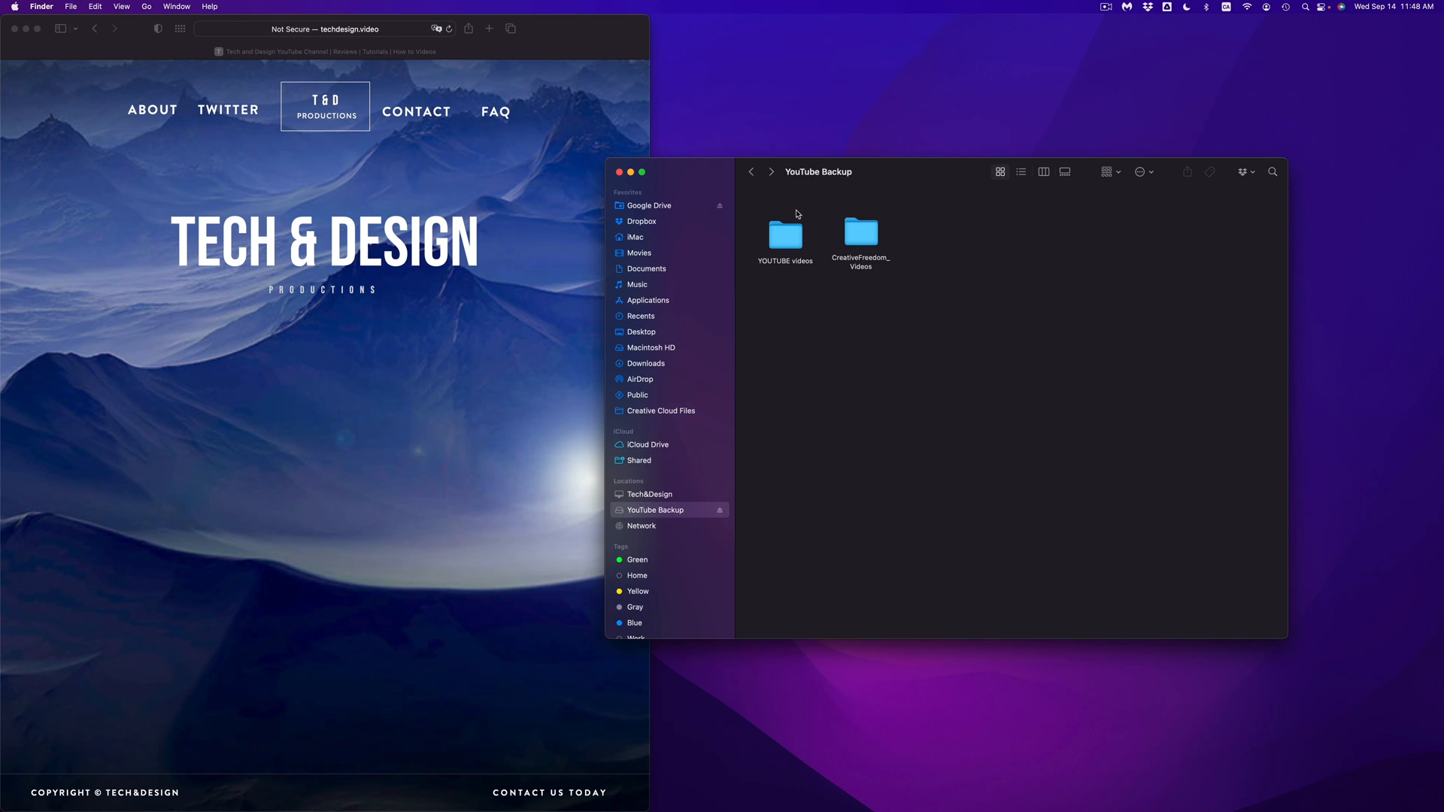
pyautogui.rightClick(785, 234)
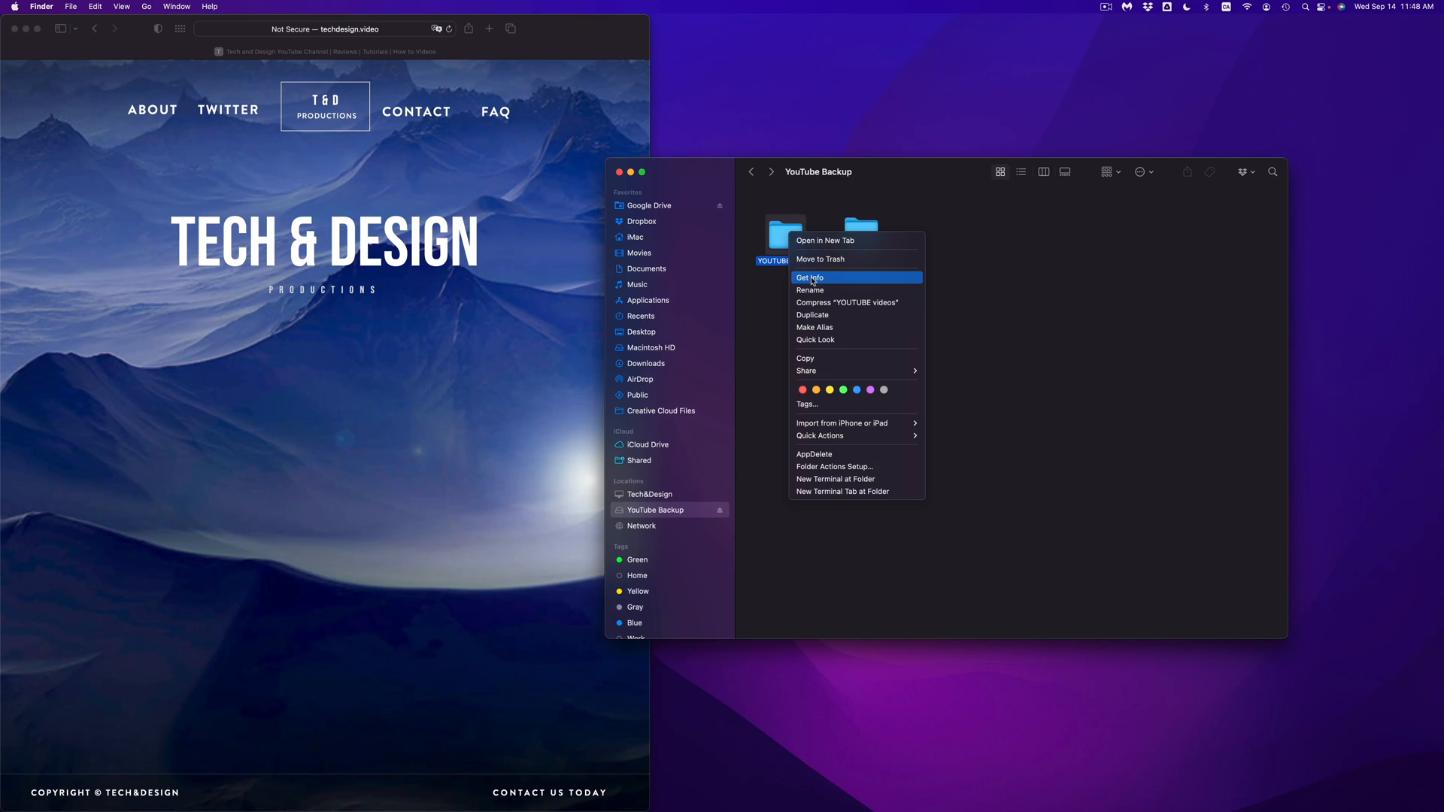
pyautogui.click(810, 278)
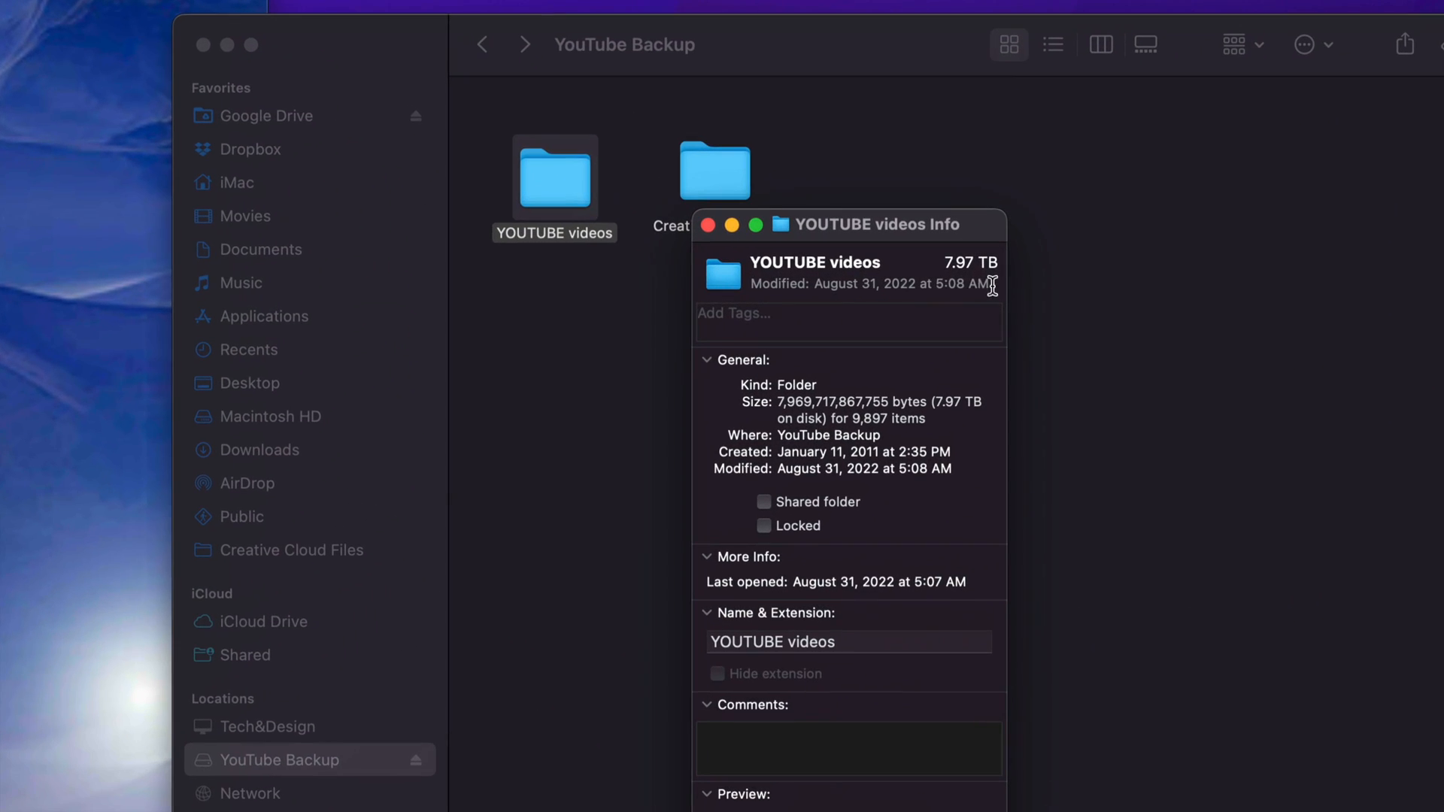
pyautogui.moveTo(947, 272)
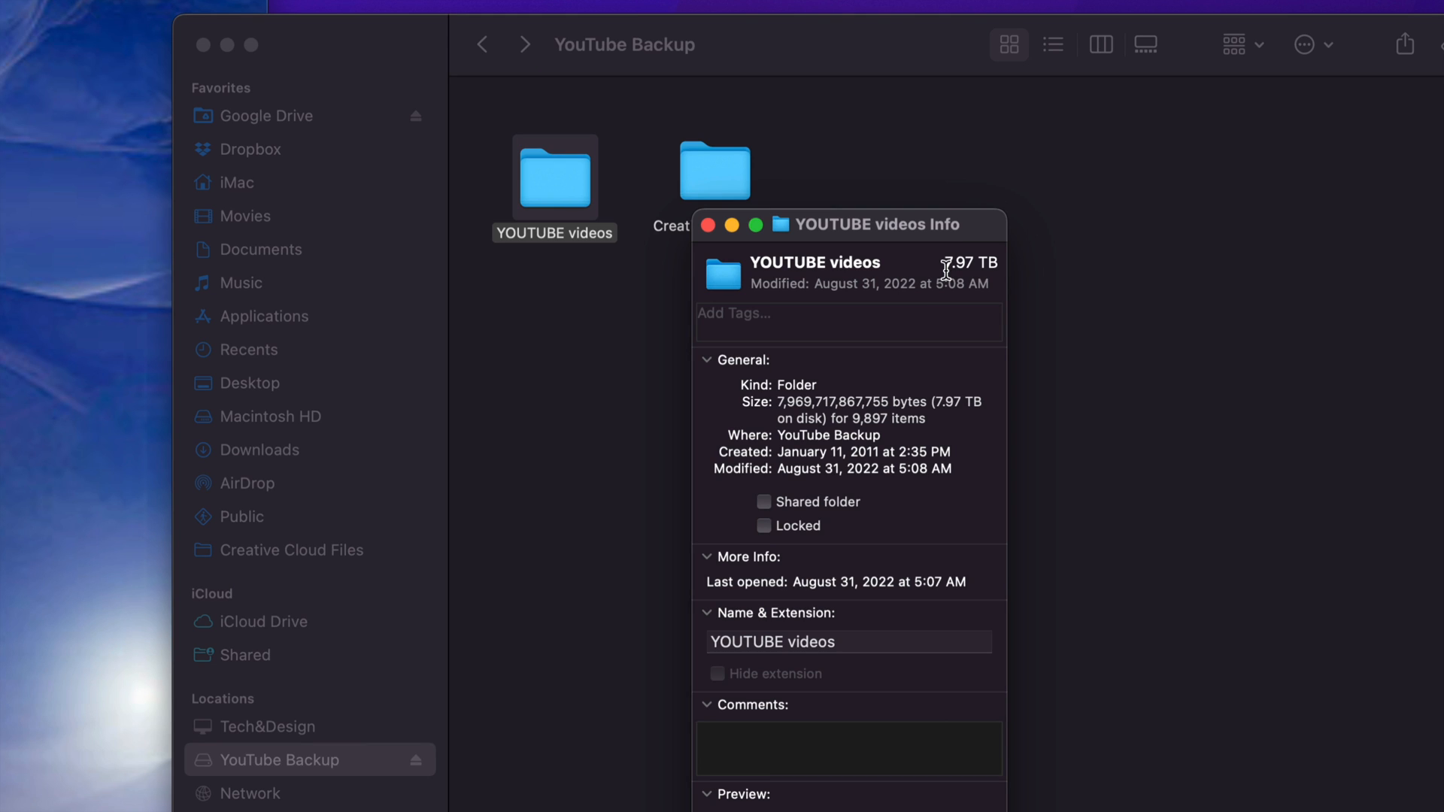
pyautogui.moveTo(728, 235)
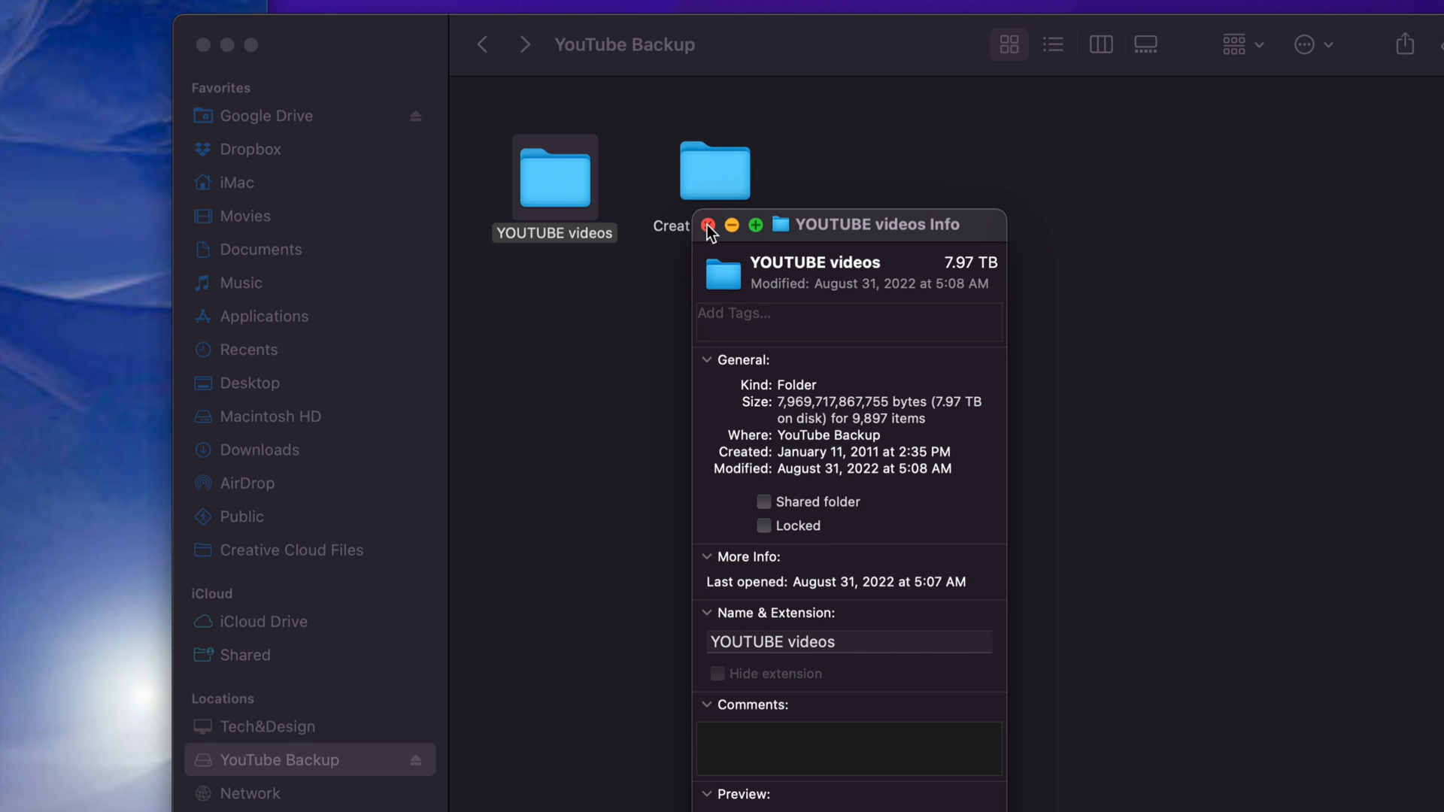
pyautogui.click(708, 225)
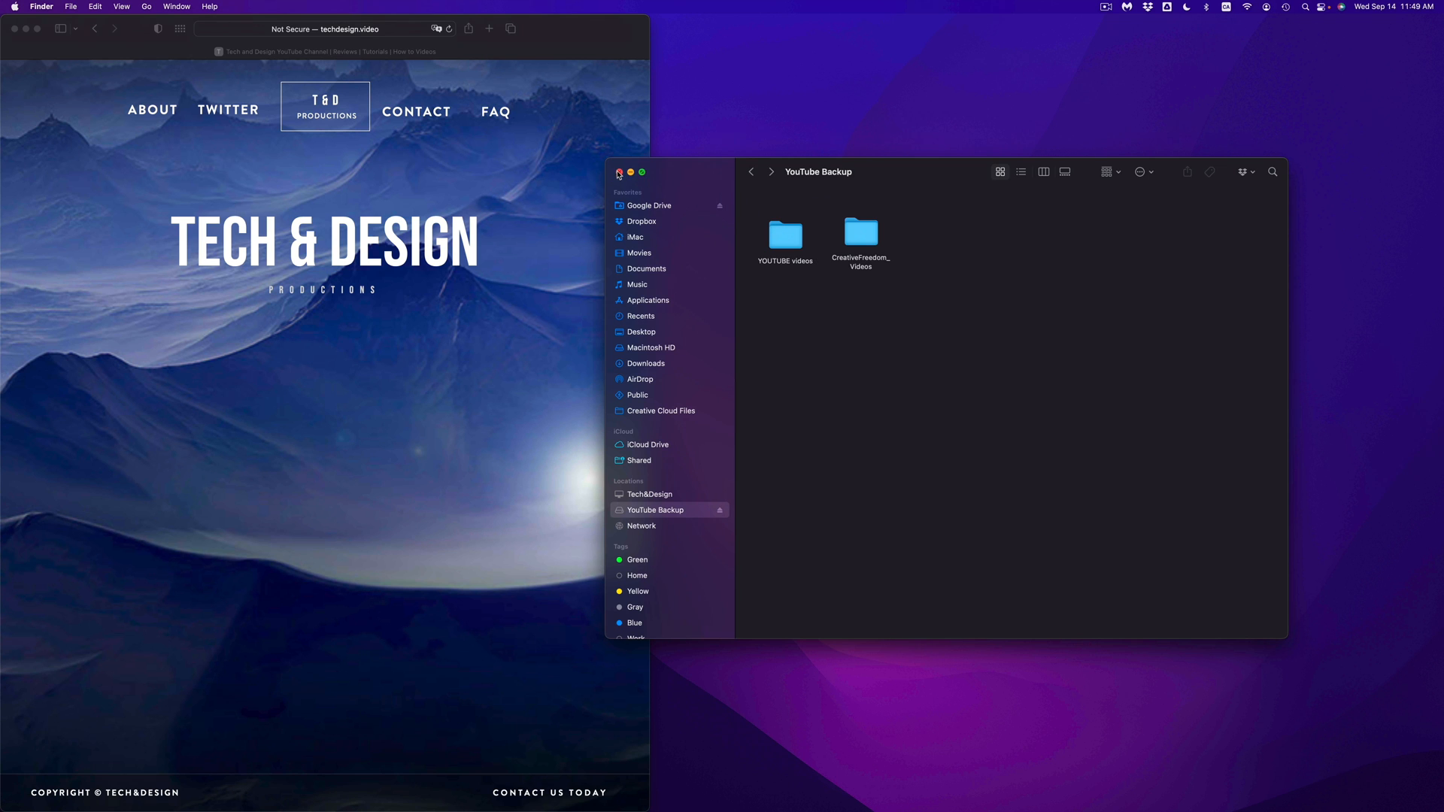
# Close the drive window and view the YouTube Backup drive's Get Info permissions
pyautogui.click(631, 173)
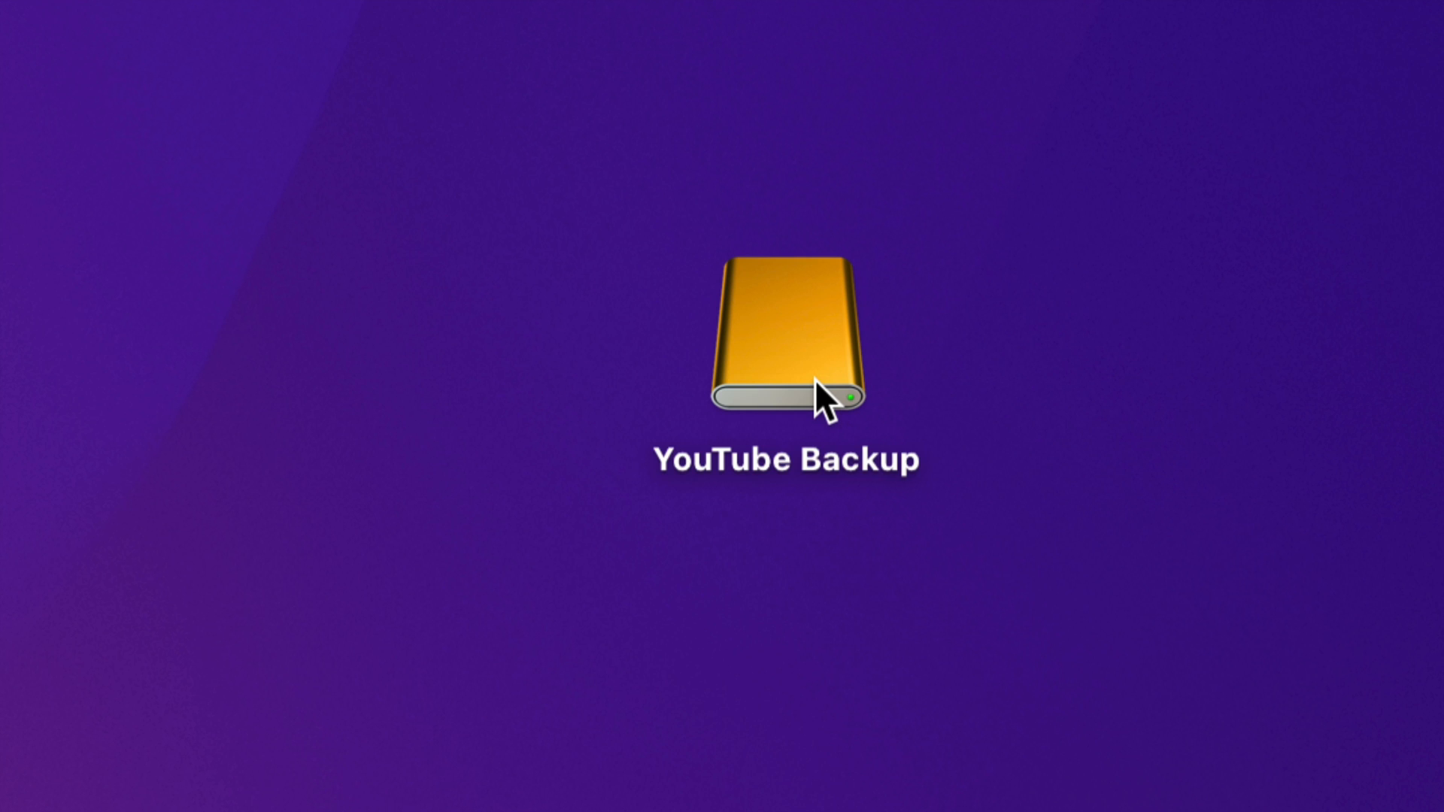
pyautogui.rightClick(820, 396)
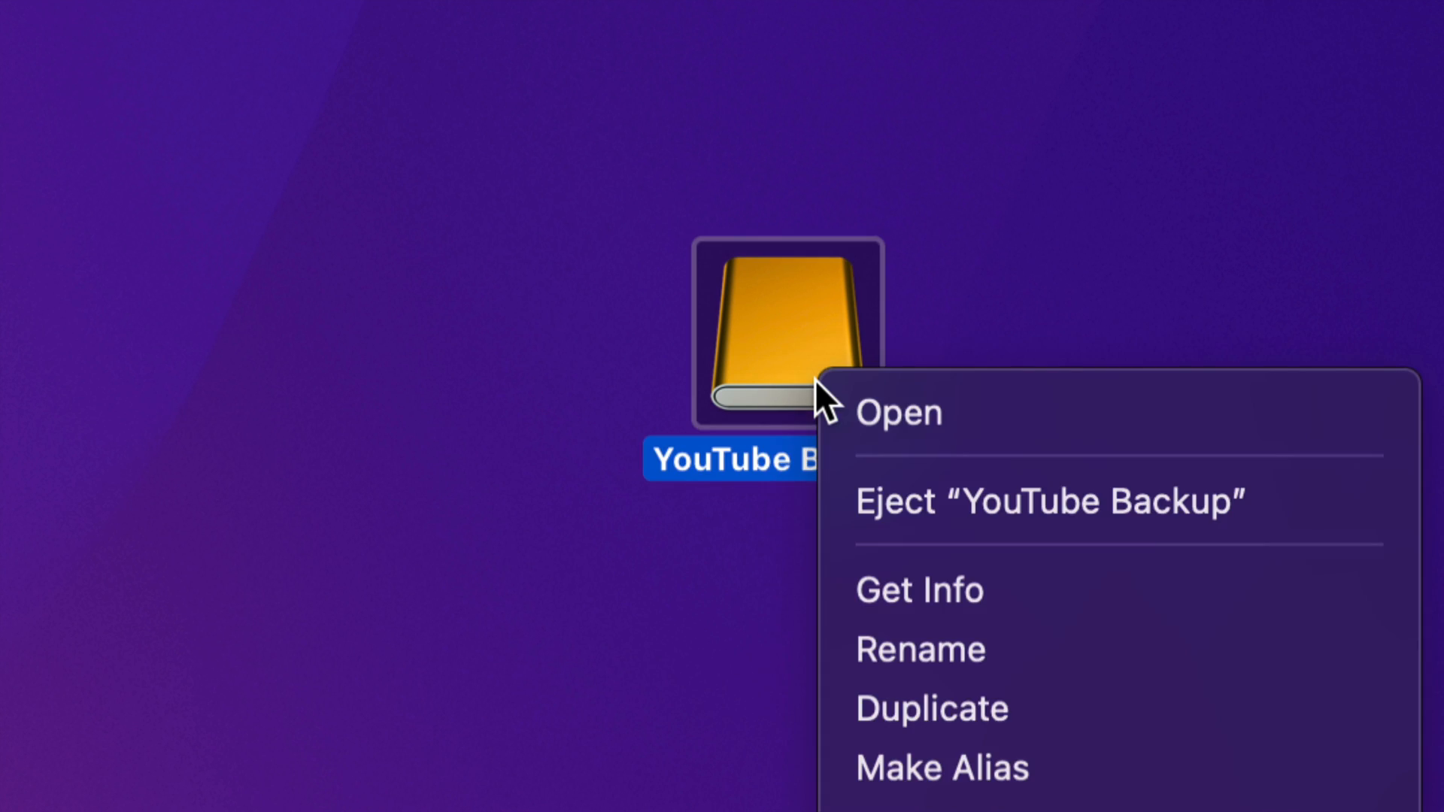
pyautogui.moveTo(918, 591)
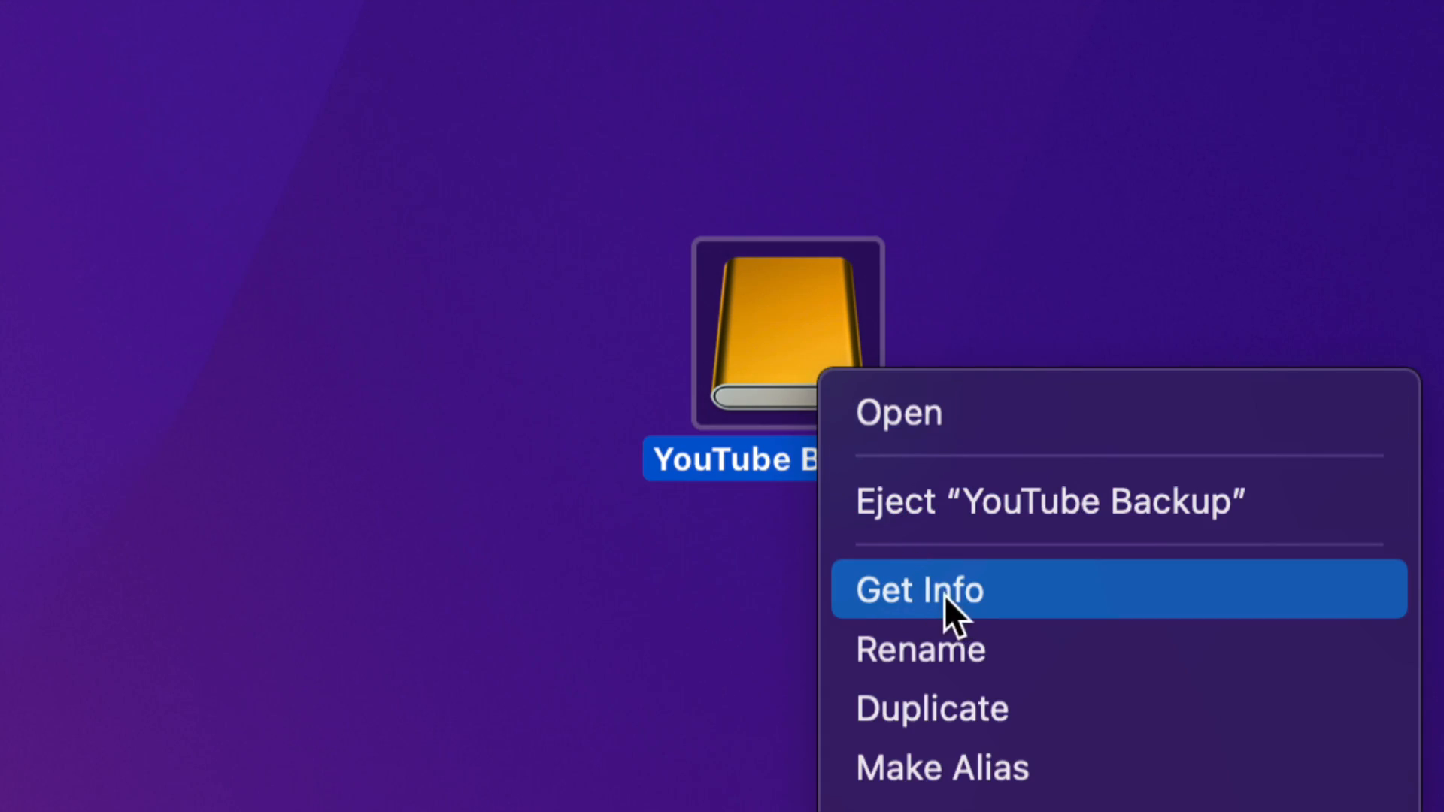
pyautogui.click(918, 590)
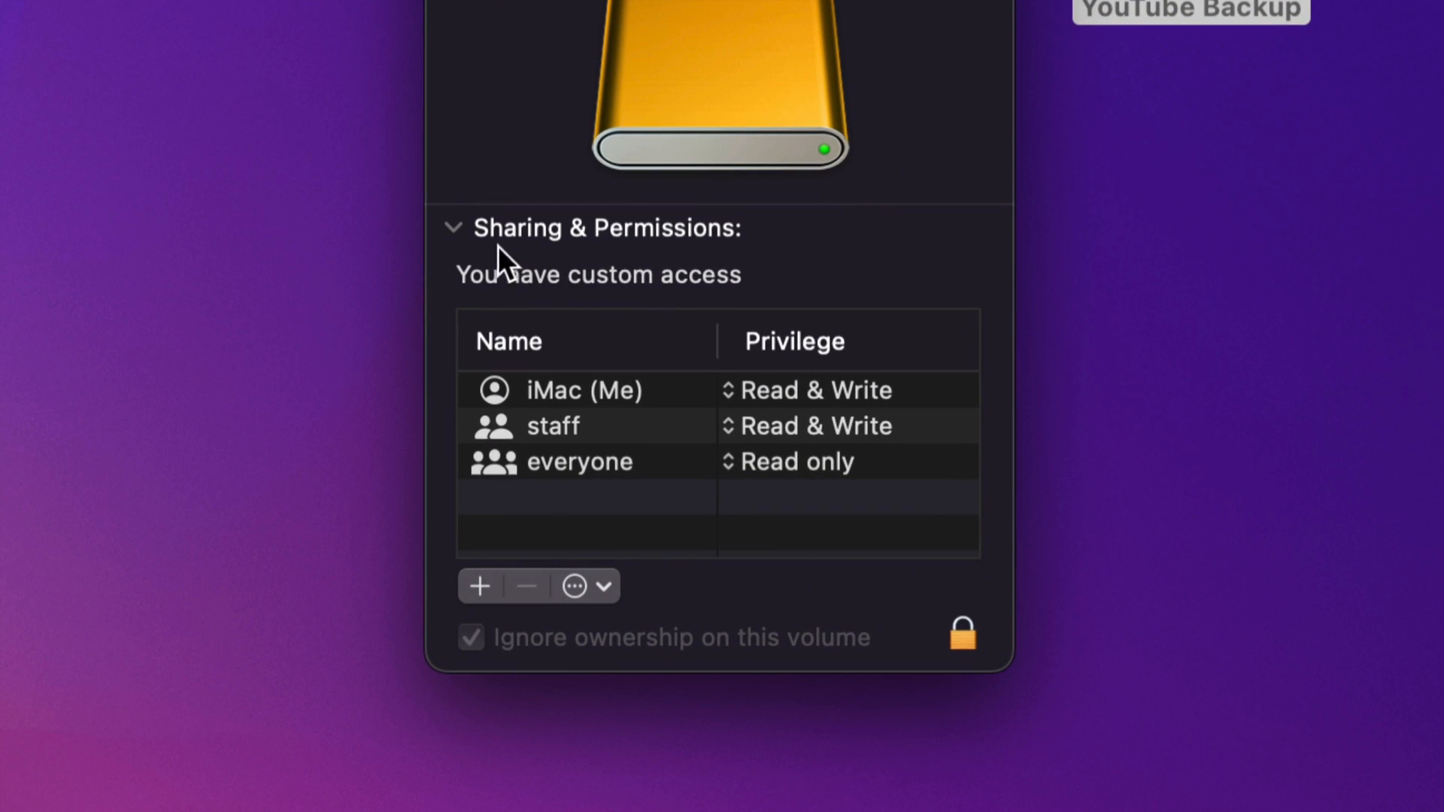
pyautogui.moveTo(459, 249)
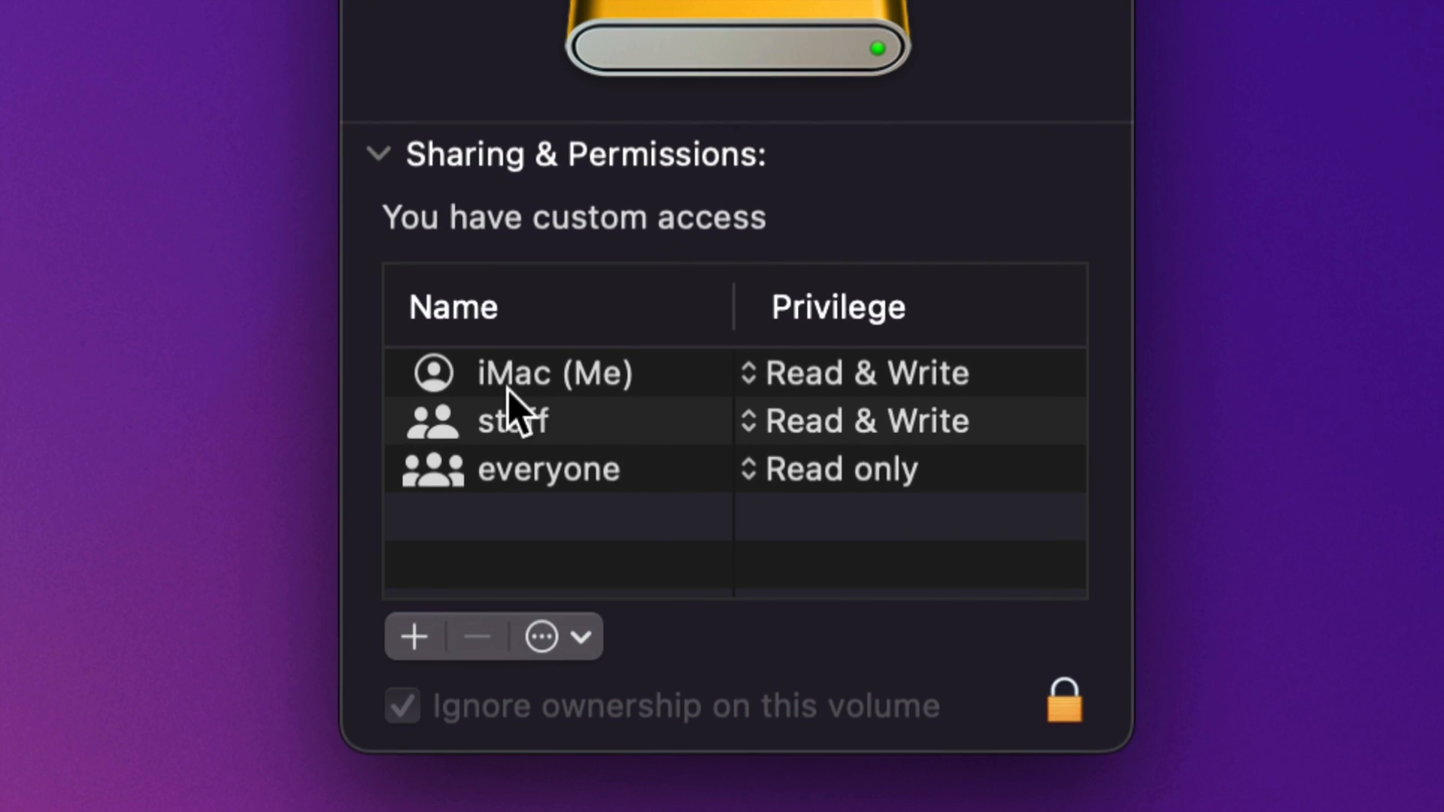
pyautogui.moveTo(521, 419)
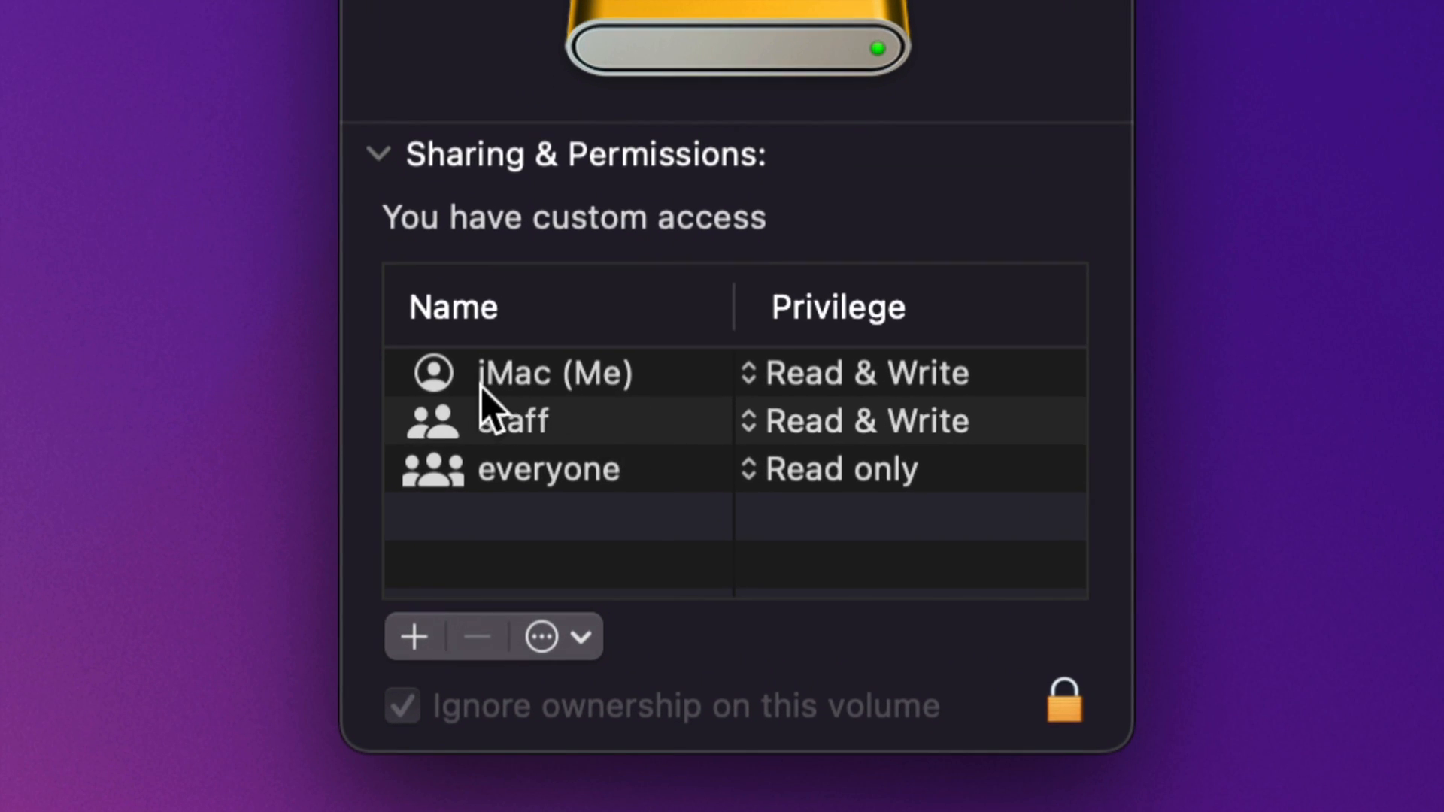
pyautogui.moveTo(641, 419)
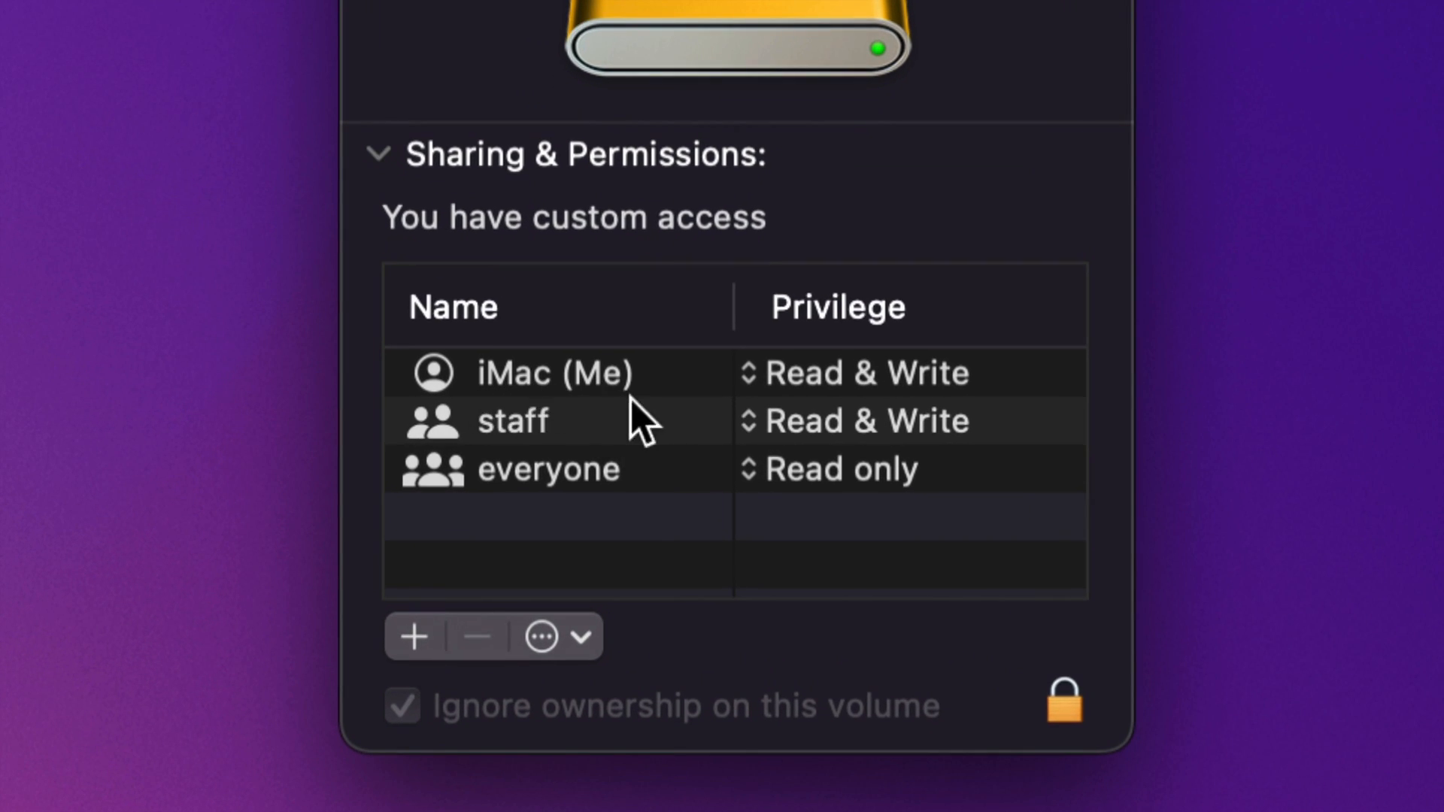
pyautogui.moveTo(804, 405)
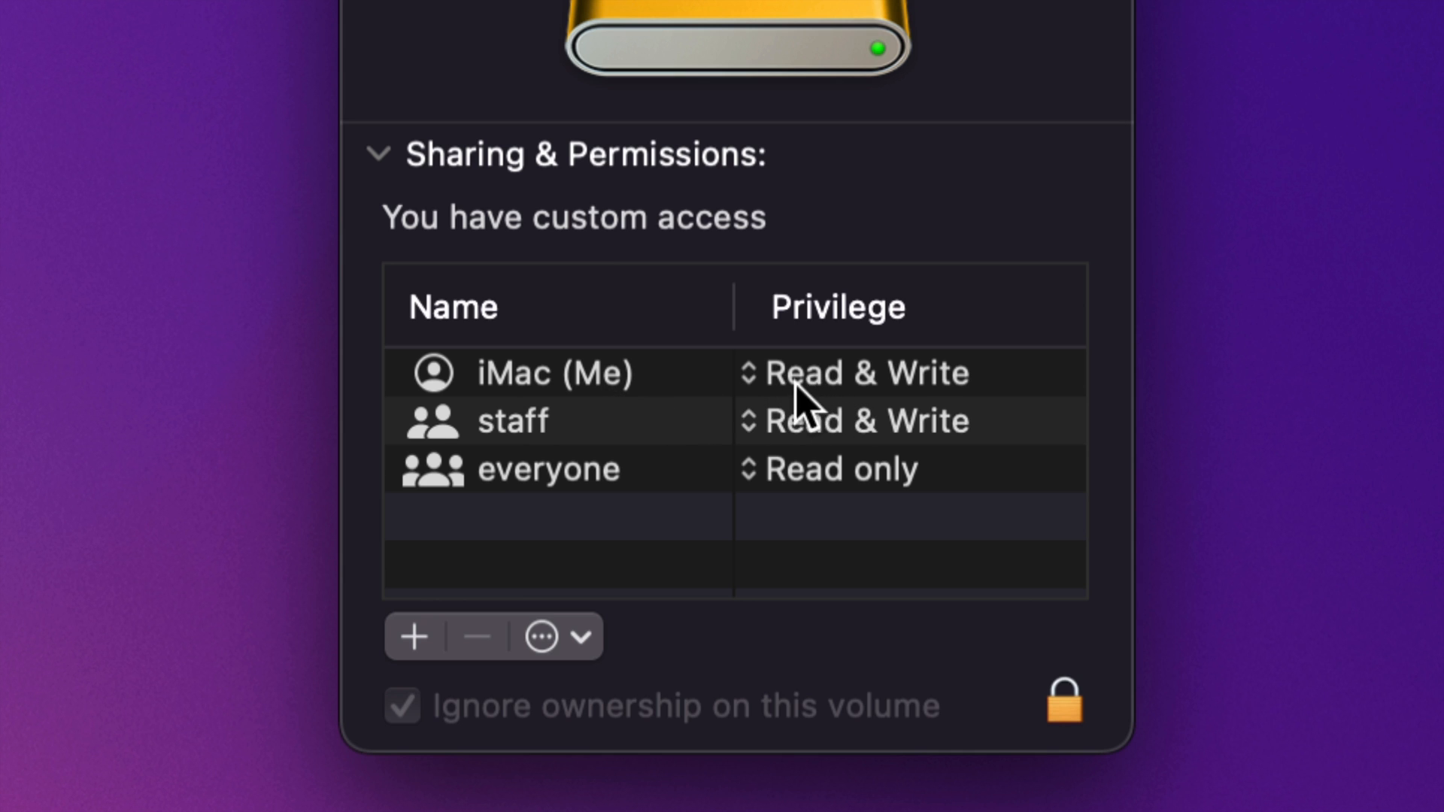
pyautogui.moveTo(778, 397)
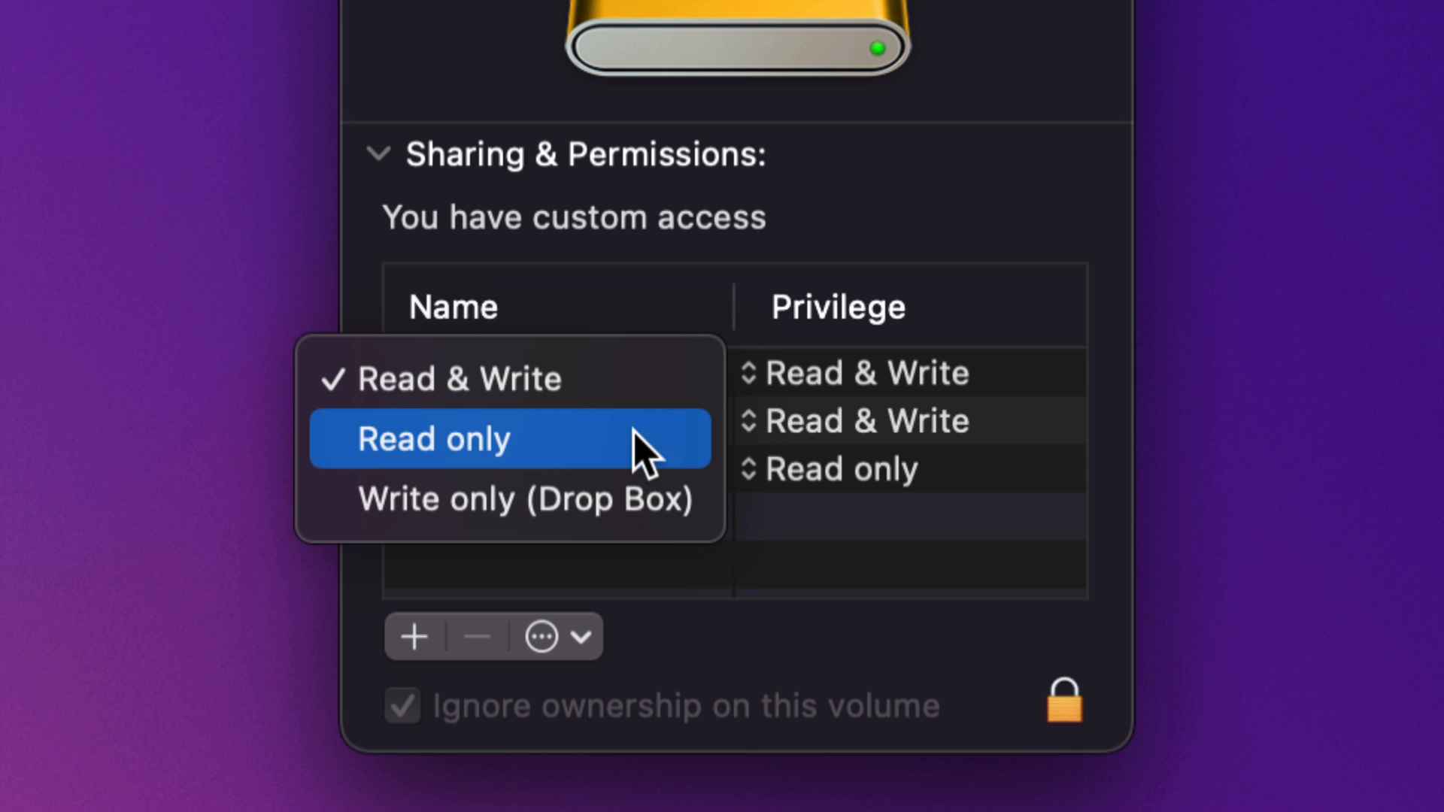
pyautogui.moveTo(475, 378)
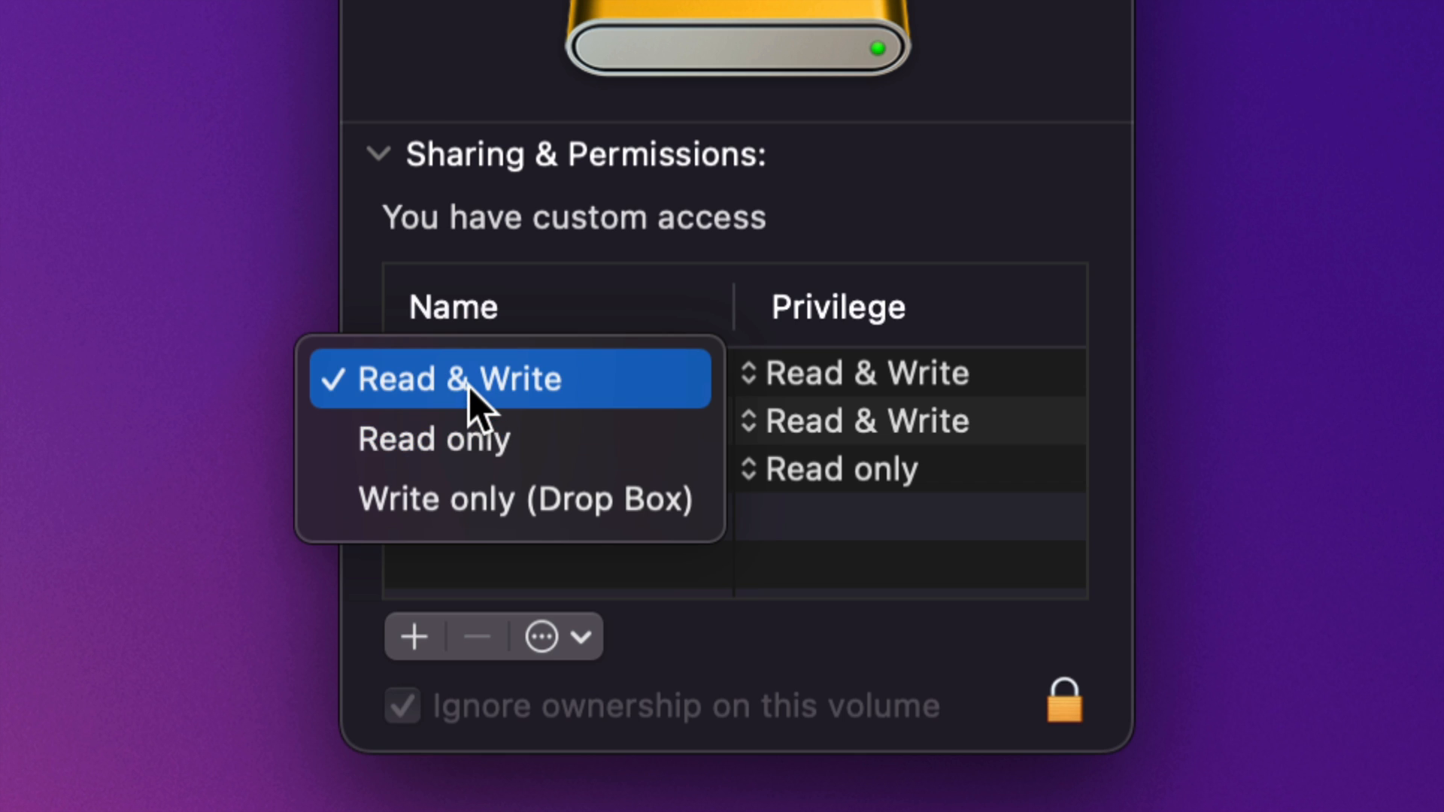
pyautogui.moveTo(1018, 636)
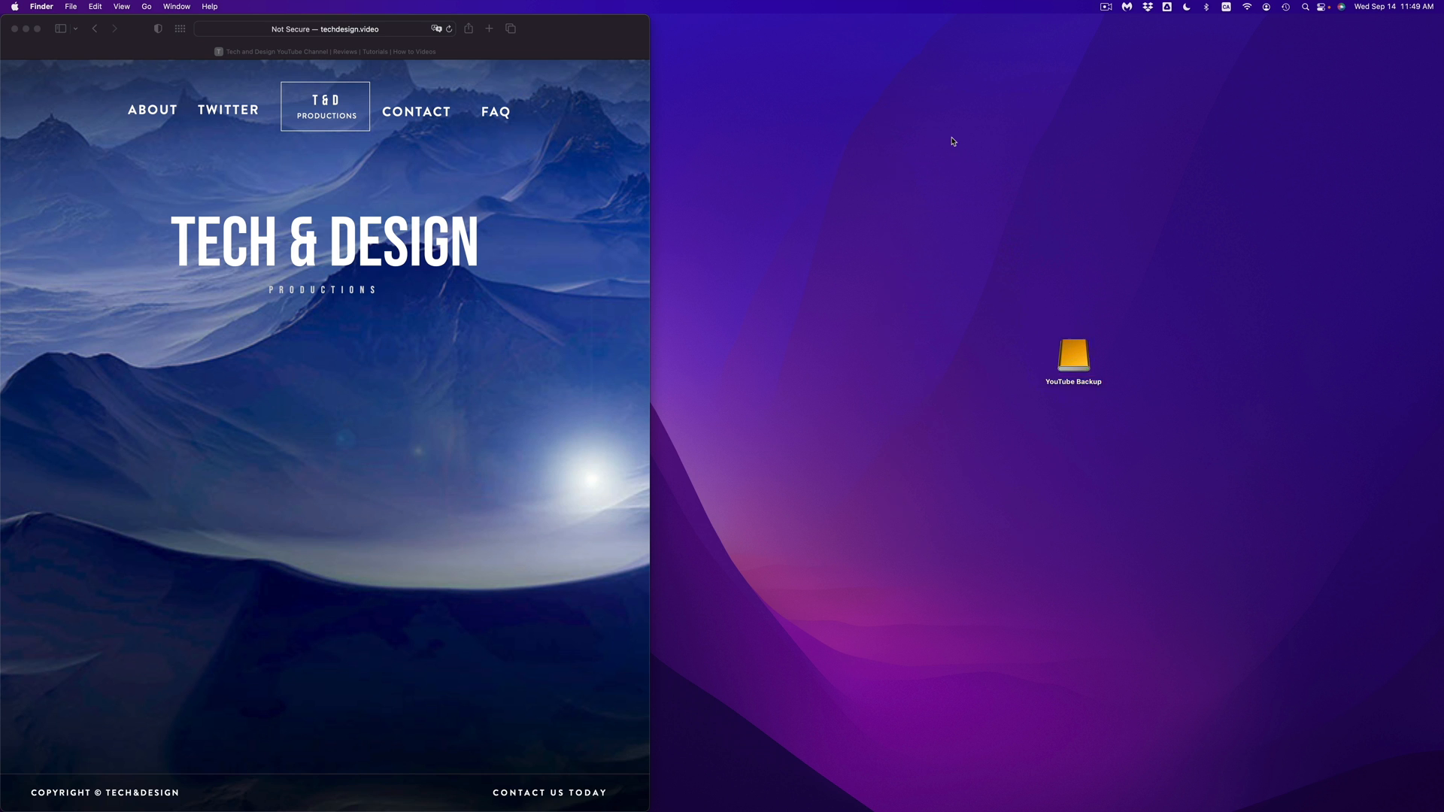
# Reopen YouTube Backup and view the YOUTUBE videos folder's Get Info permissions
pyautogui.click(1072, 357)
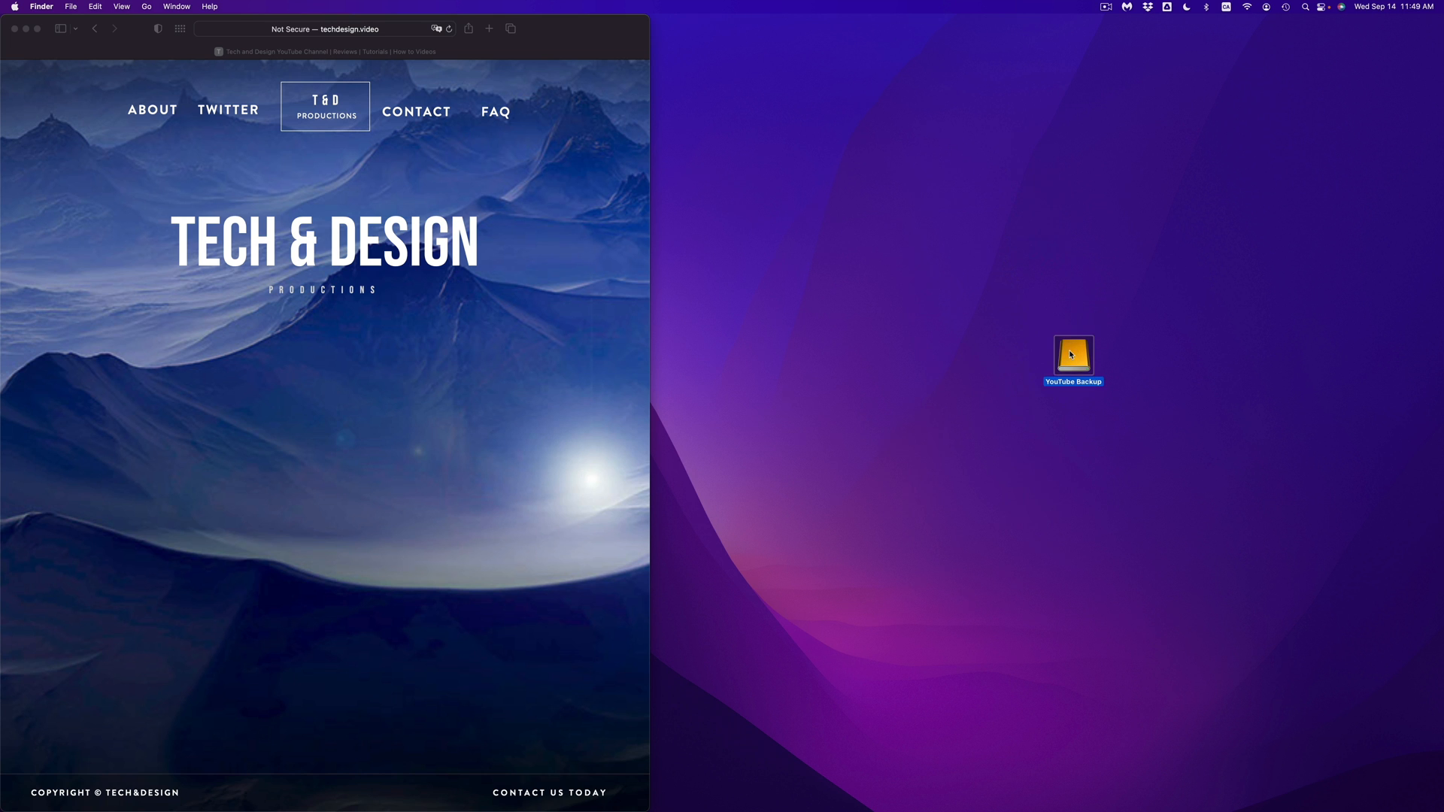
pyautogui.doubleClick(1072, 353)
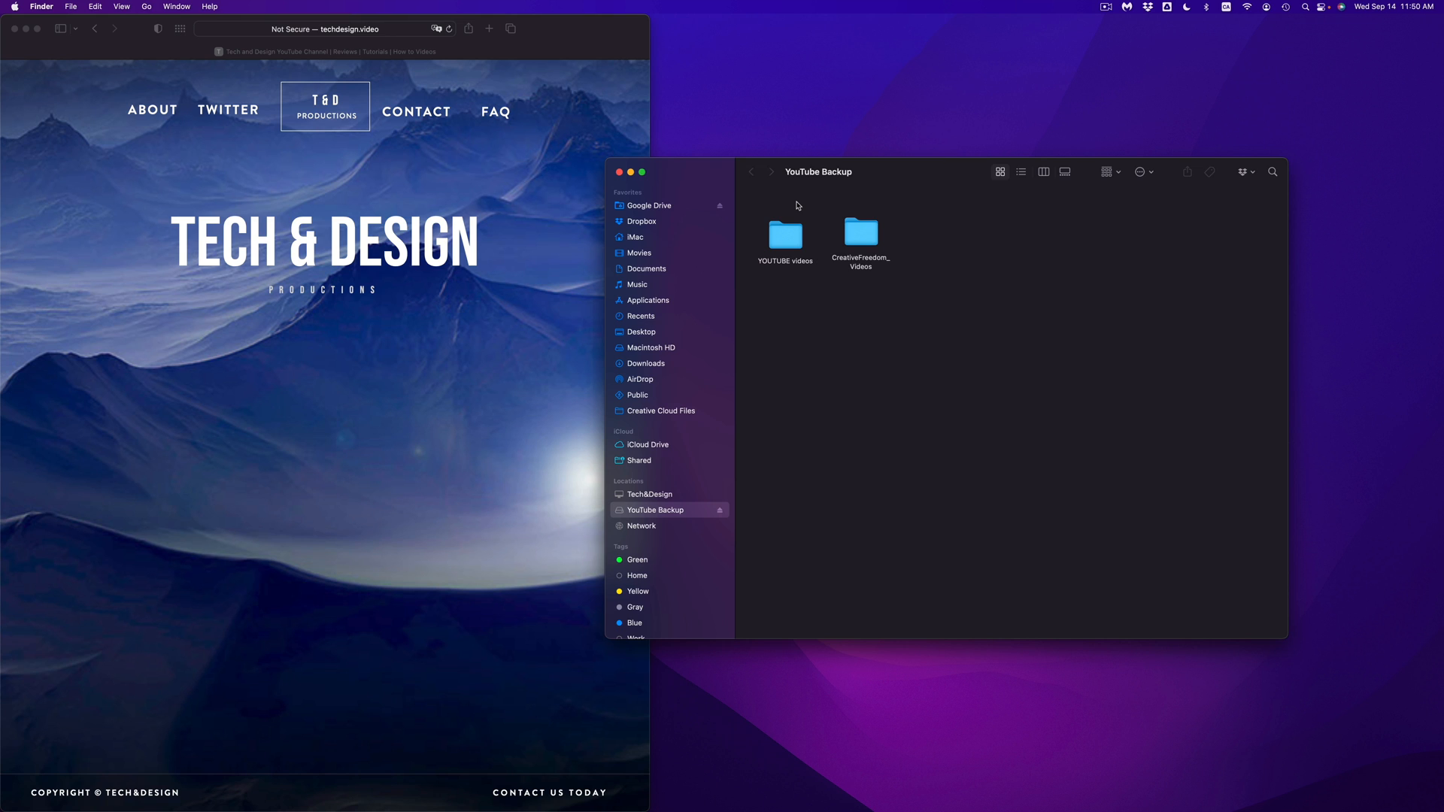
pyautogui.rightClick(784, 235)
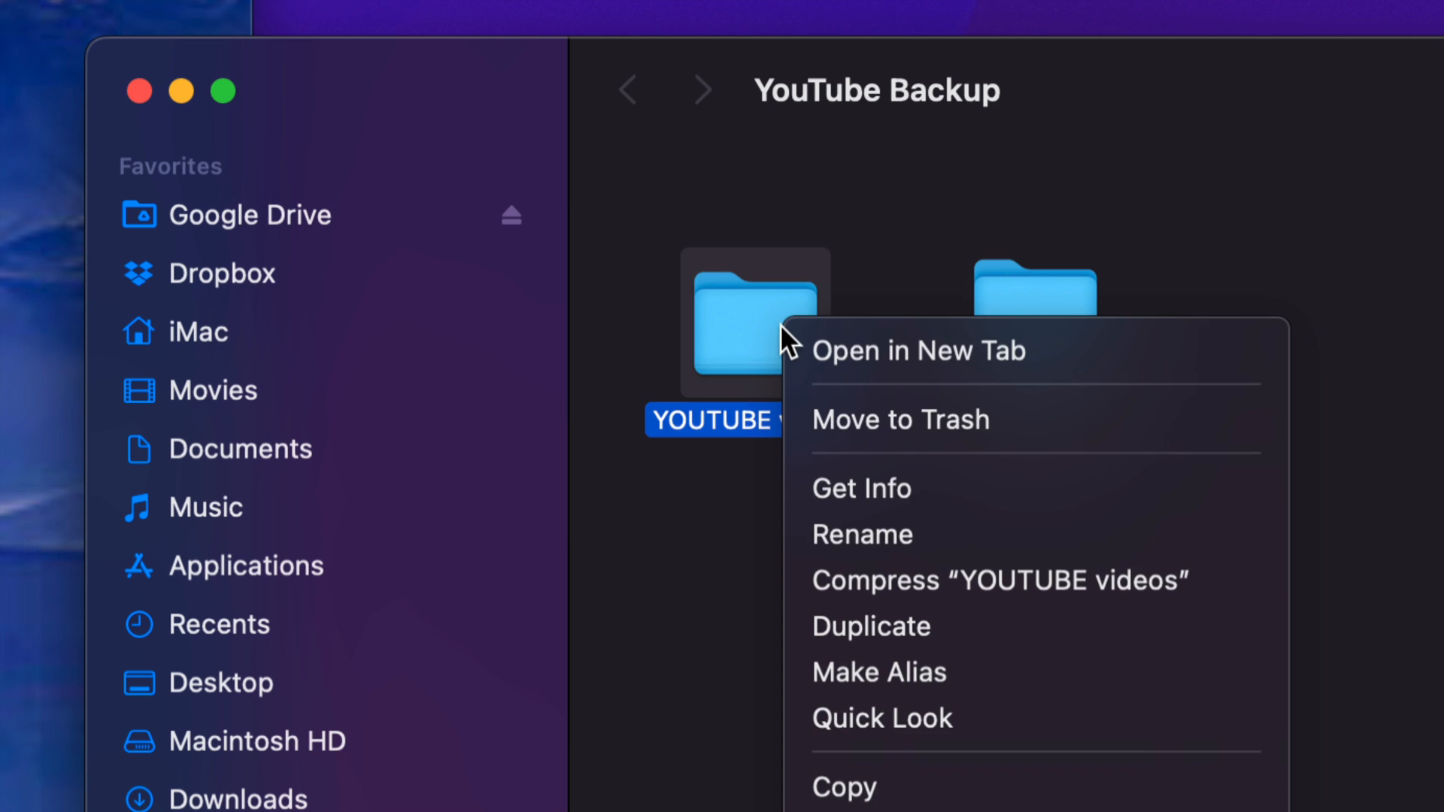
pyautogui.moveTo(862, 488)
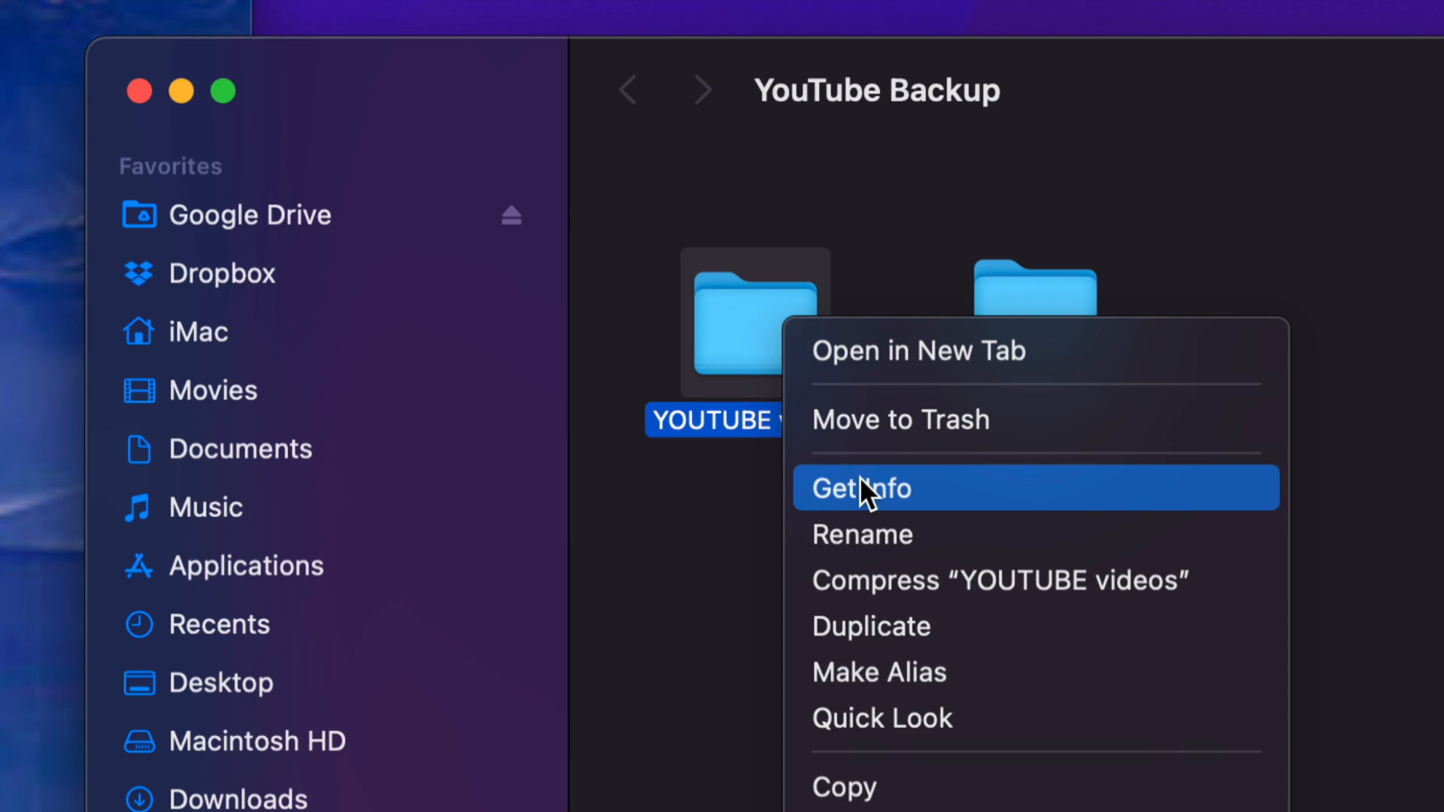
pyautogui.click(859, 487)
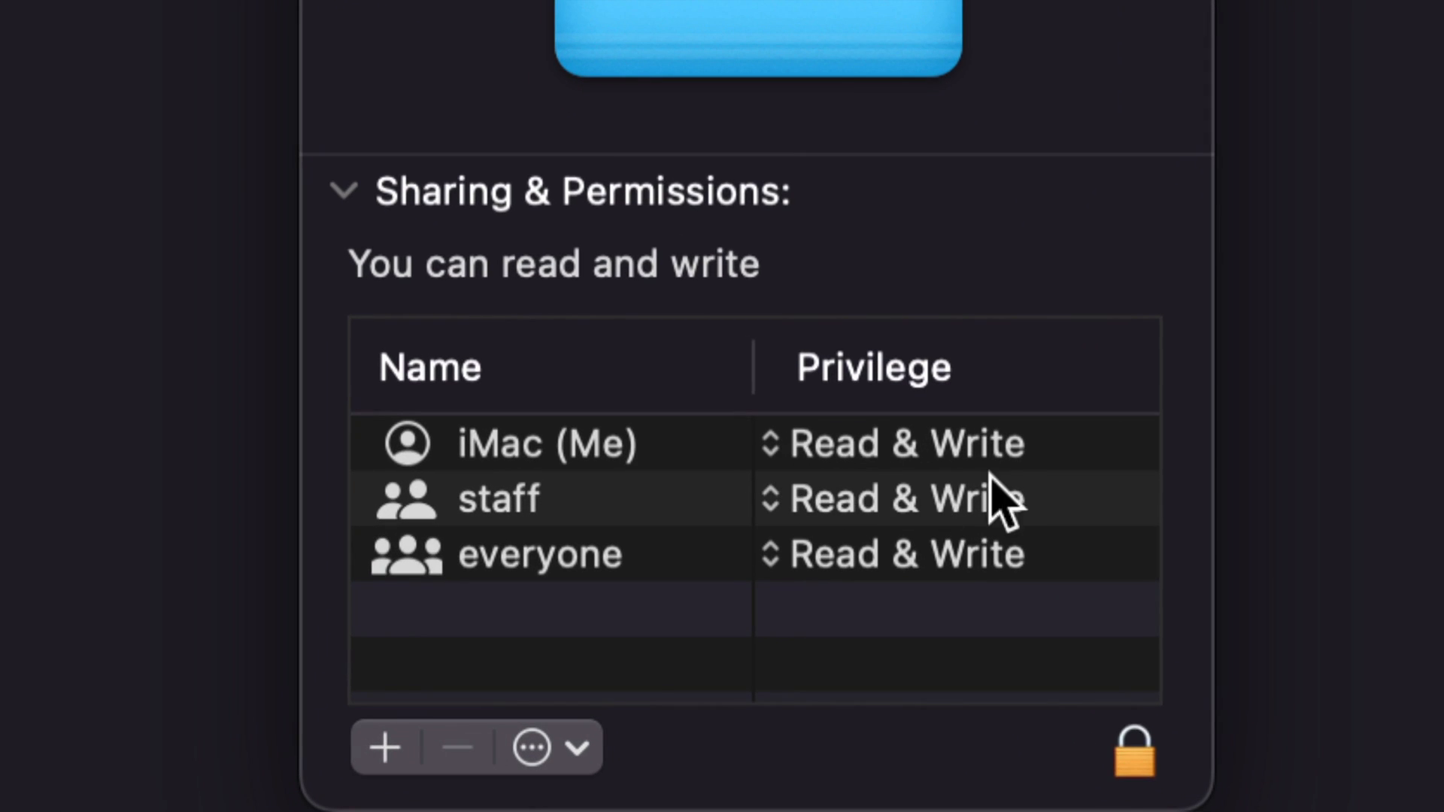
pyautogui.moveTo(948, 460)
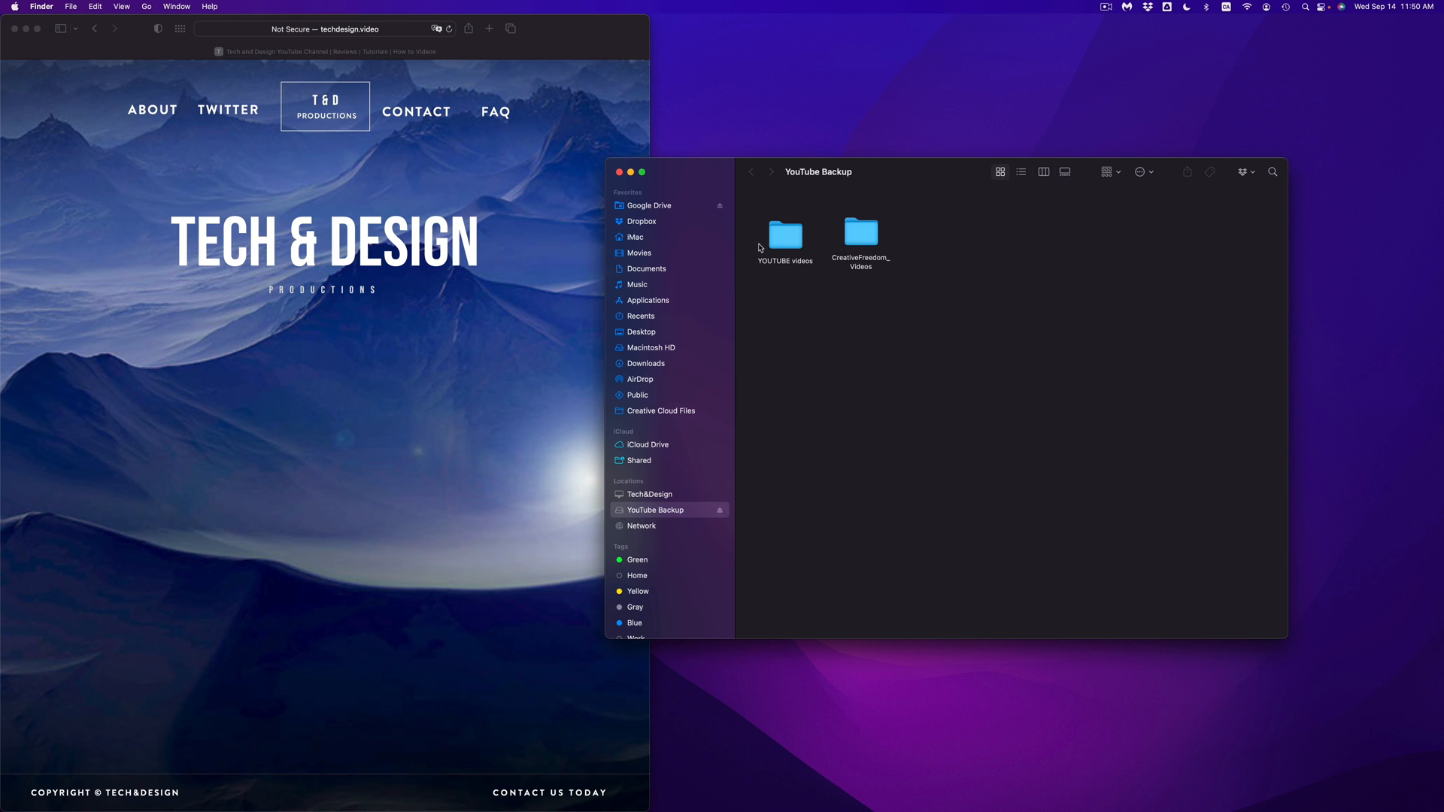
pyautogui.moveTo(834, 260)
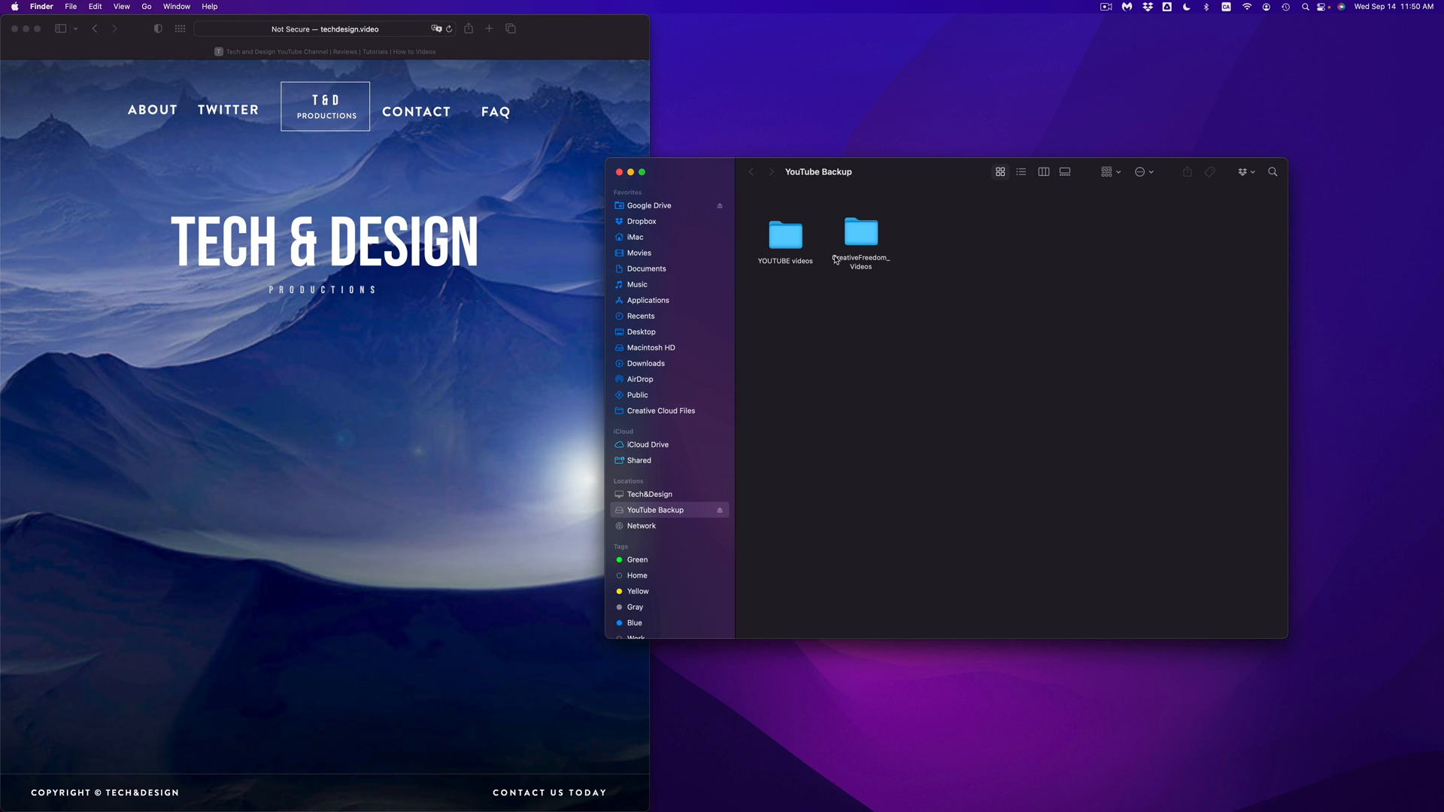
pyautogui.moveTo(858, 253)
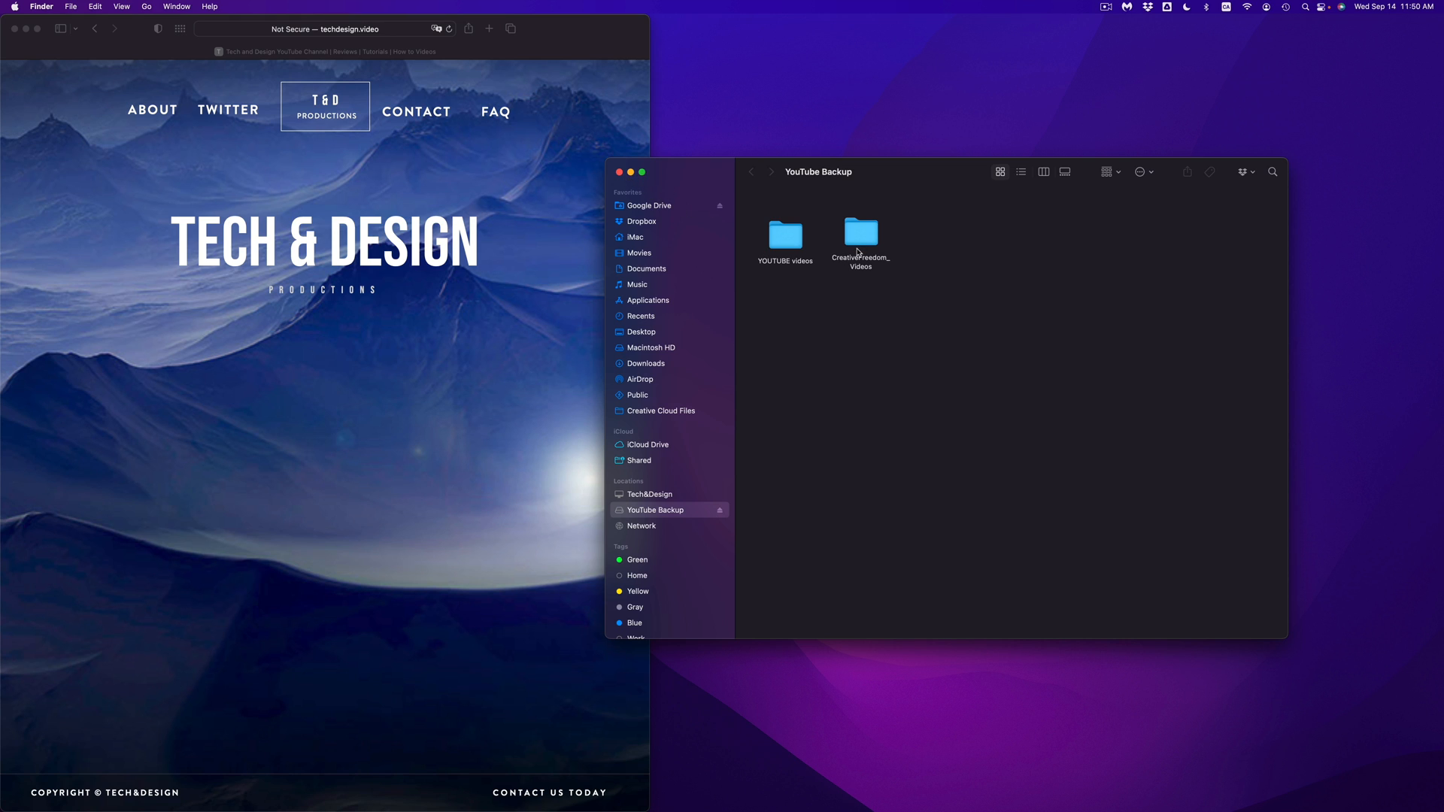
pyautogui.moveTo(797, 238)
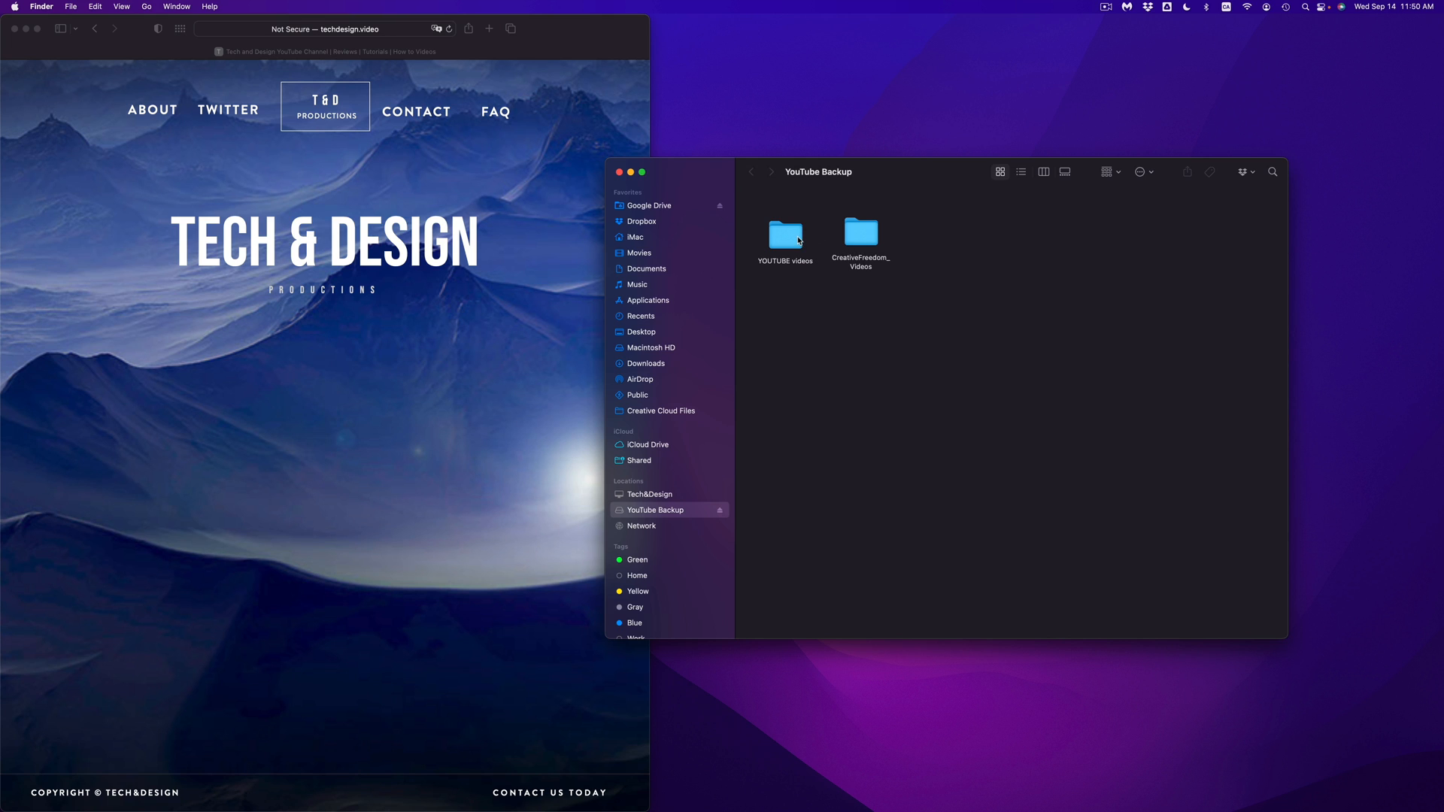
pyautogui.moveTo(808, 241)
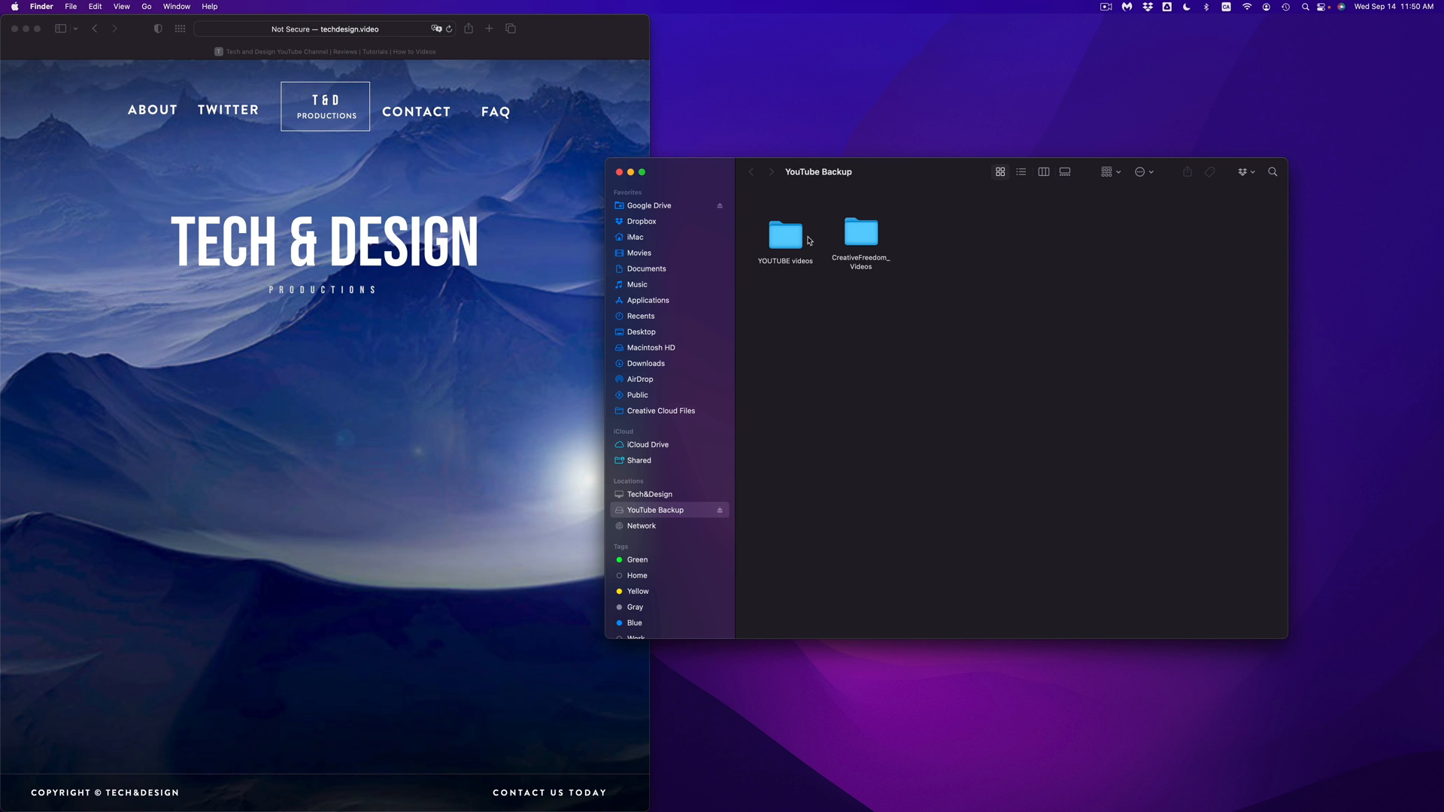
pyautogui.moveTo(852, 251)
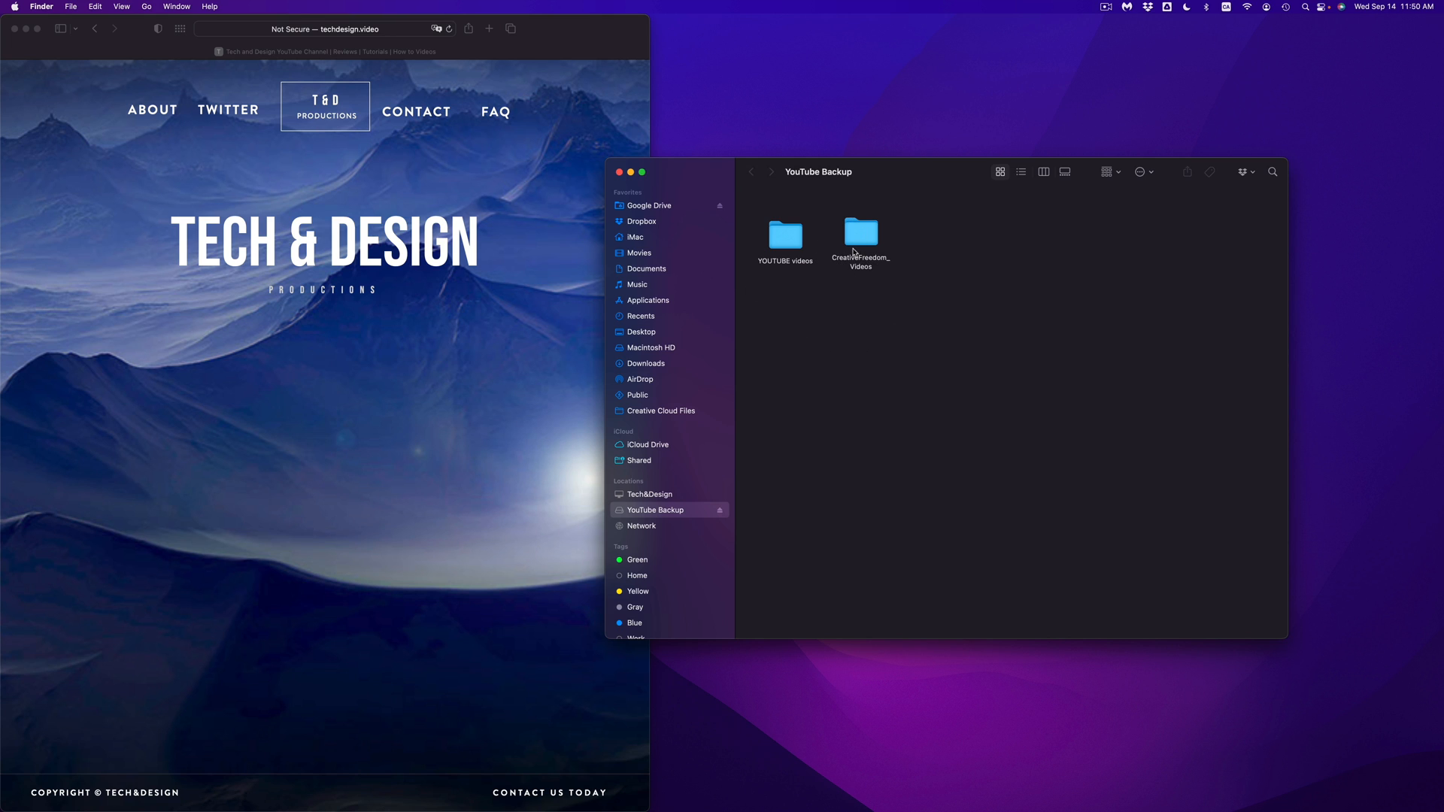
pyautogui.moveTo(714, 188)
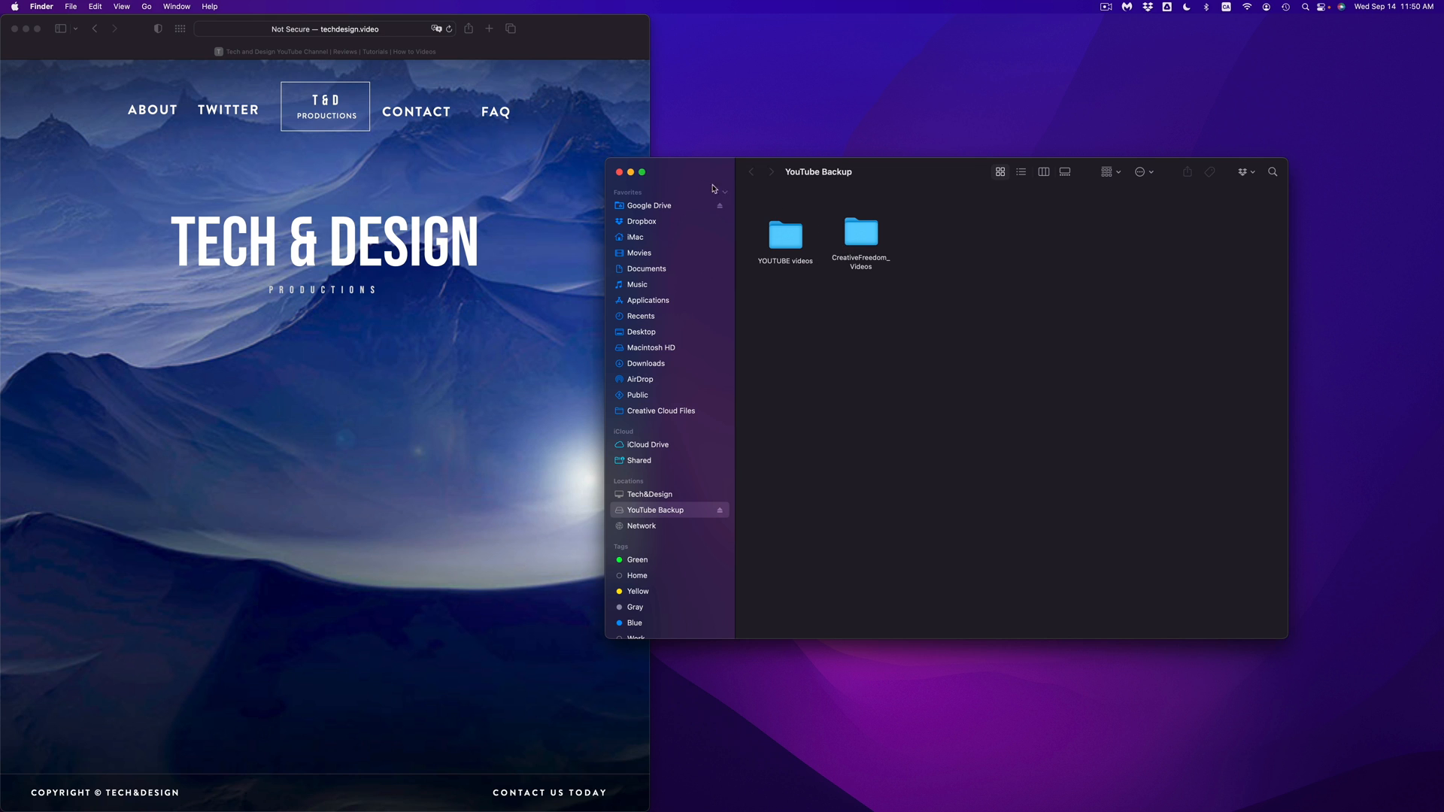
pyautogui.moveTo(680, 182)
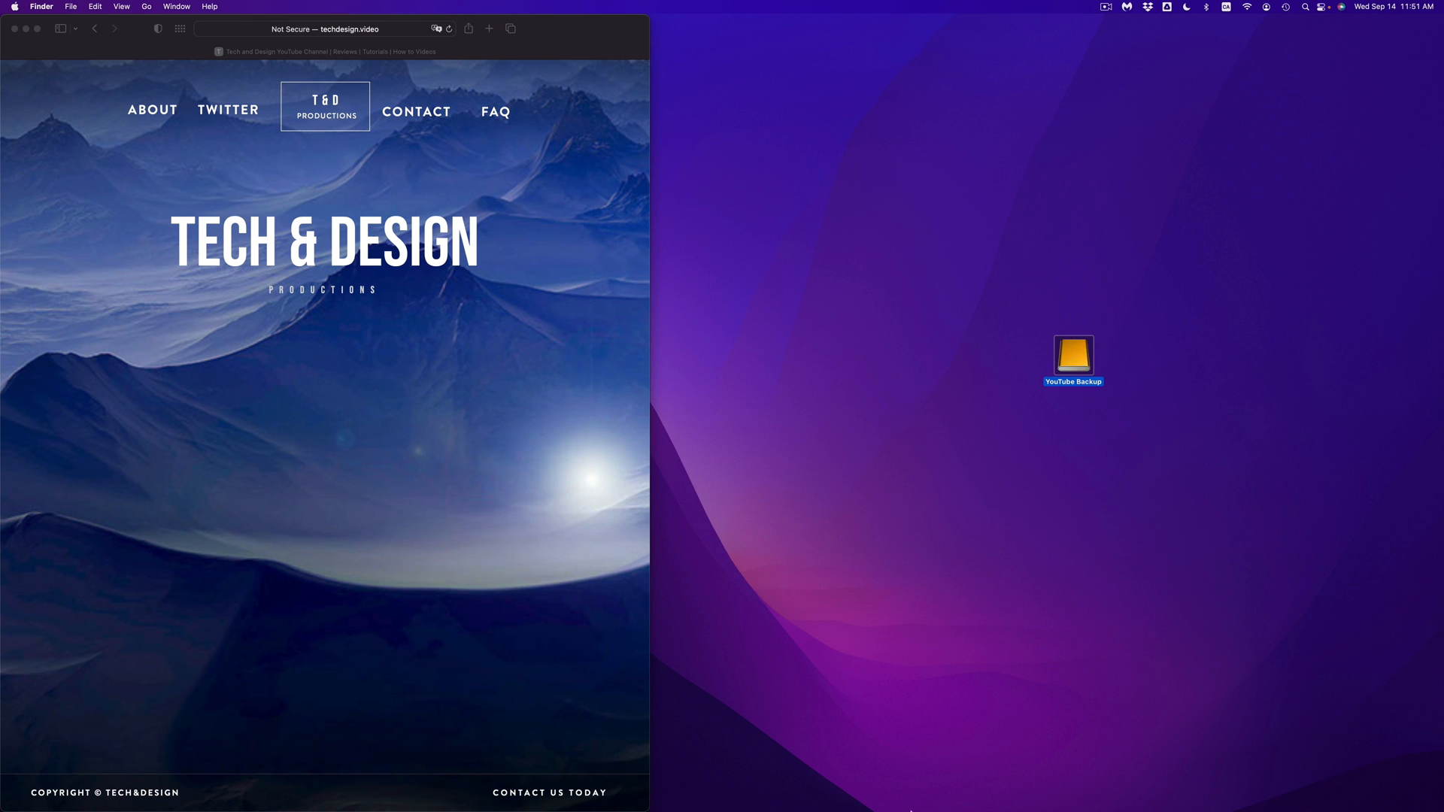
pyautogui.moveTo(950, 783)
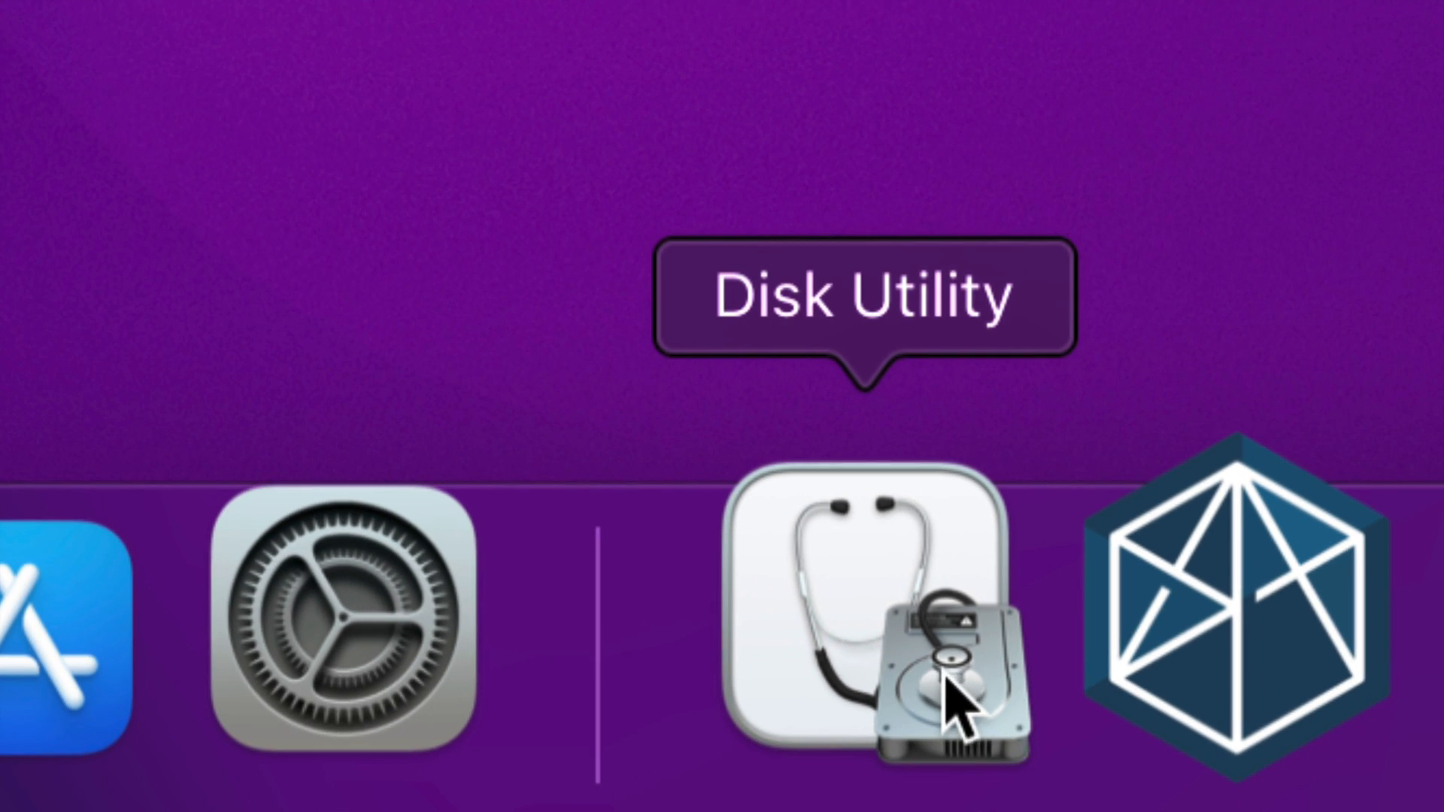
# Launch Disk Utility by searching 'disk Utility' in Spotlight
pyautogui.press('cmd+space')
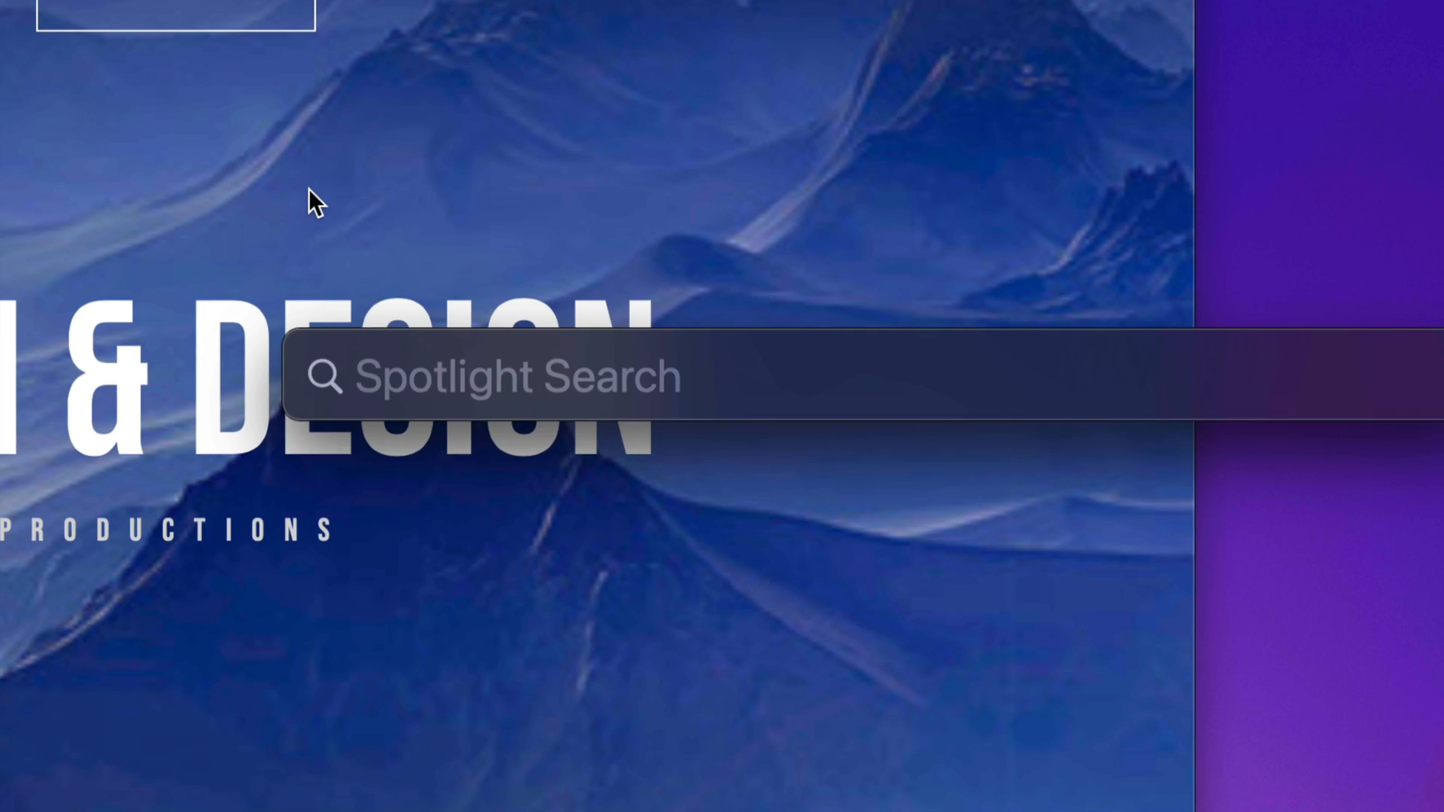
pyautogui.write('disk Utility')
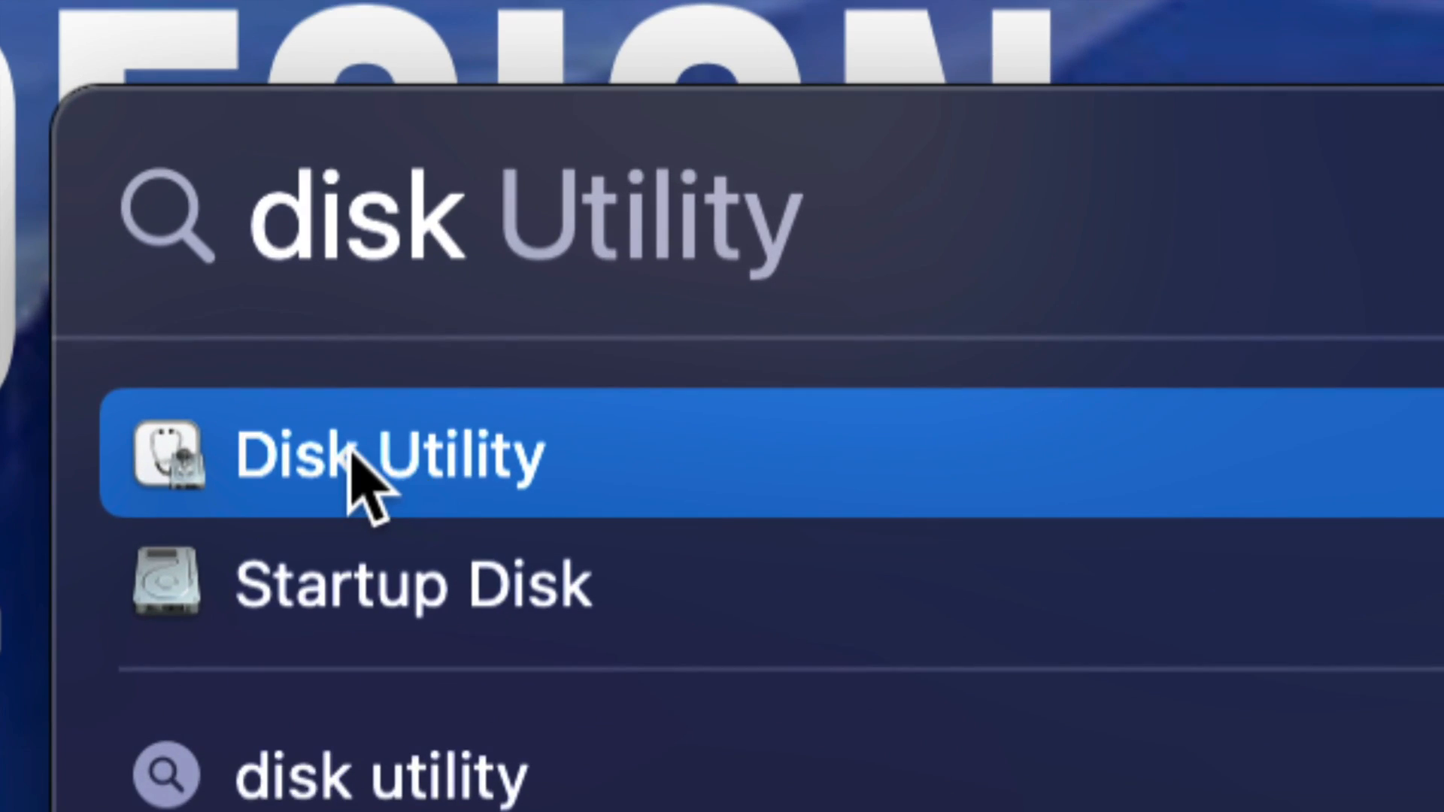
pyautogui.click(386, 455)
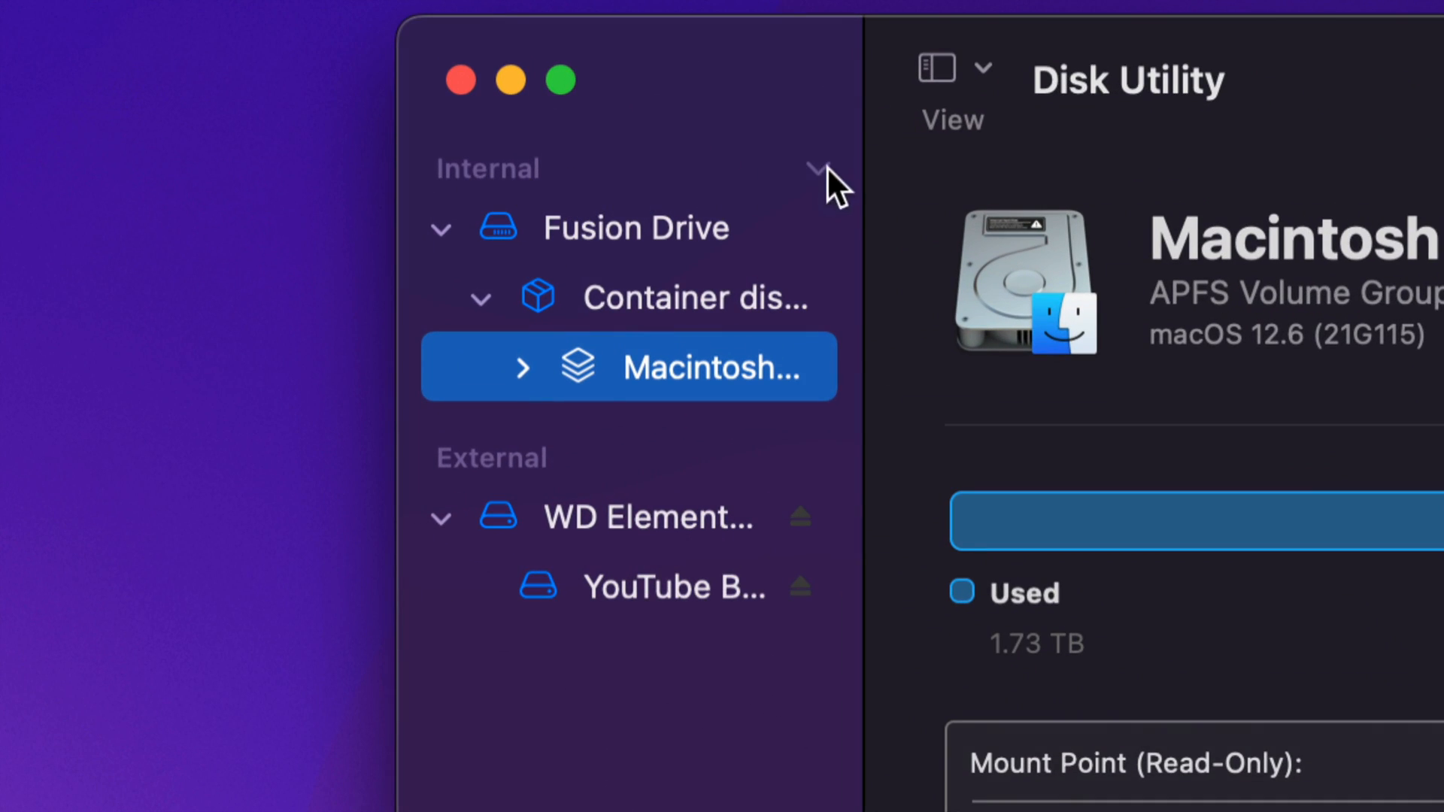
pyautogui.moveTo(818, 189)
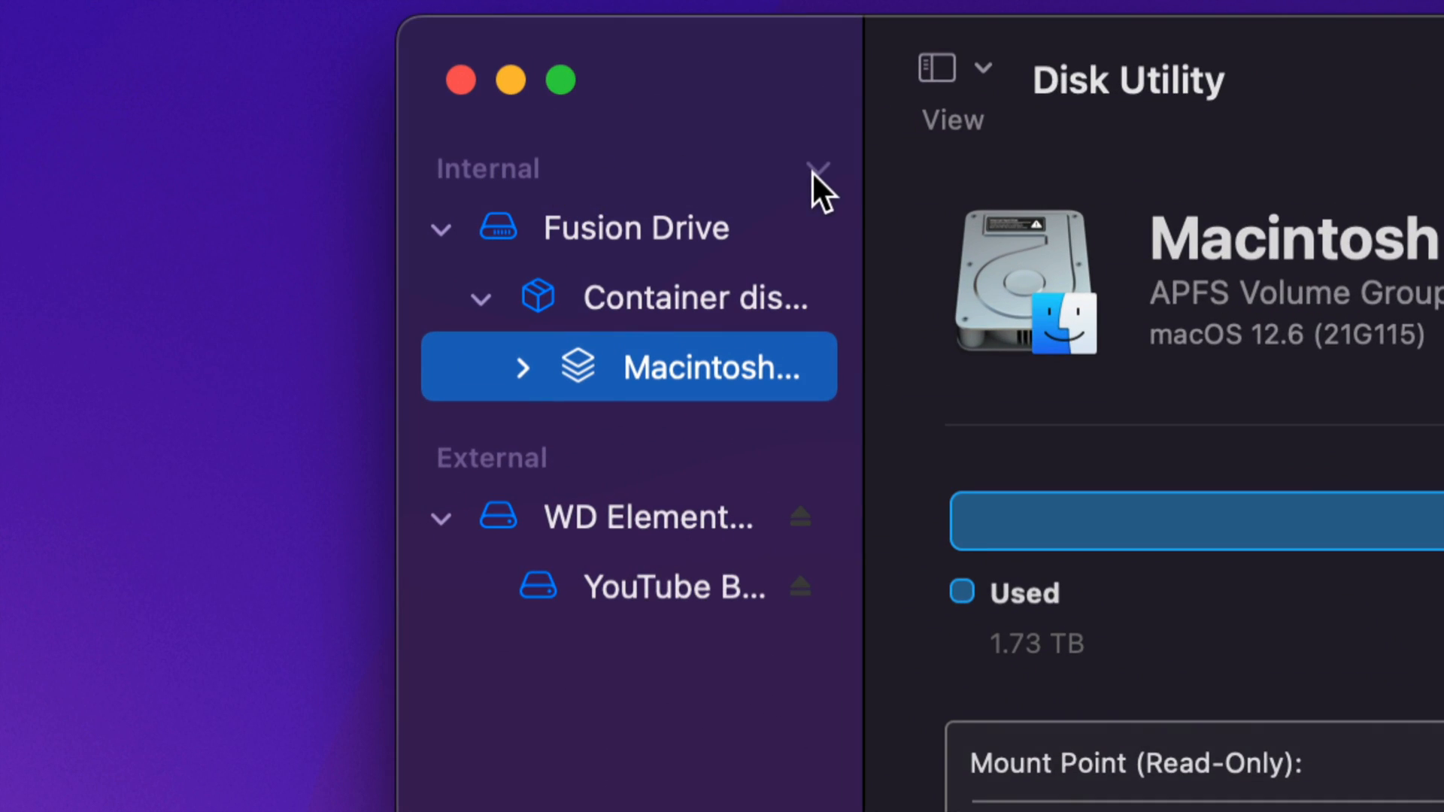
# Collapse the Internal drives group and open the View menu's device-listing options
pyautogui.click(818, 169)
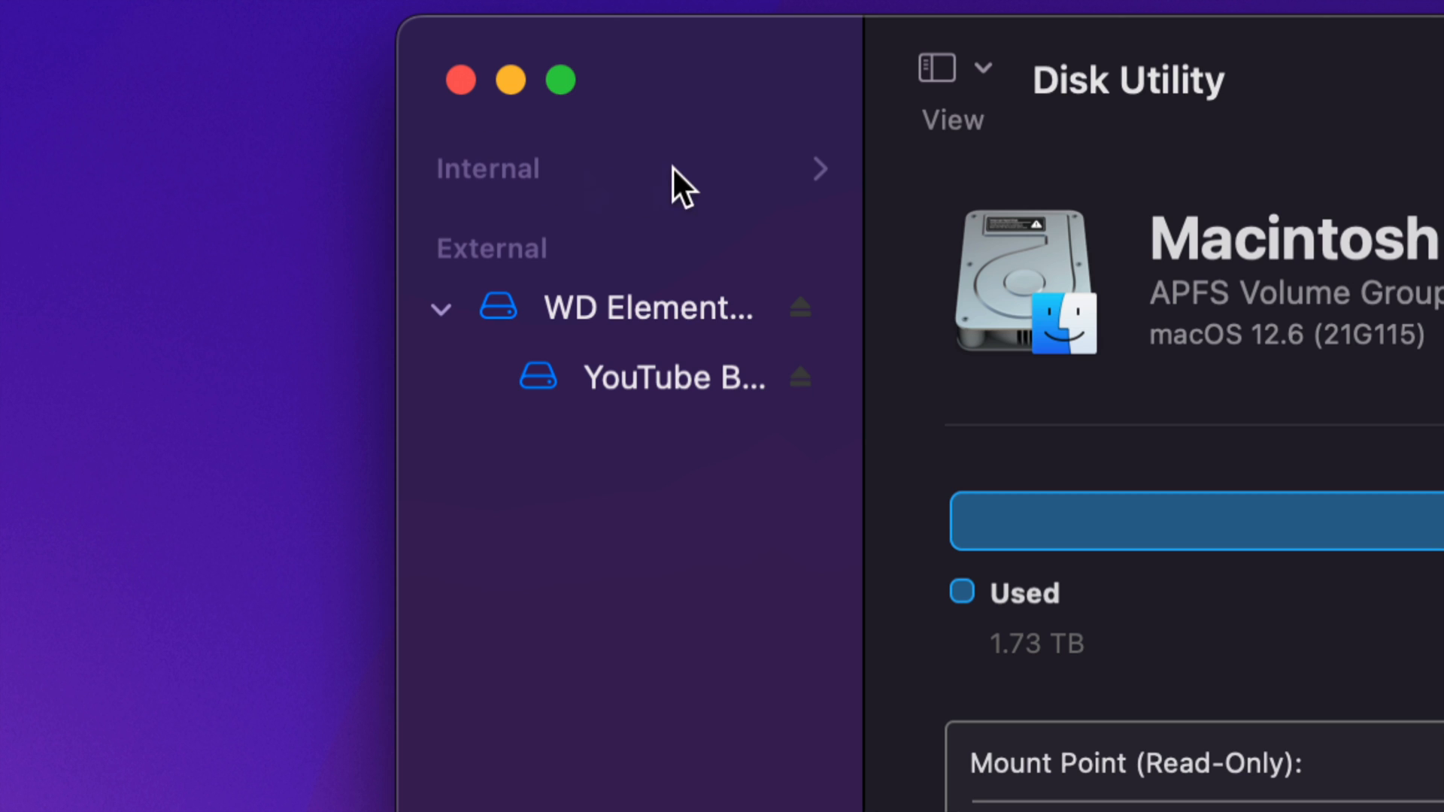
pyautogui.moveTo(885, 244)
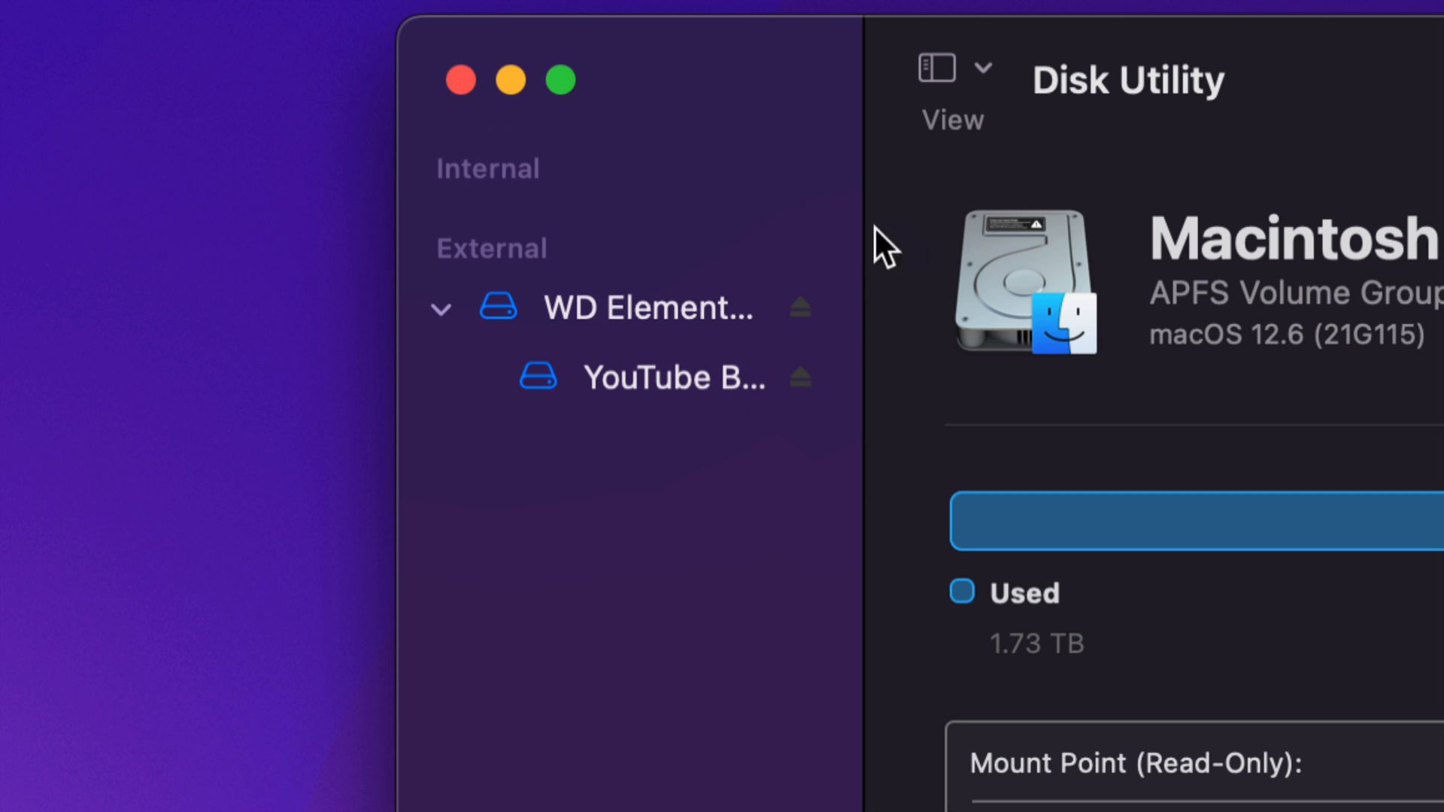
pyautogui.moveTo(985, 83)
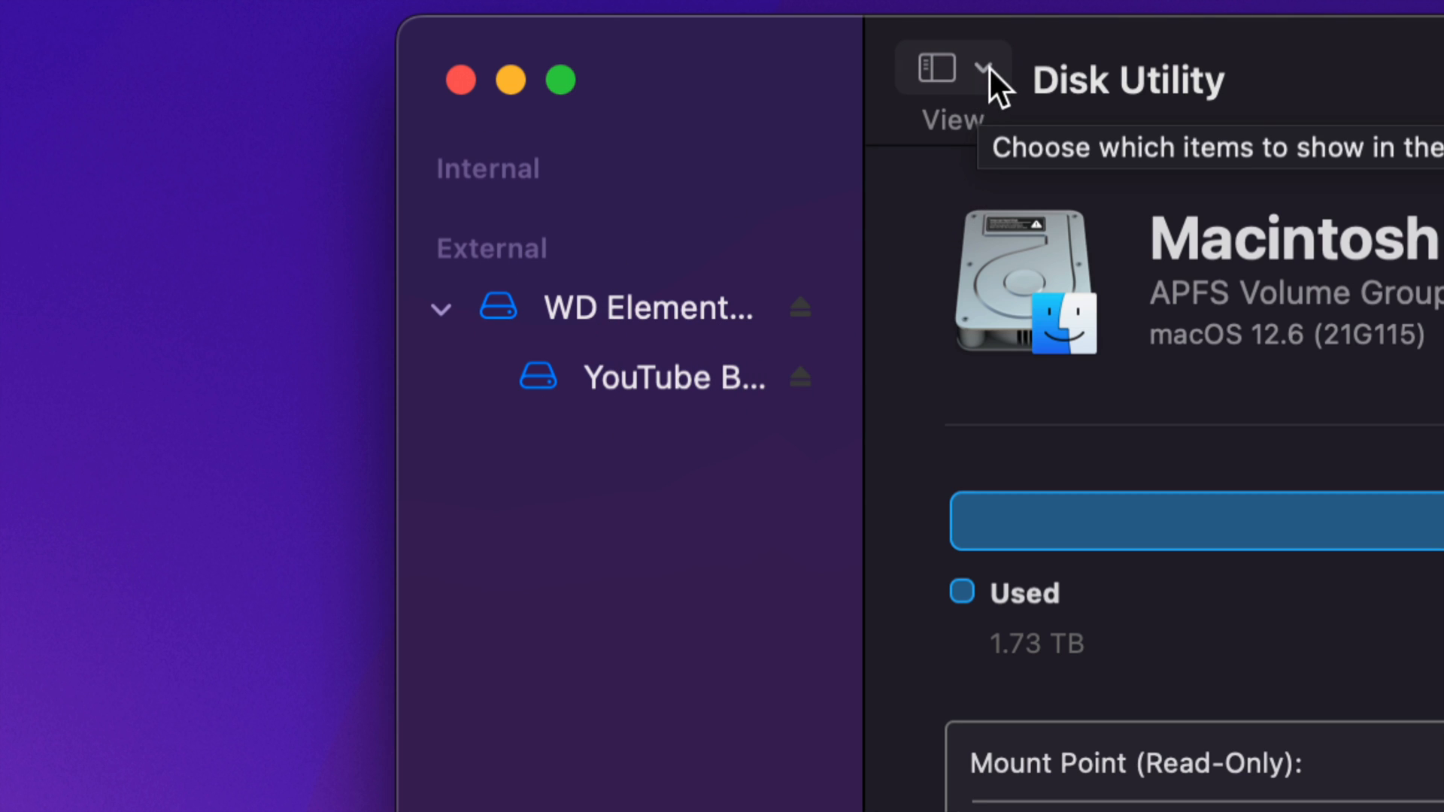
pyautogui.click(953, 67)
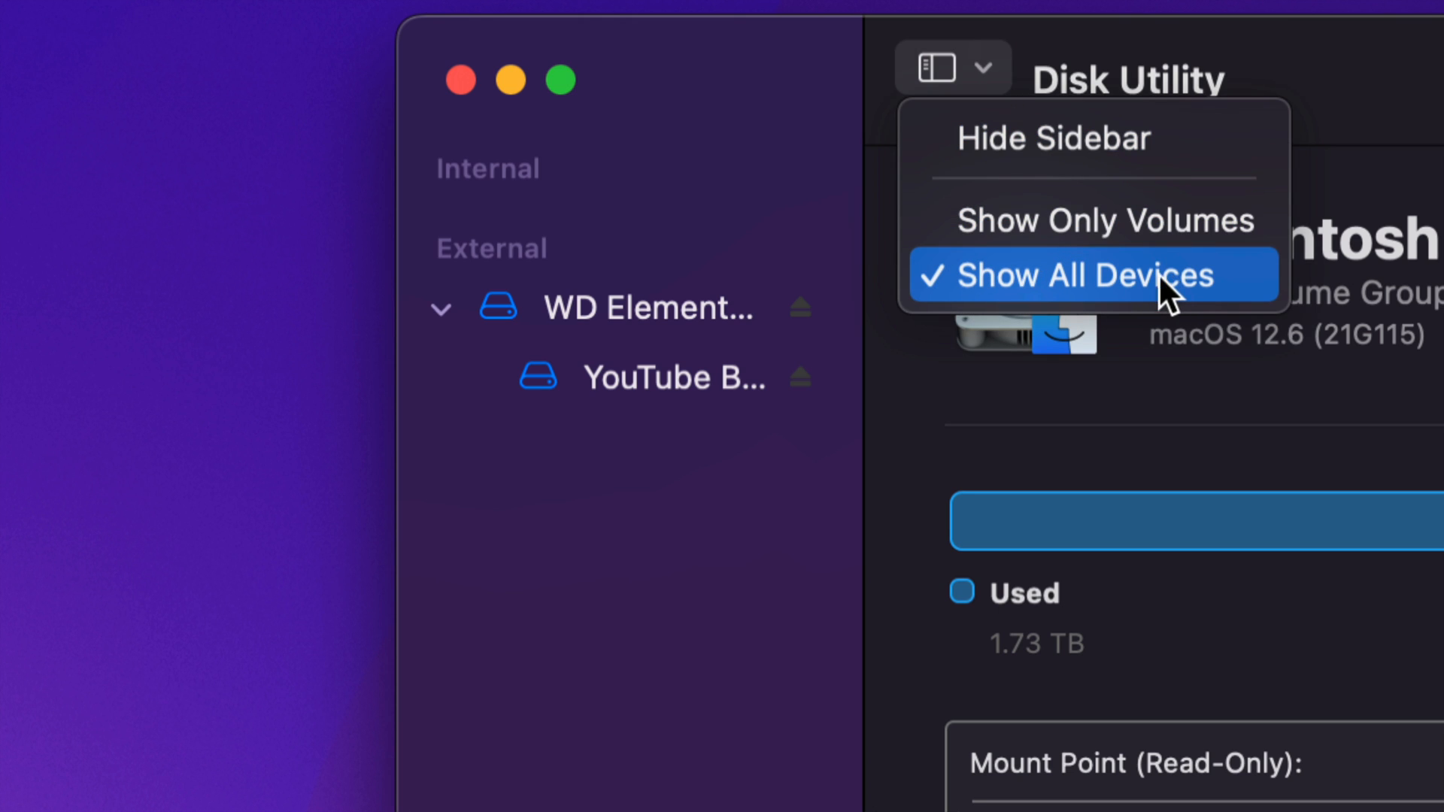
pyautogui.moveTo(1045, 161)
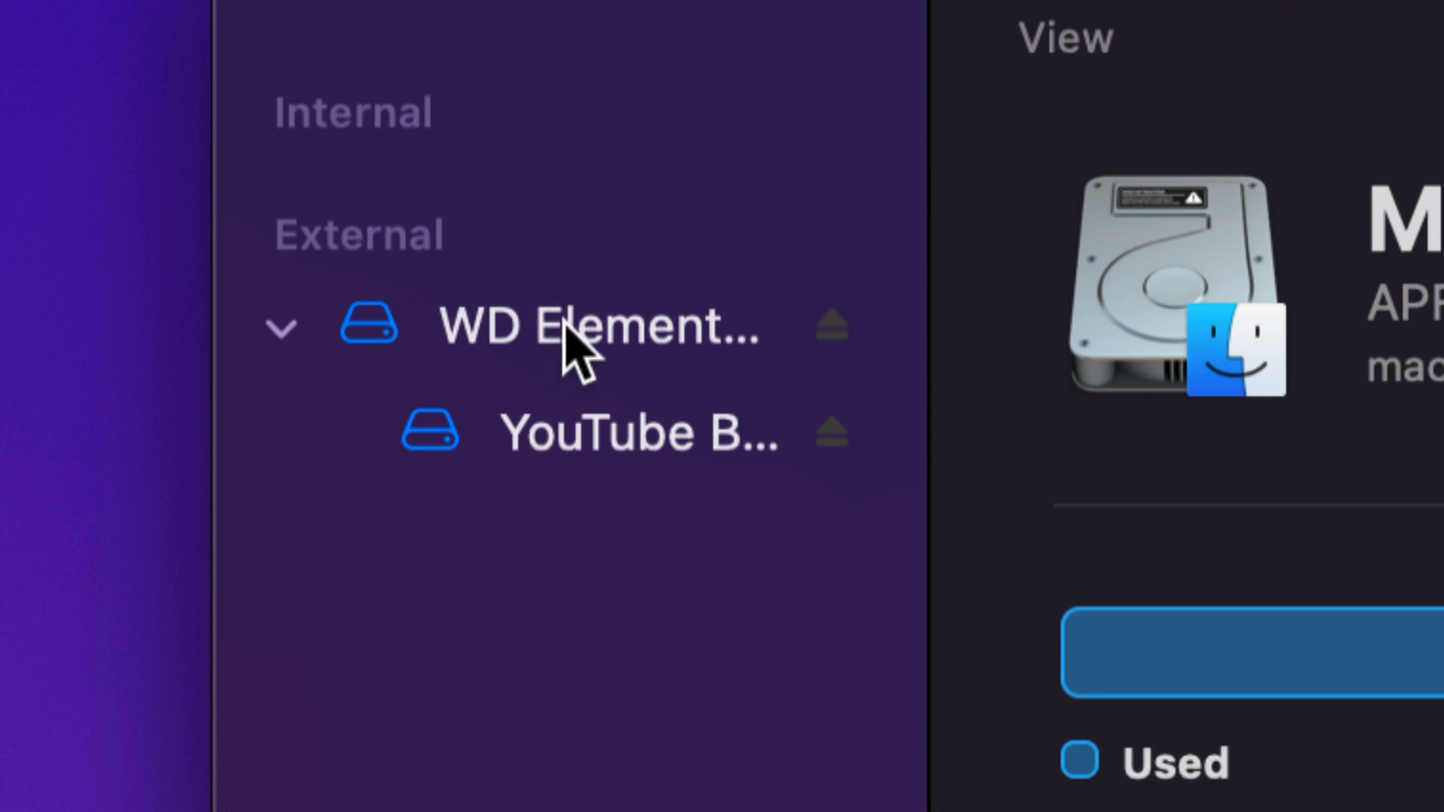
pyautogui.moveTo(604, 534)
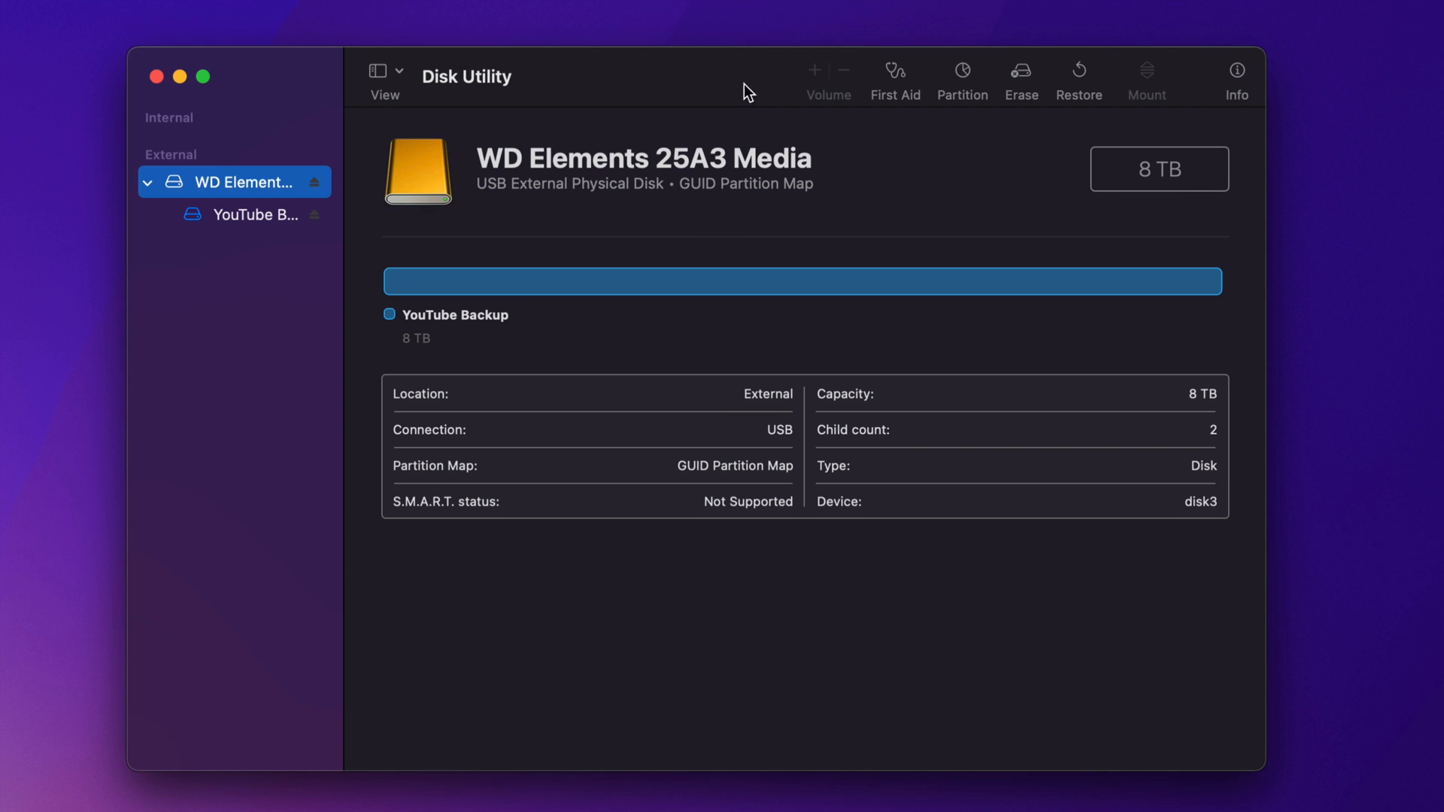
pyautogui.moveTo(698, 159)
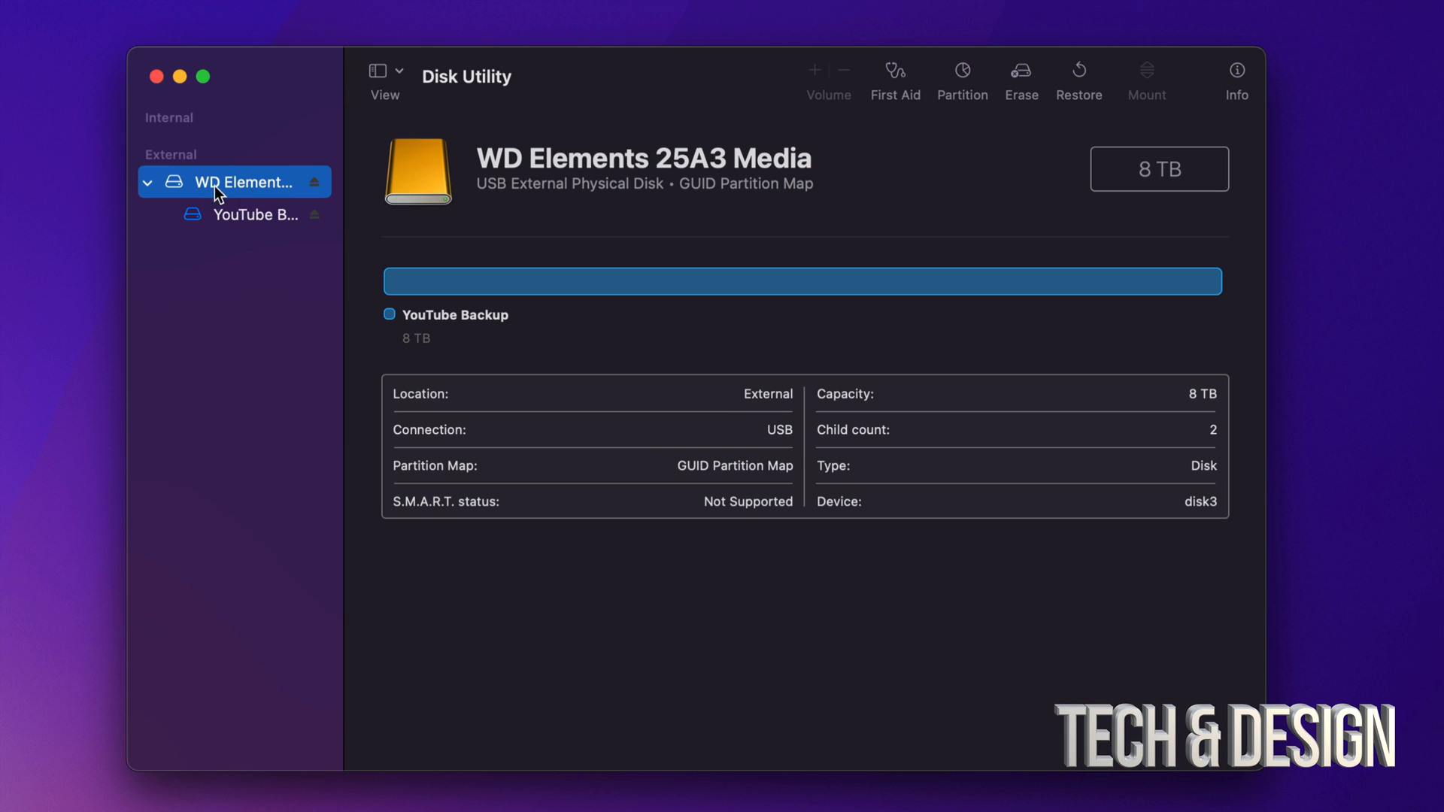
pyautogui.moveTo(1022, 75)
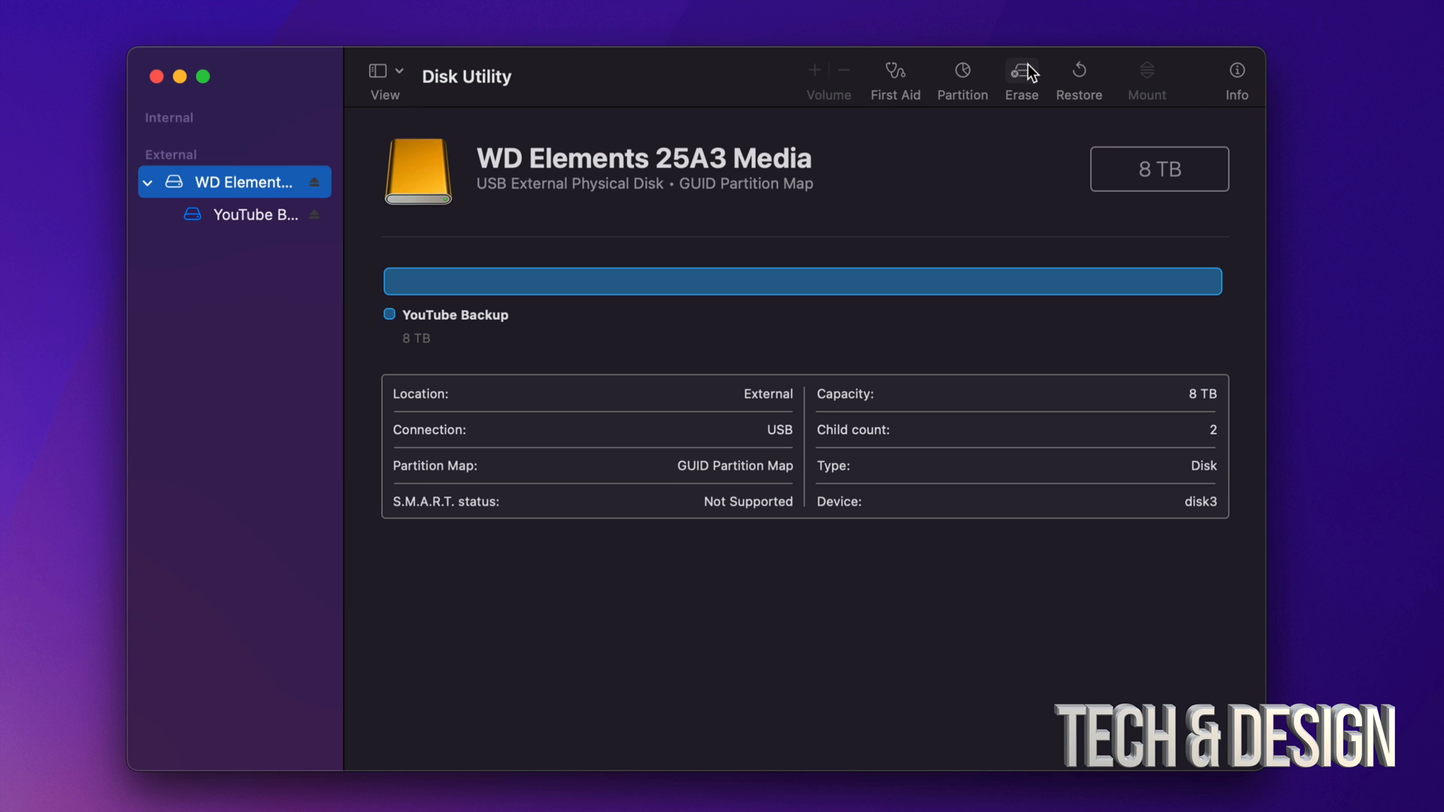
pyautogui.moveTo(1022, 74)
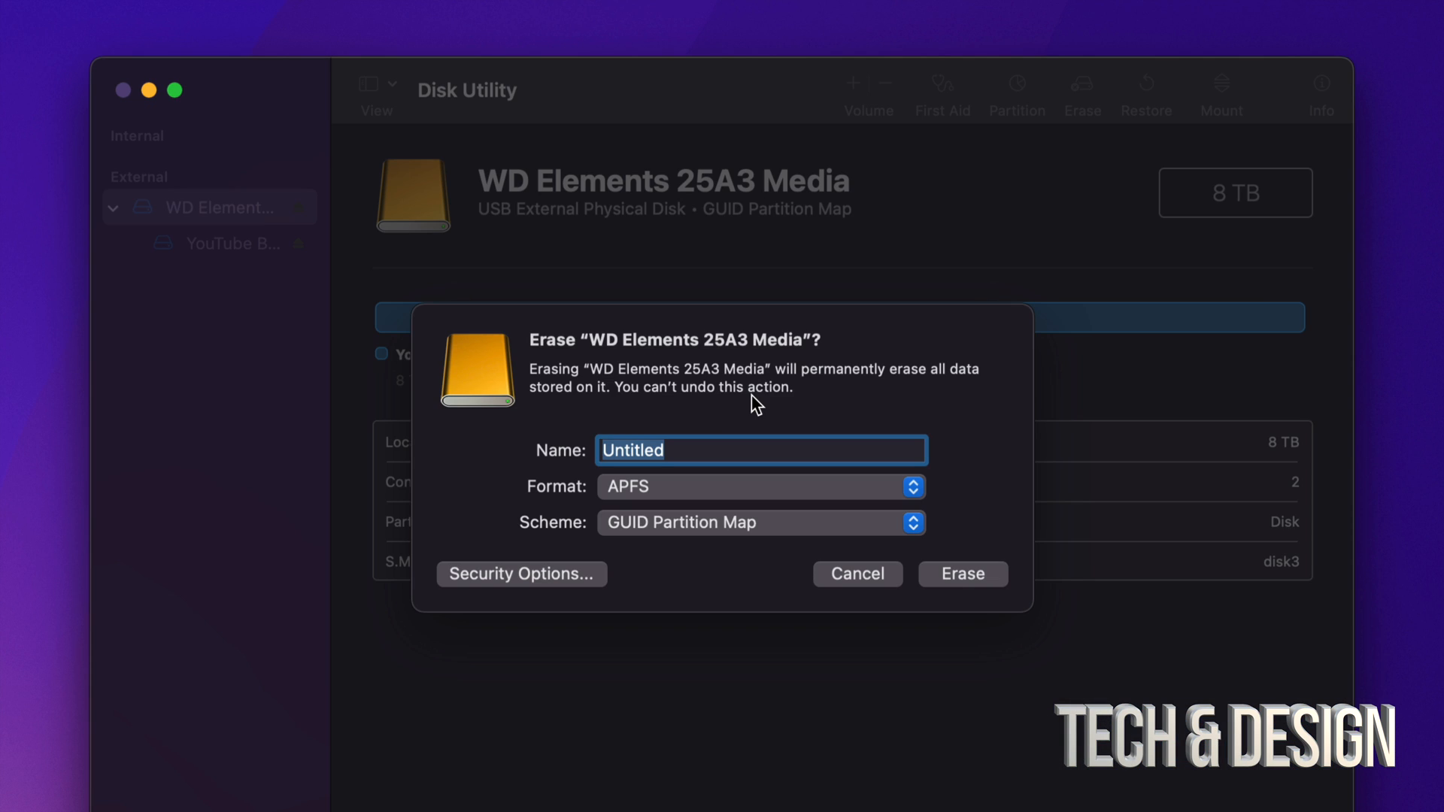
pyautogui.moveTo(779, 434)
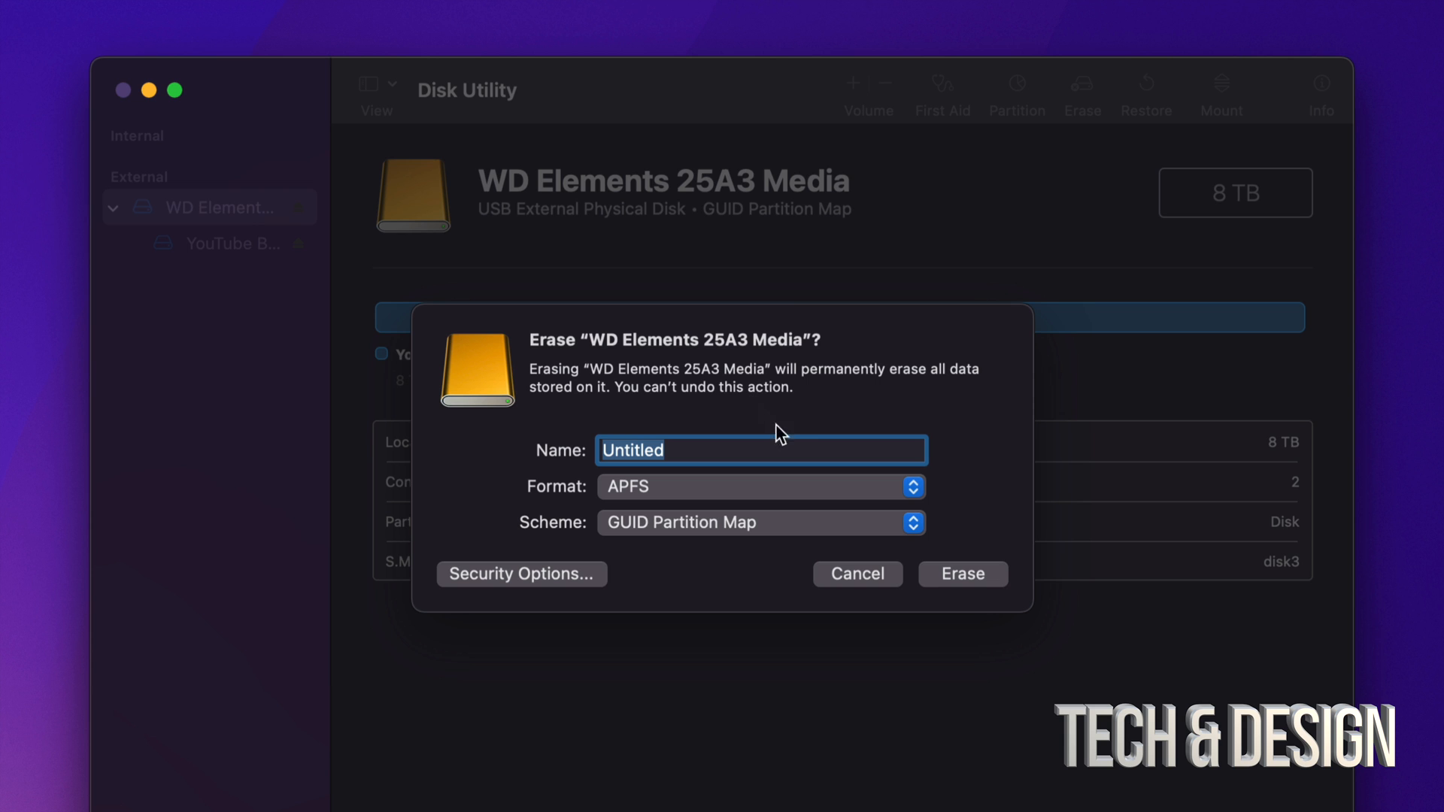
pyautogui.moveTo(839, 485)
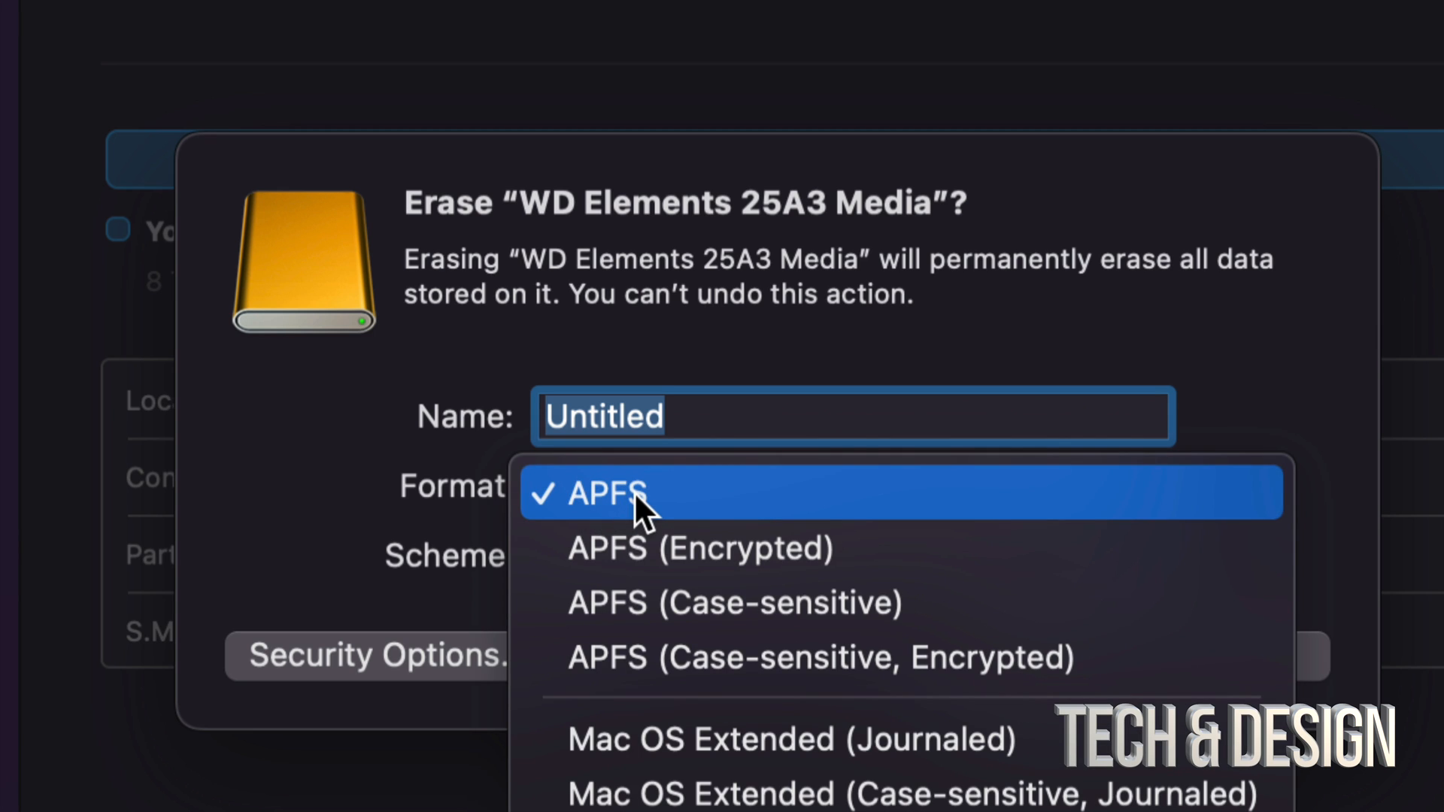
pyautogui.moveTo(738, 739)
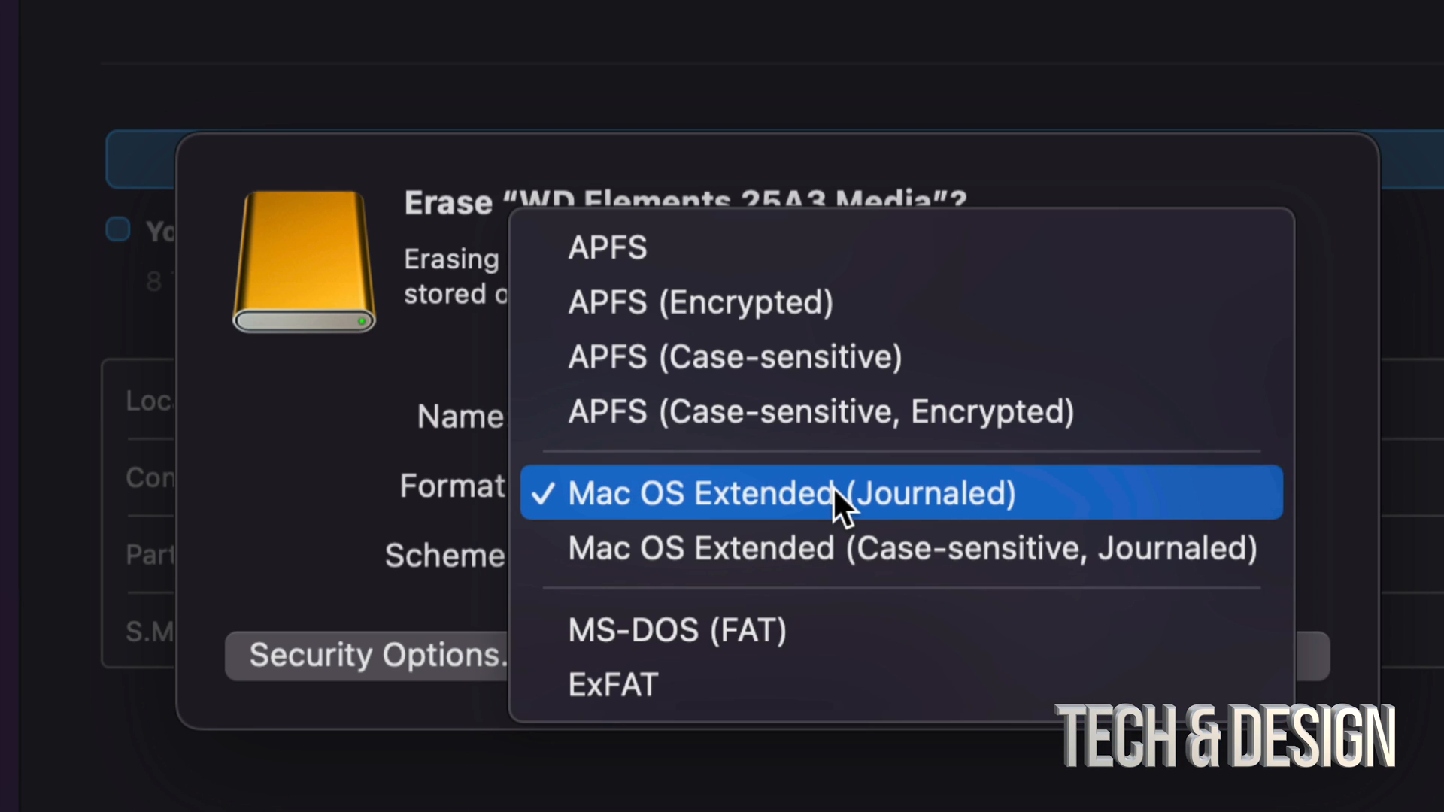
# Close the Format choices list and check the GUID Partition Map scheme
pyautogui.click(607, 248)
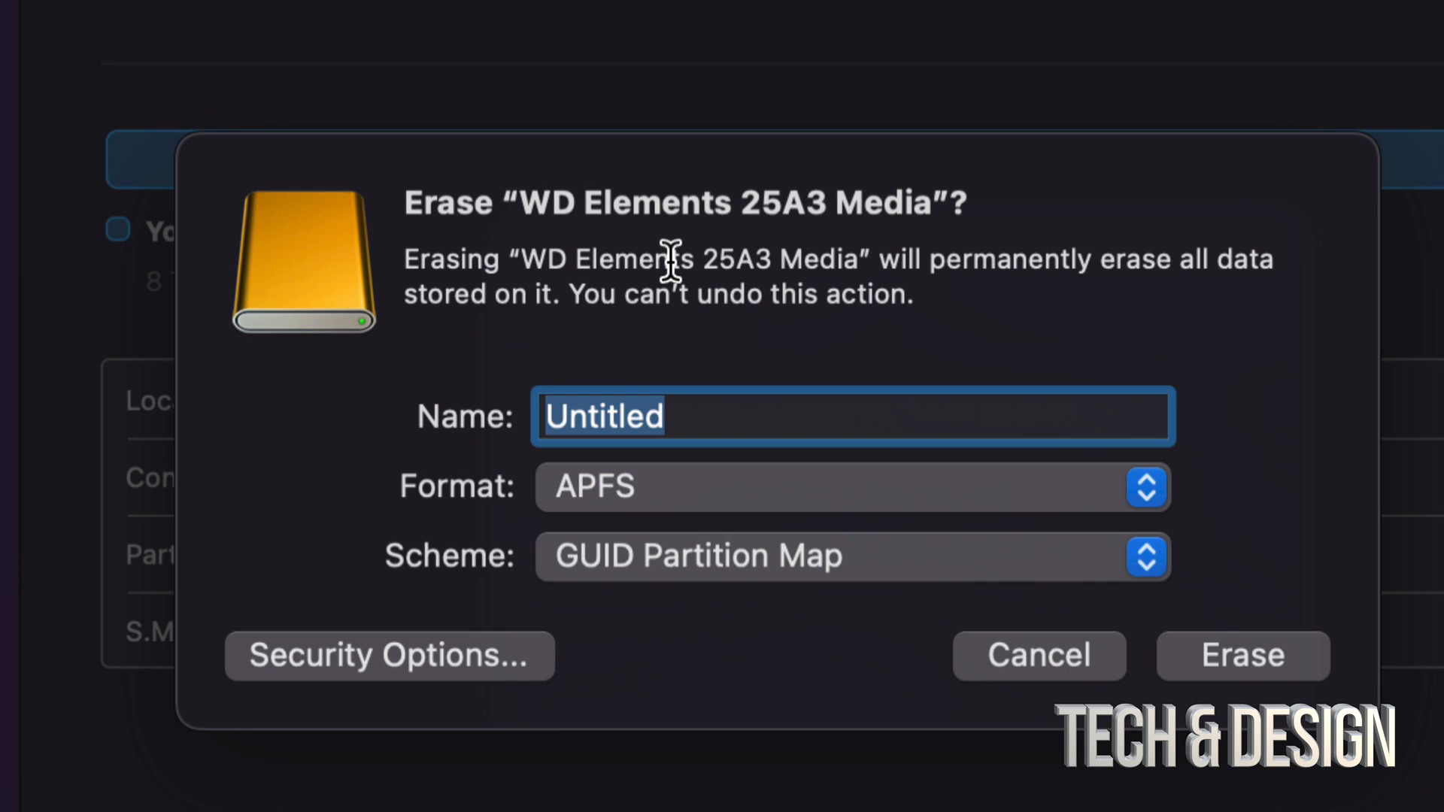
pyautogui.moveTo(768, 587)
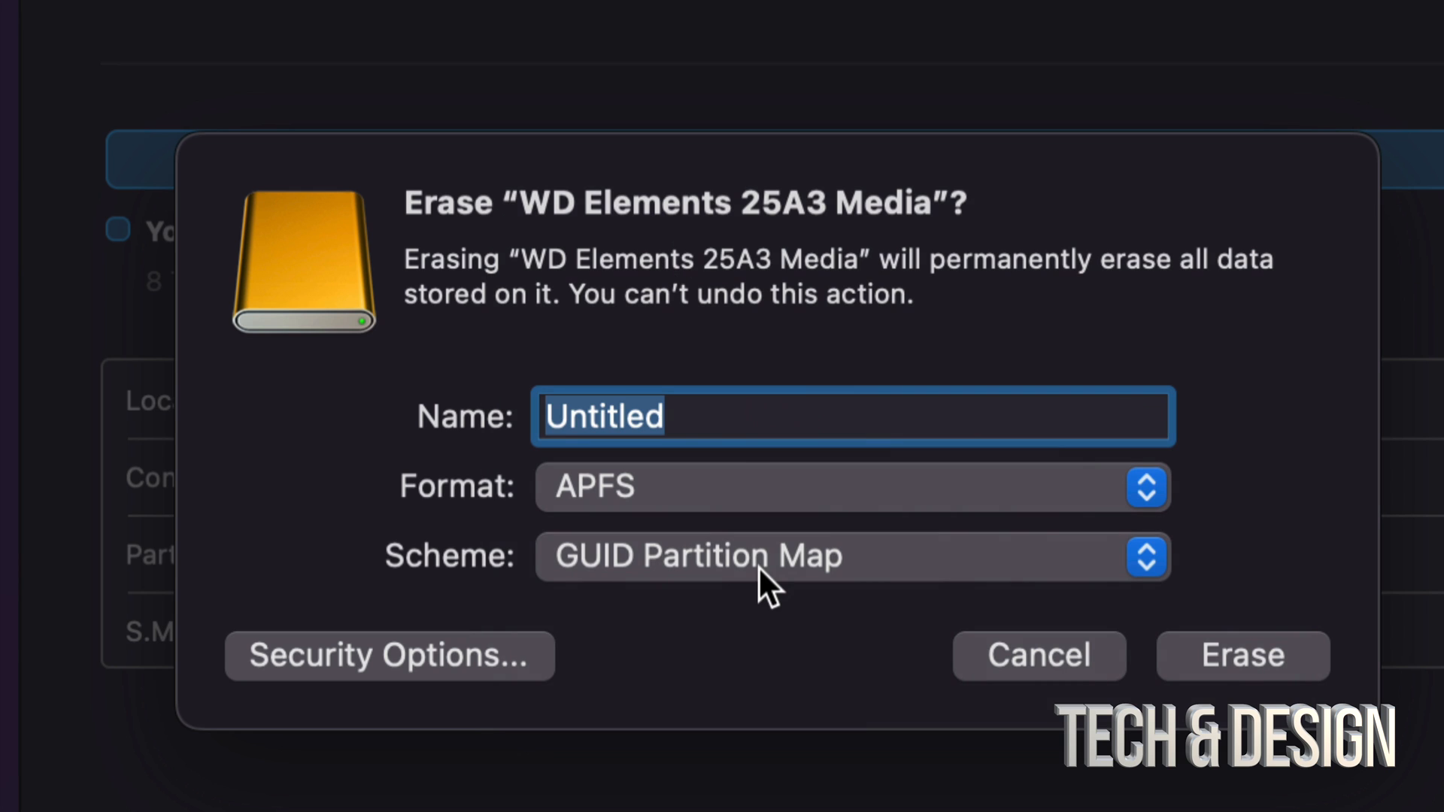
pyautogui.click(848, 557)
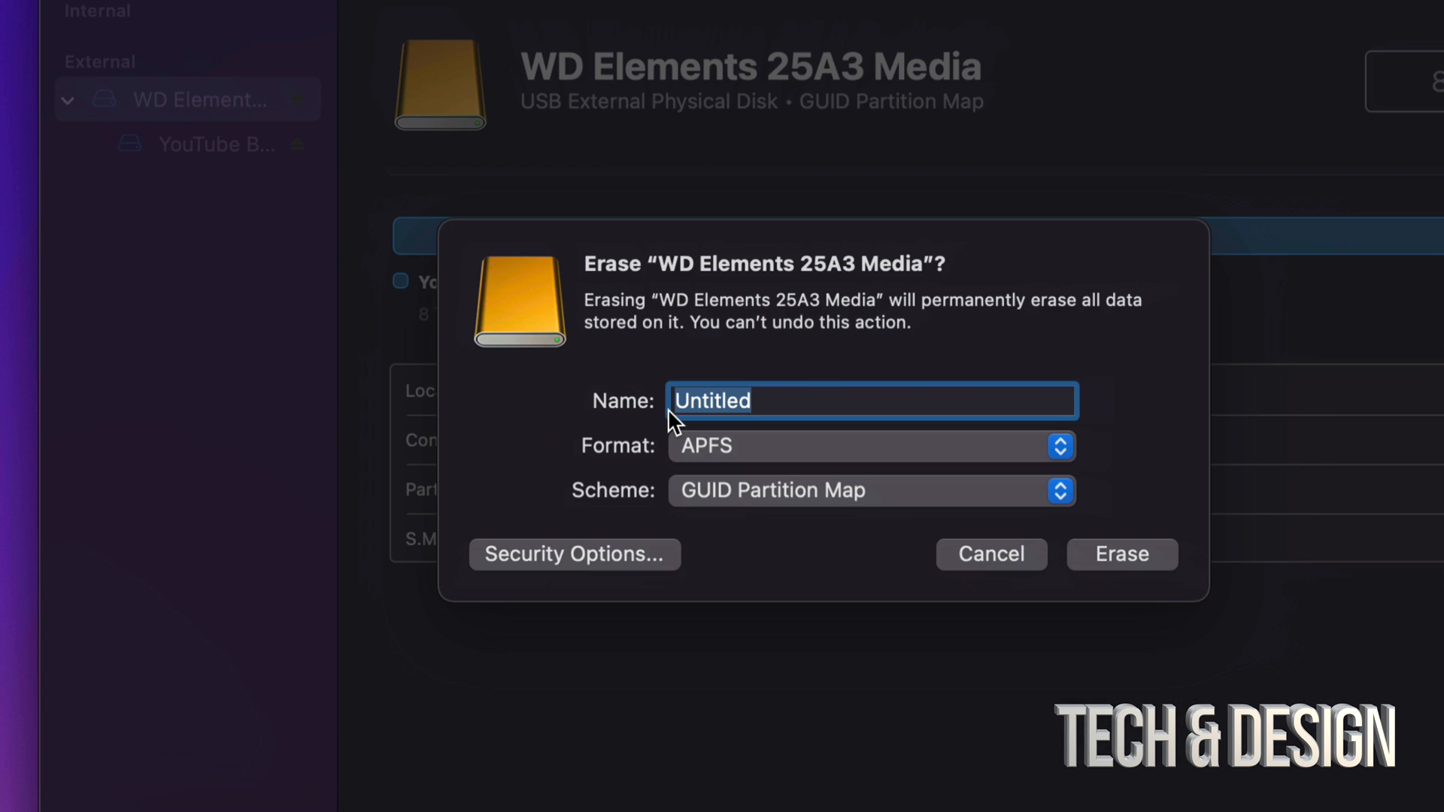
pyautogui.moveTo(723, 401)
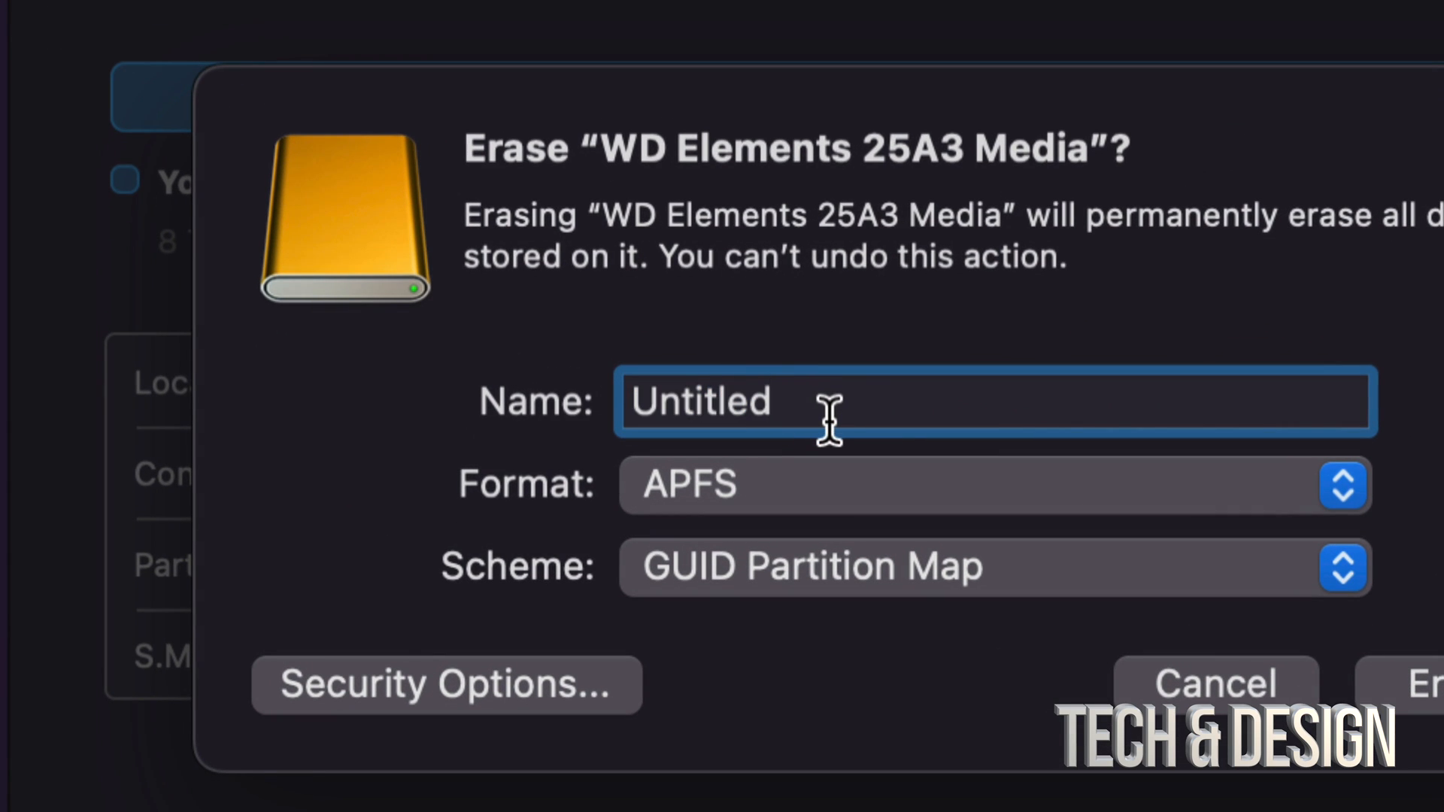
pyautogui.moveTo(505, 719)
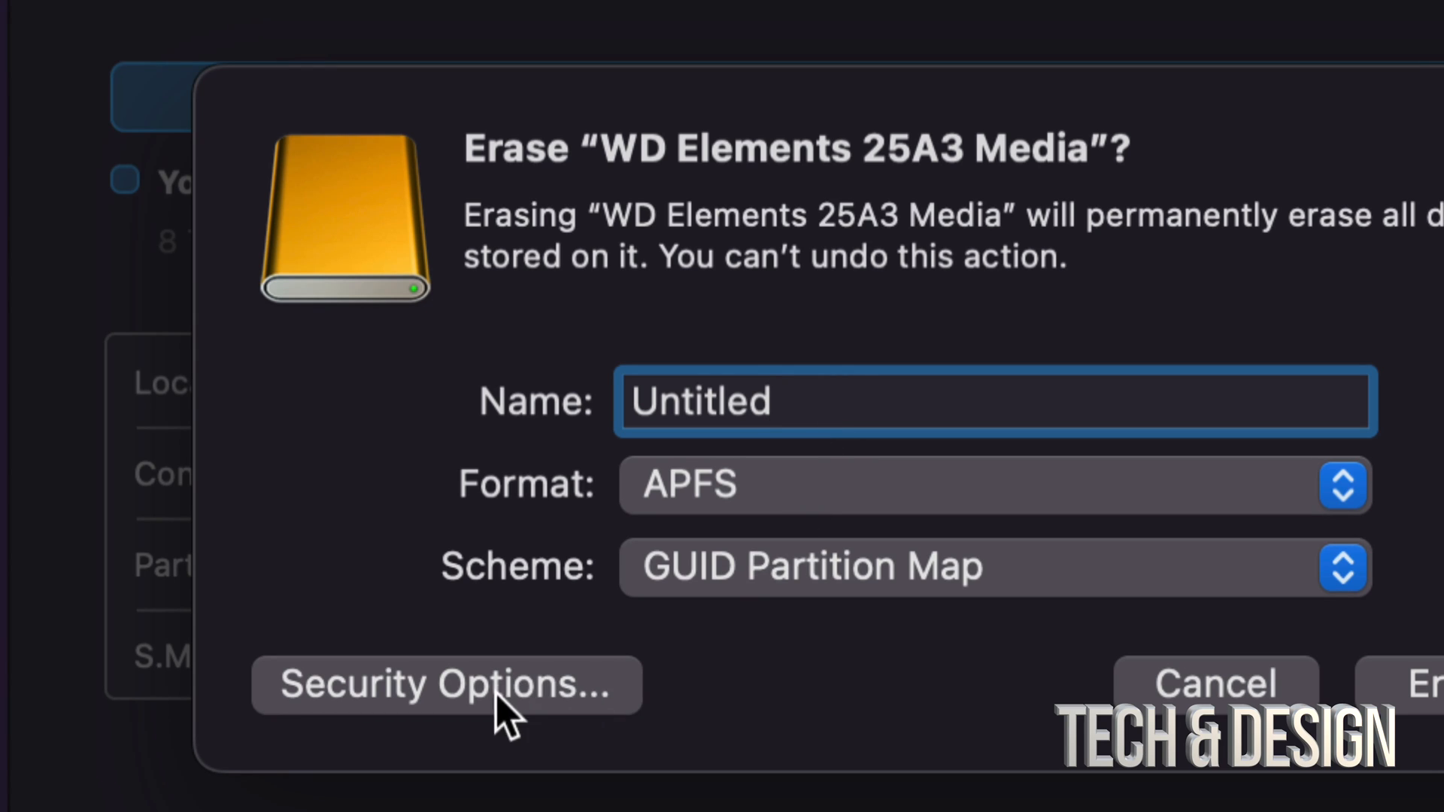
# Review Security Options and confirm the Fastest erase level with OK
pyautogui.click(446, 684)
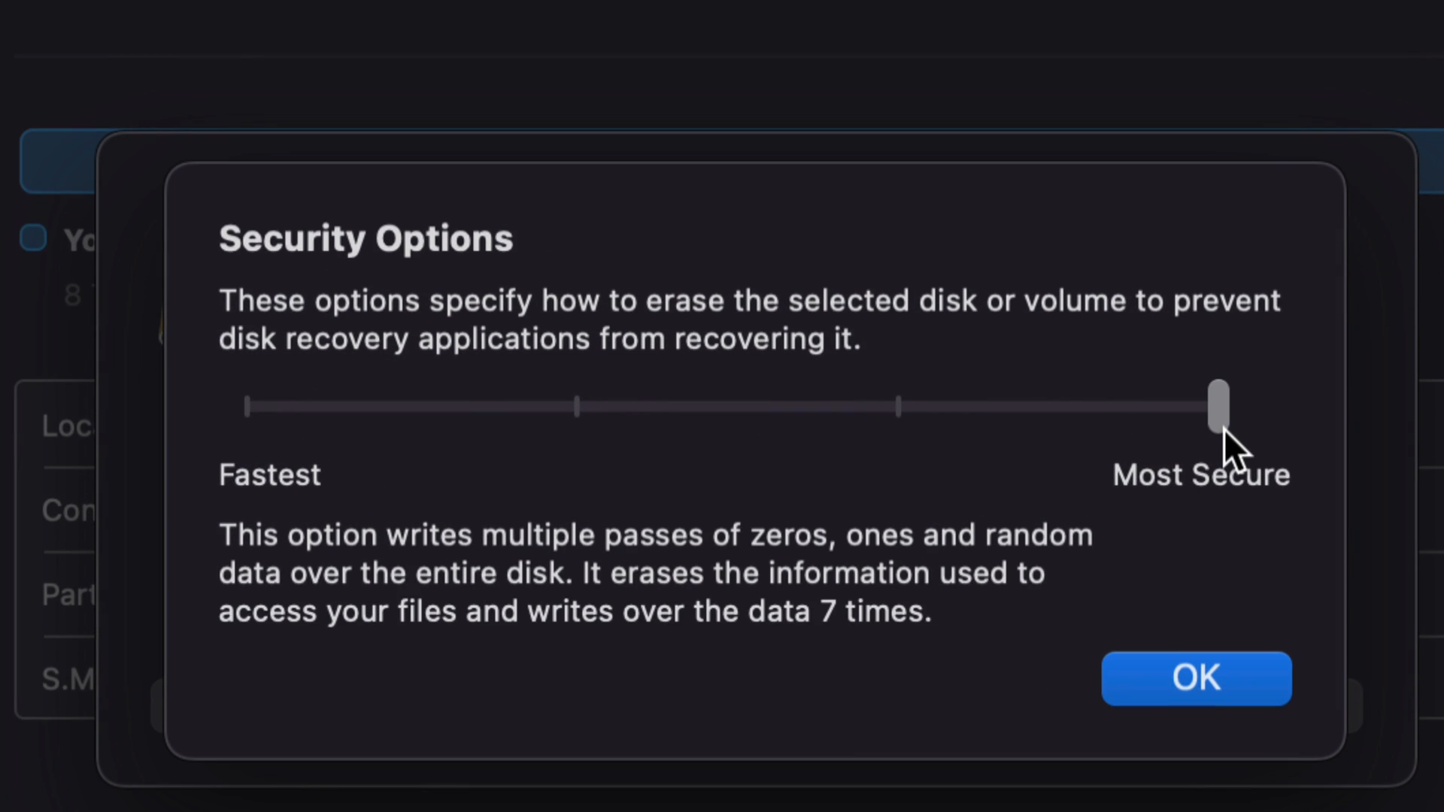
pyautogui.moveTo(1197, 679)
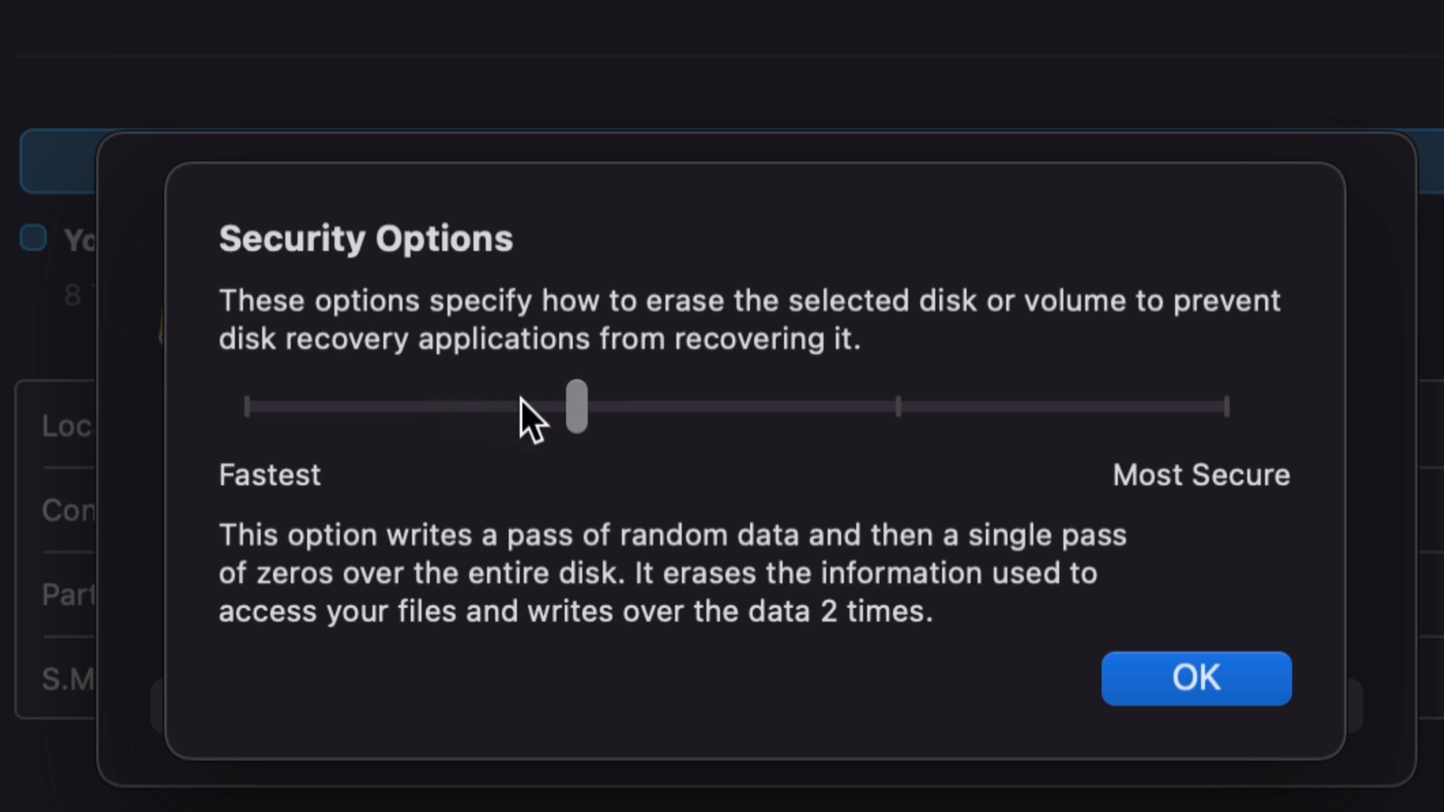
pyautogui.moveTo(1363, 410)
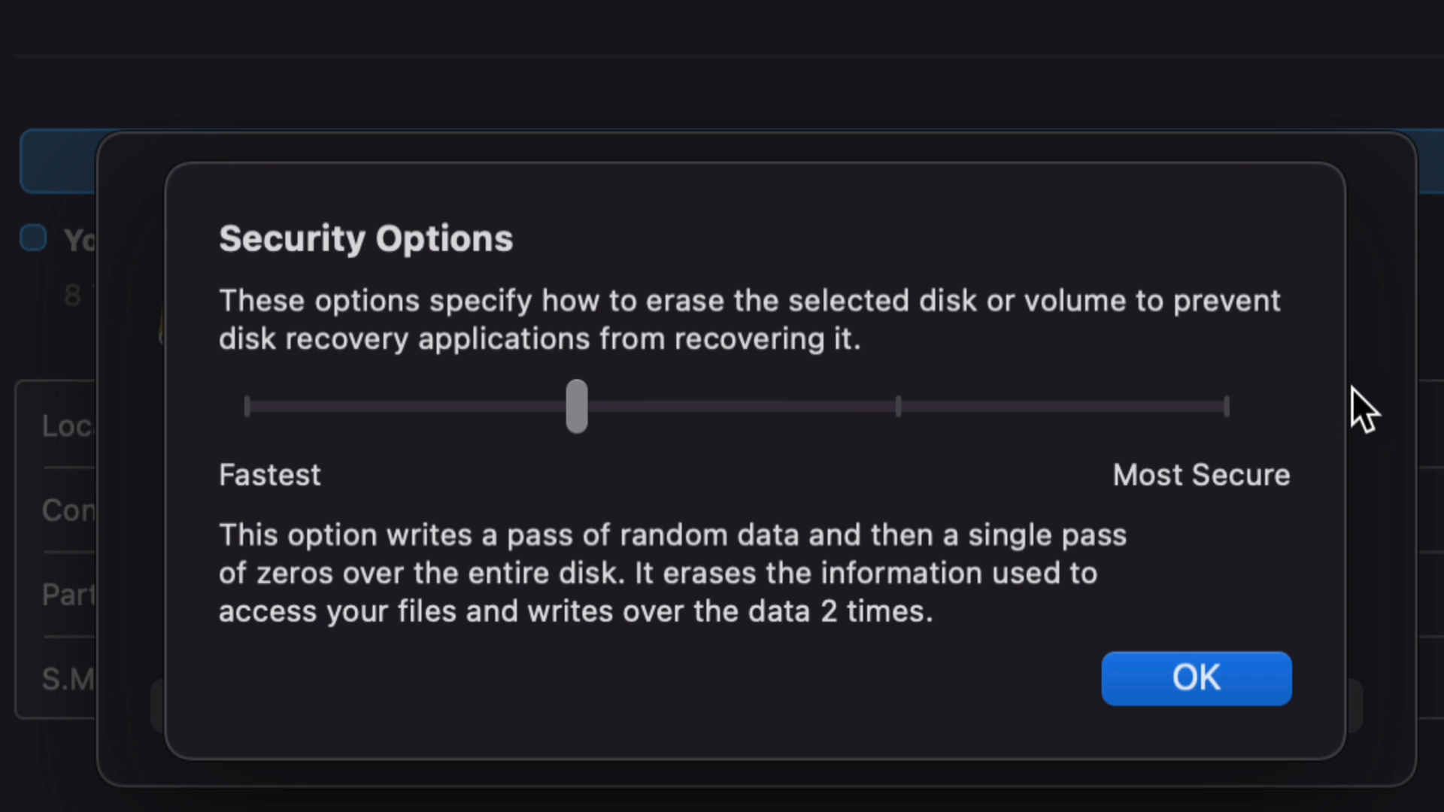
pyautogui.moveTo(1177, 428)
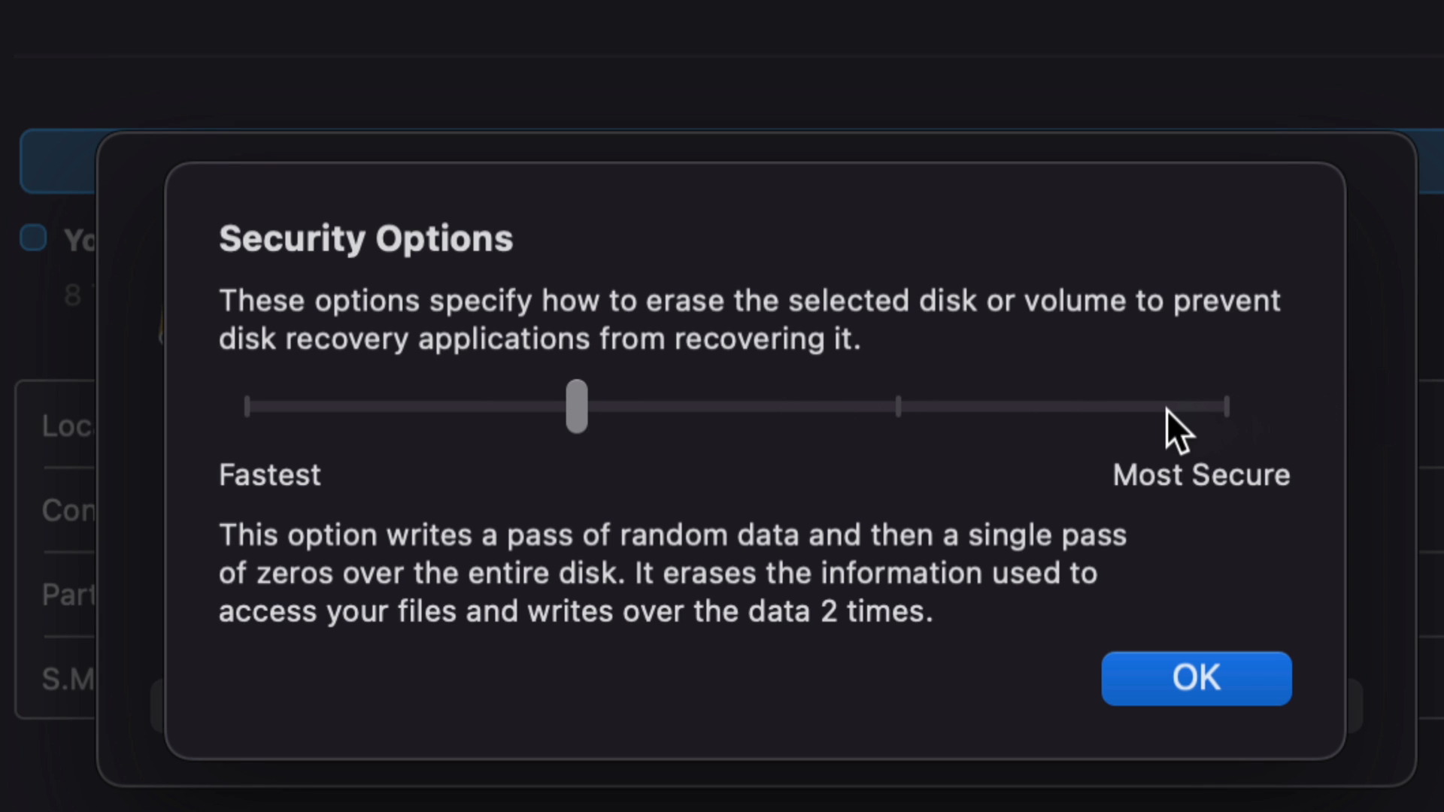
pyautogui.moveTo(261, 423)
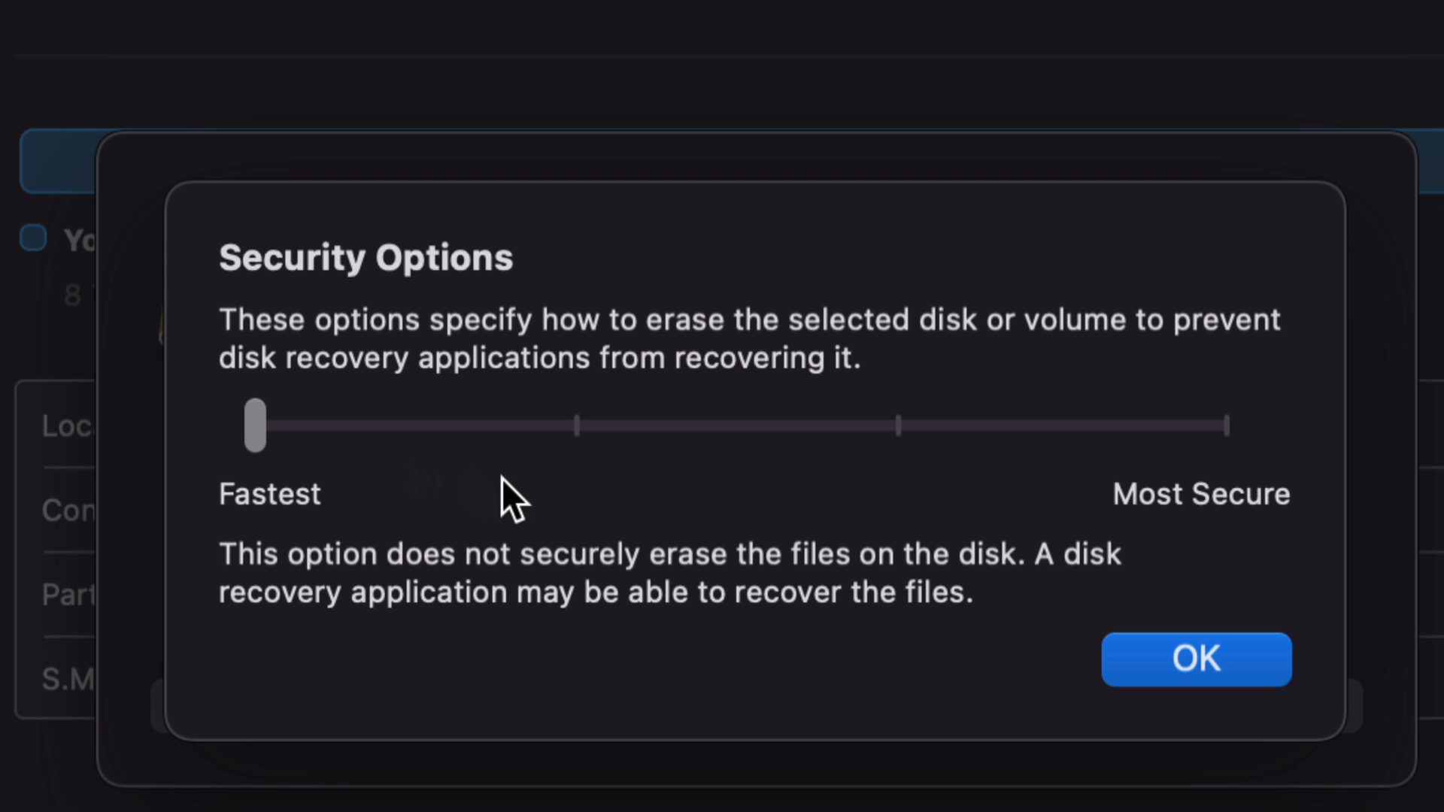
pyautogui.moveTo(358, 505)
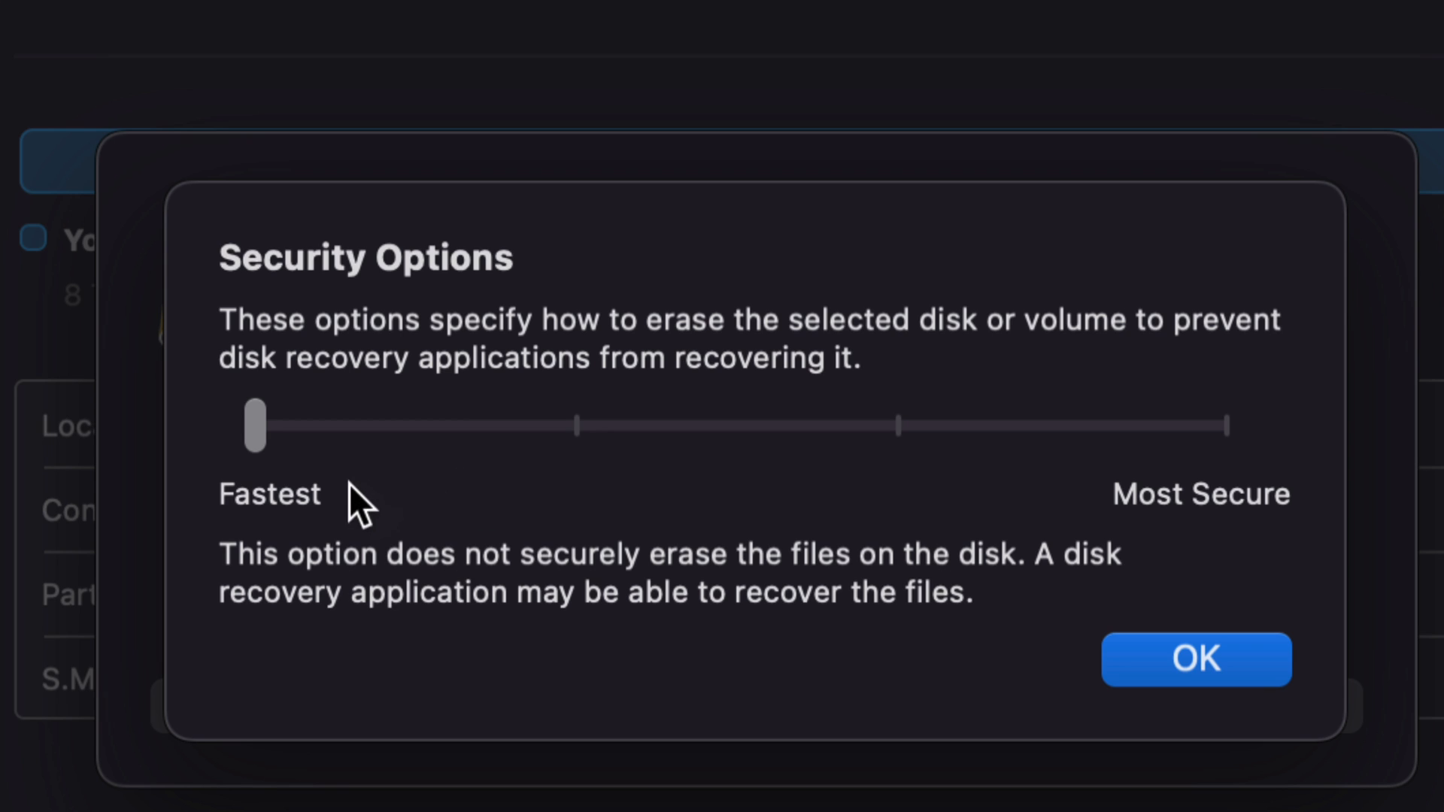
pyautogui.moveTo(832, 579)
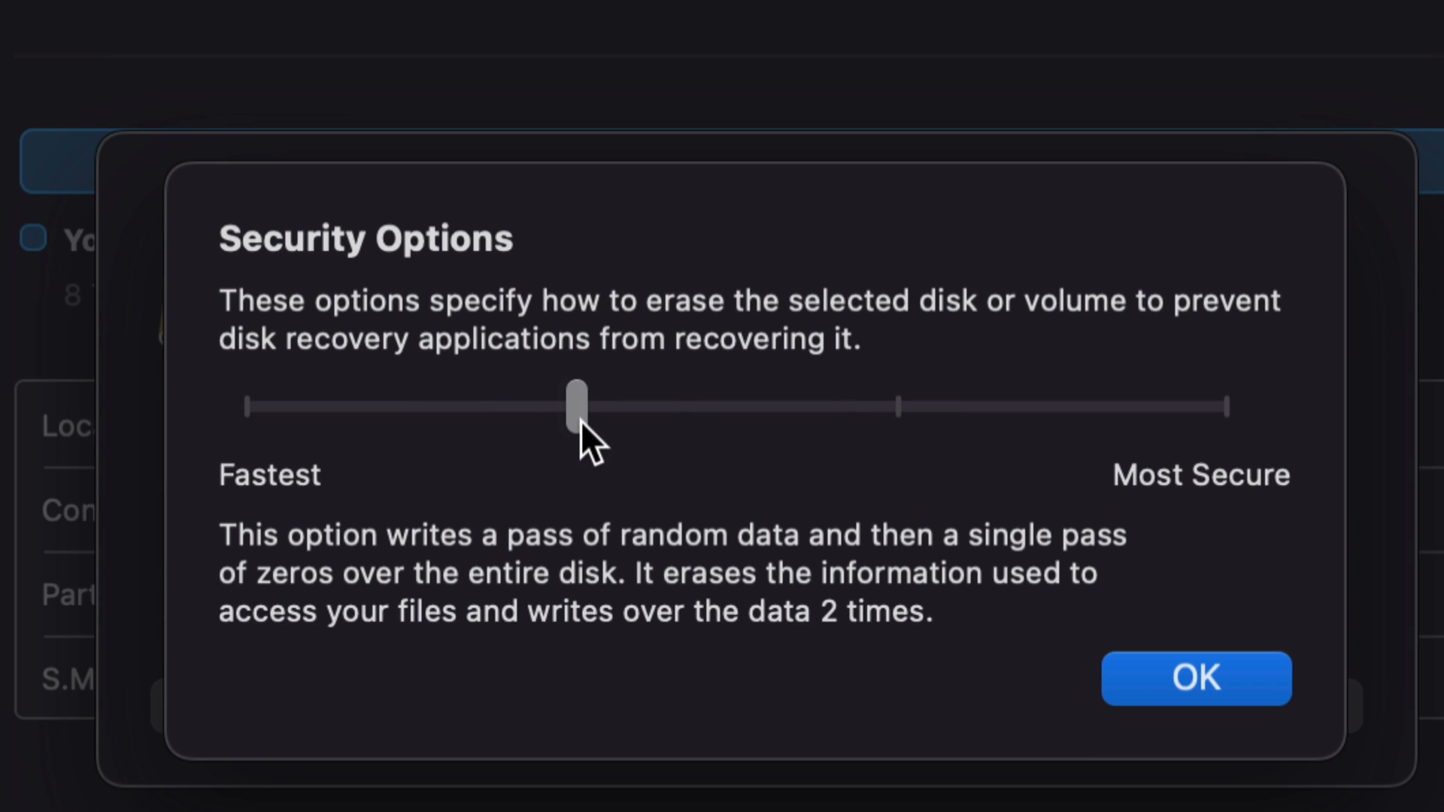
pyautogui.moveTo(845, 443)
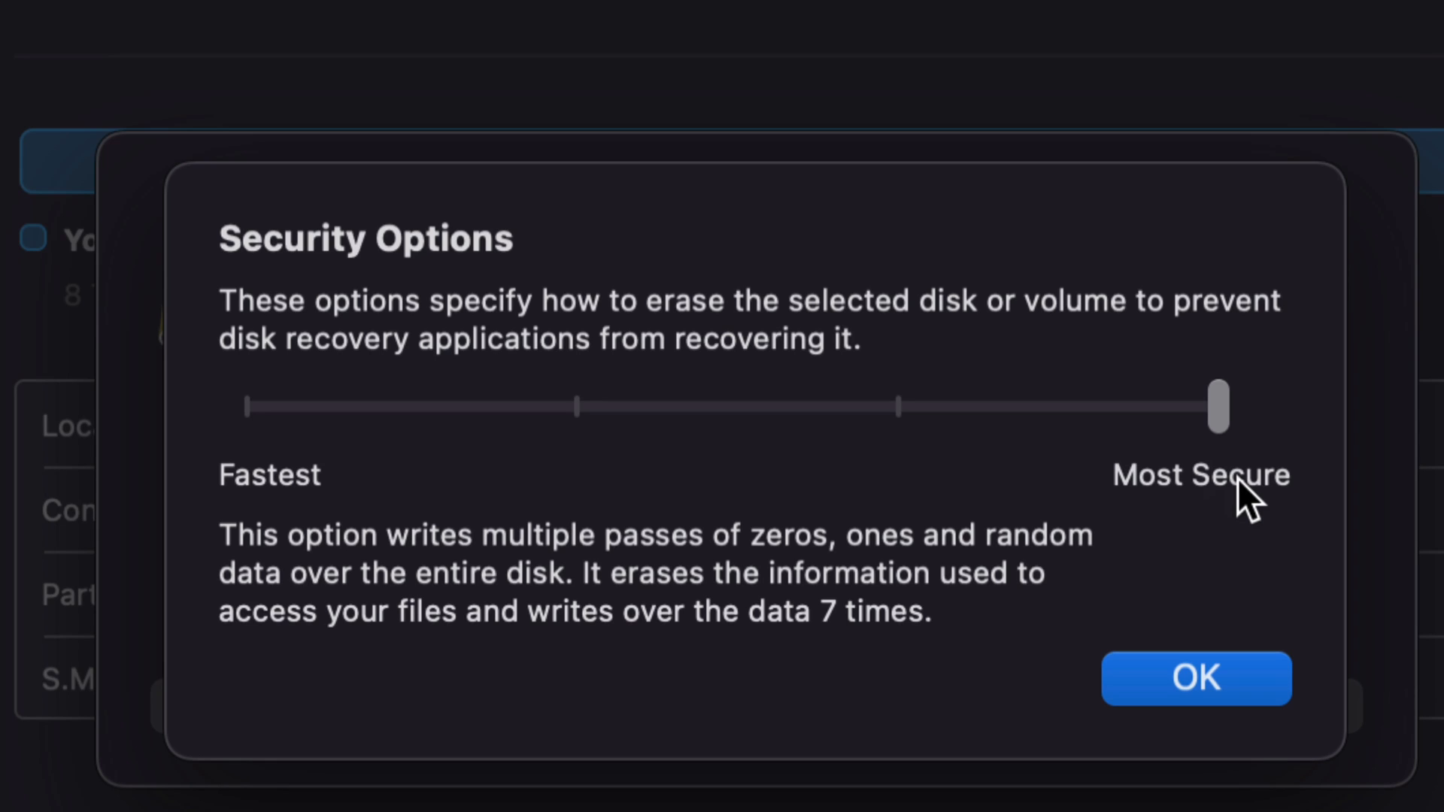
pyautogui.moveTo(292, 440)
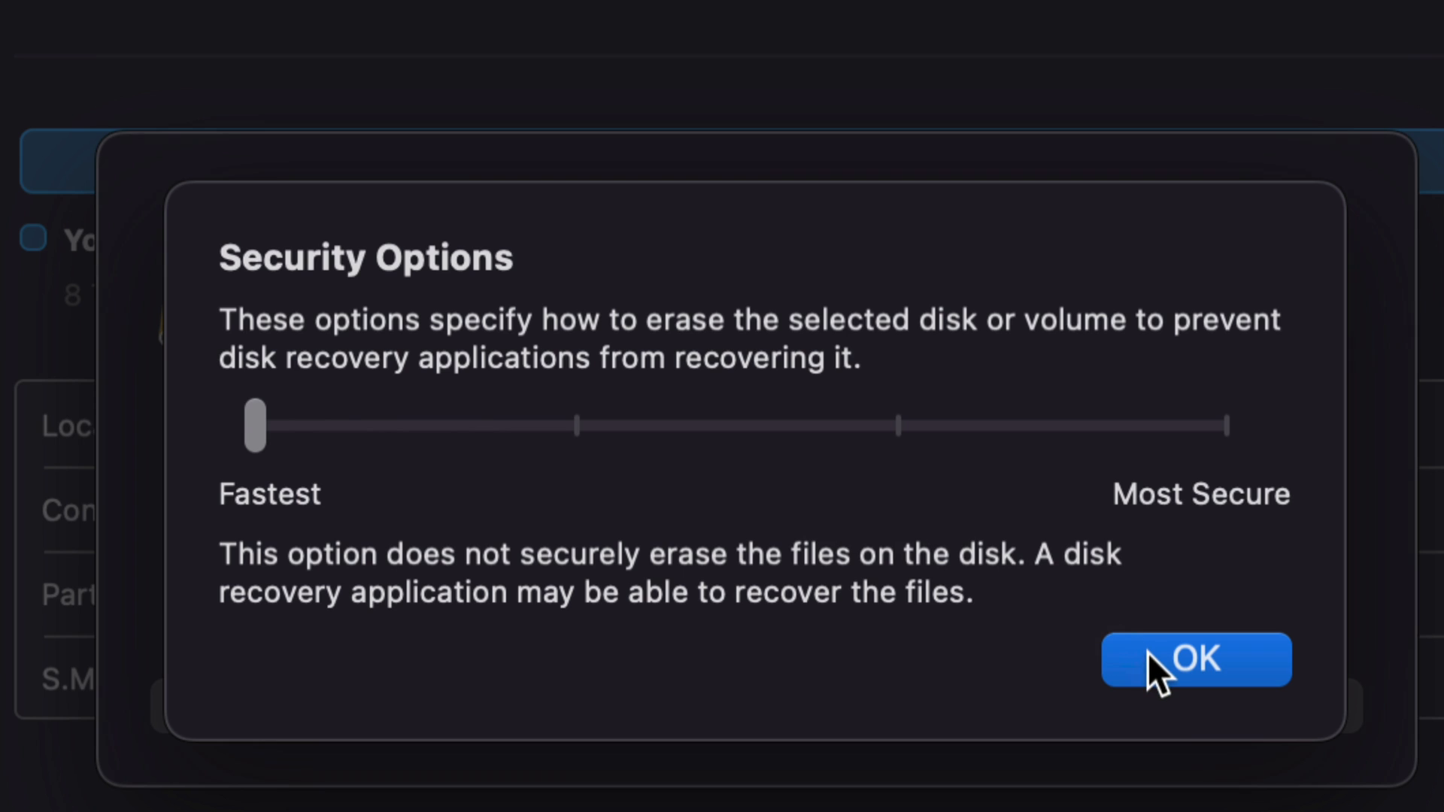
pyautogui.click(1196, 660)
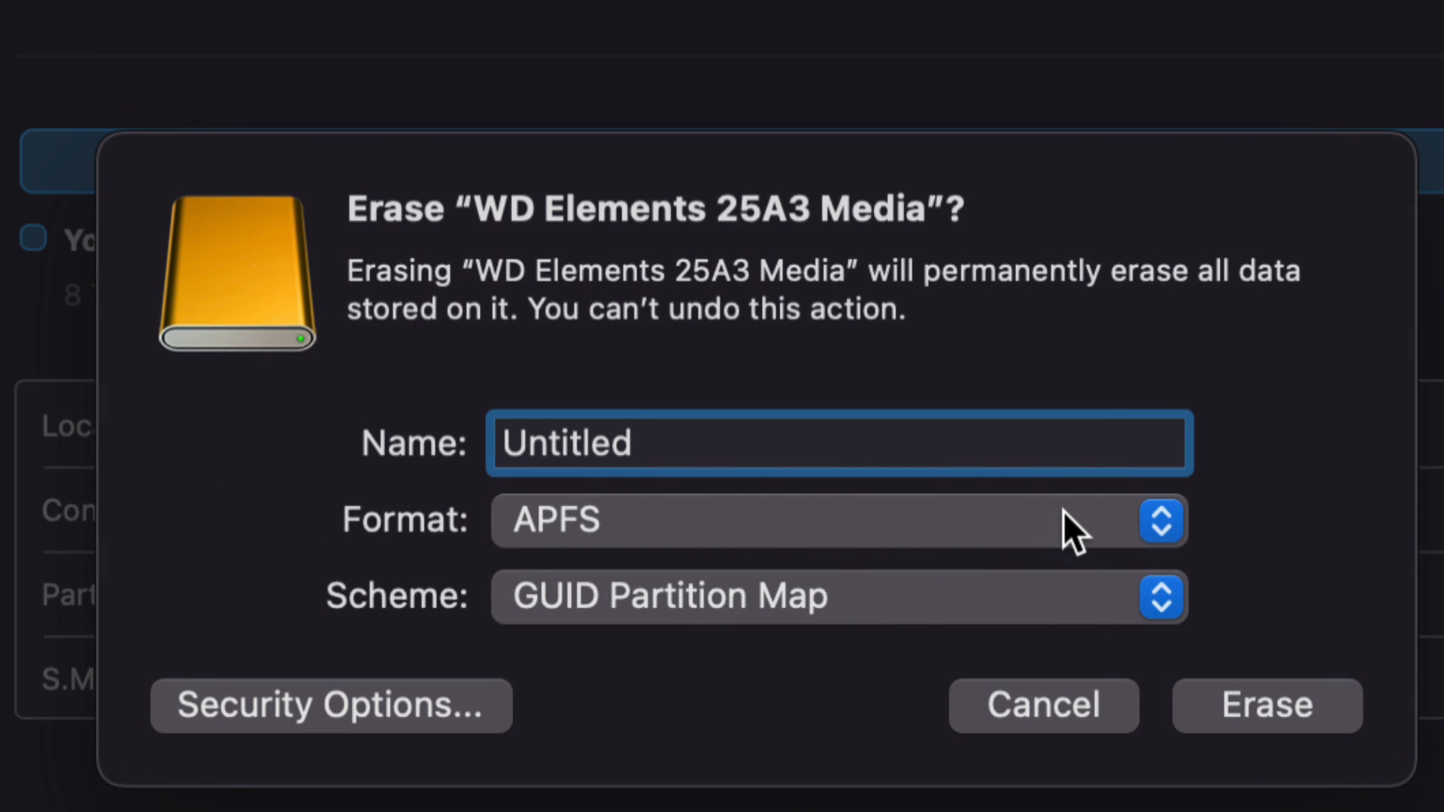
pyautogui.moveTo(1078, 534)
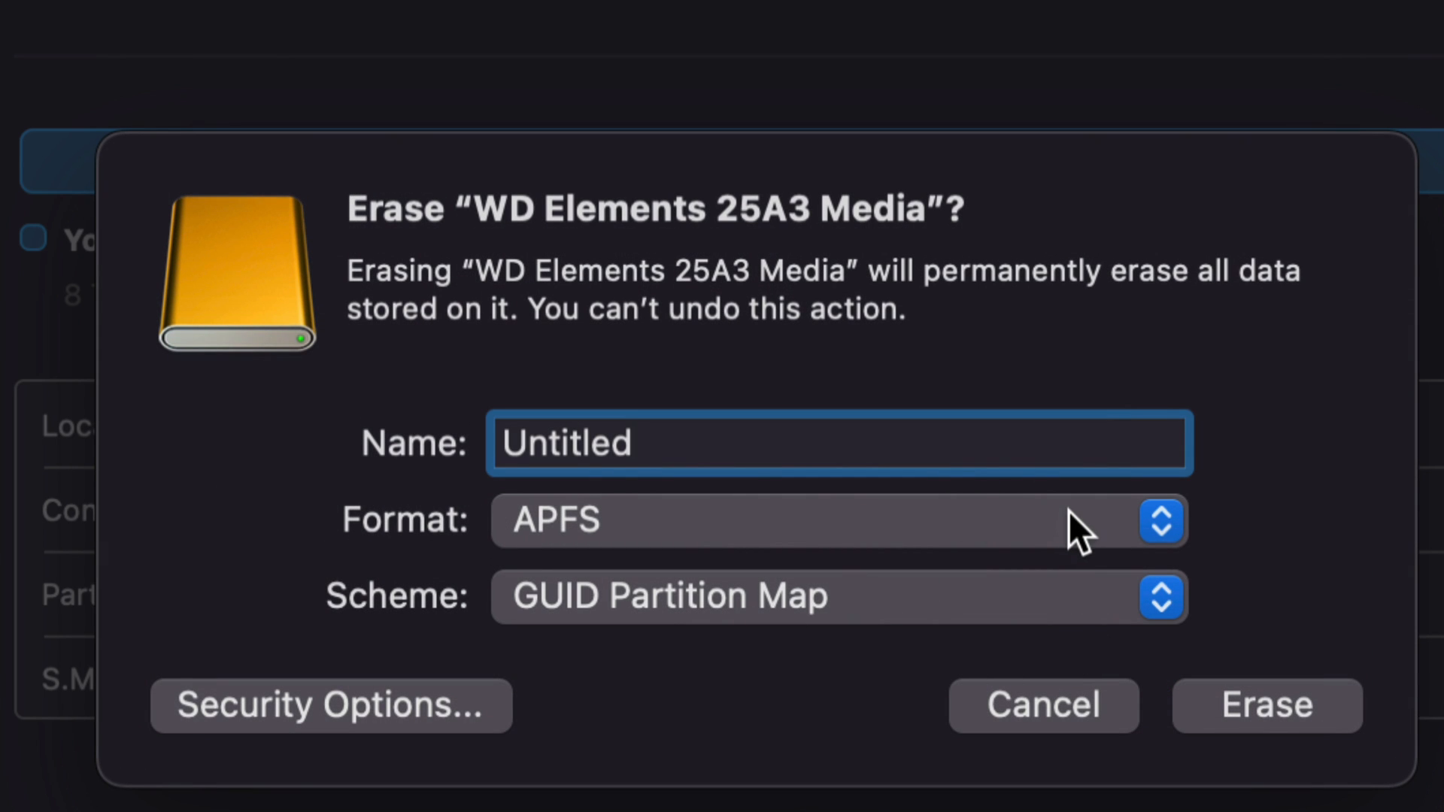
# Choose Mac OS Extended (Journaled) format and start erasing WD Elements as Untitled
pyautogui.click(1161, 522)
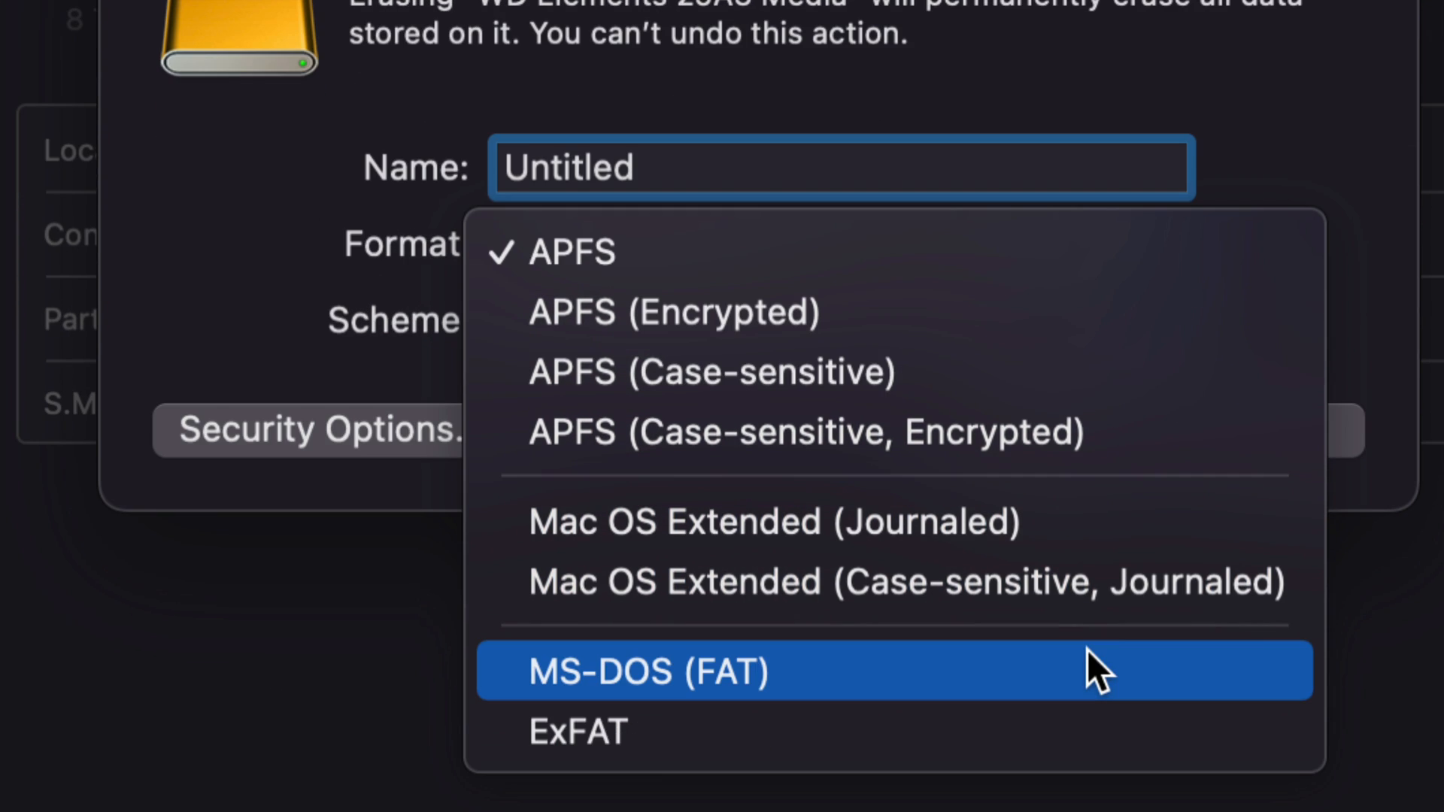
pyautogui.moveTo(1078, 543)
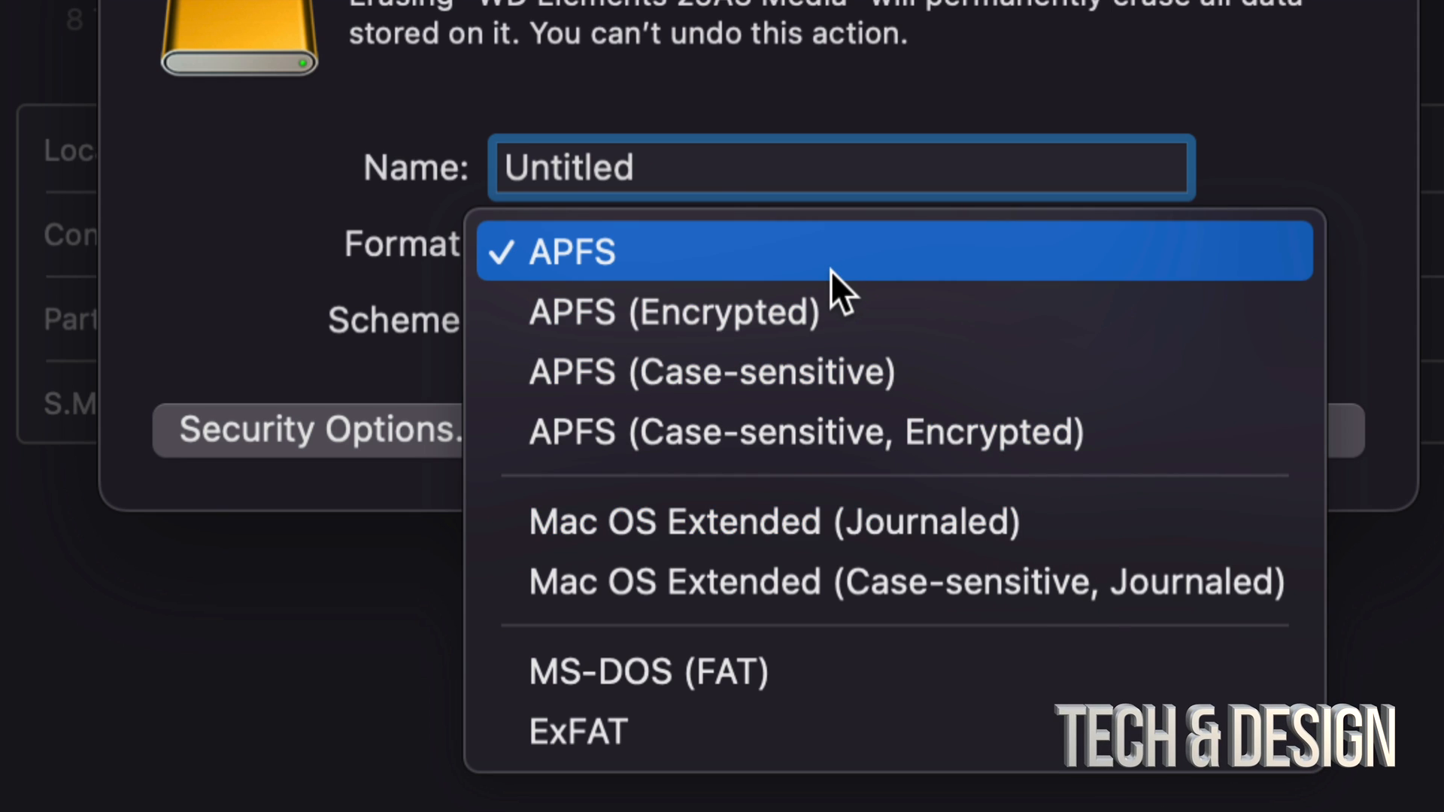
pyautogui.moveTo(792, 732)
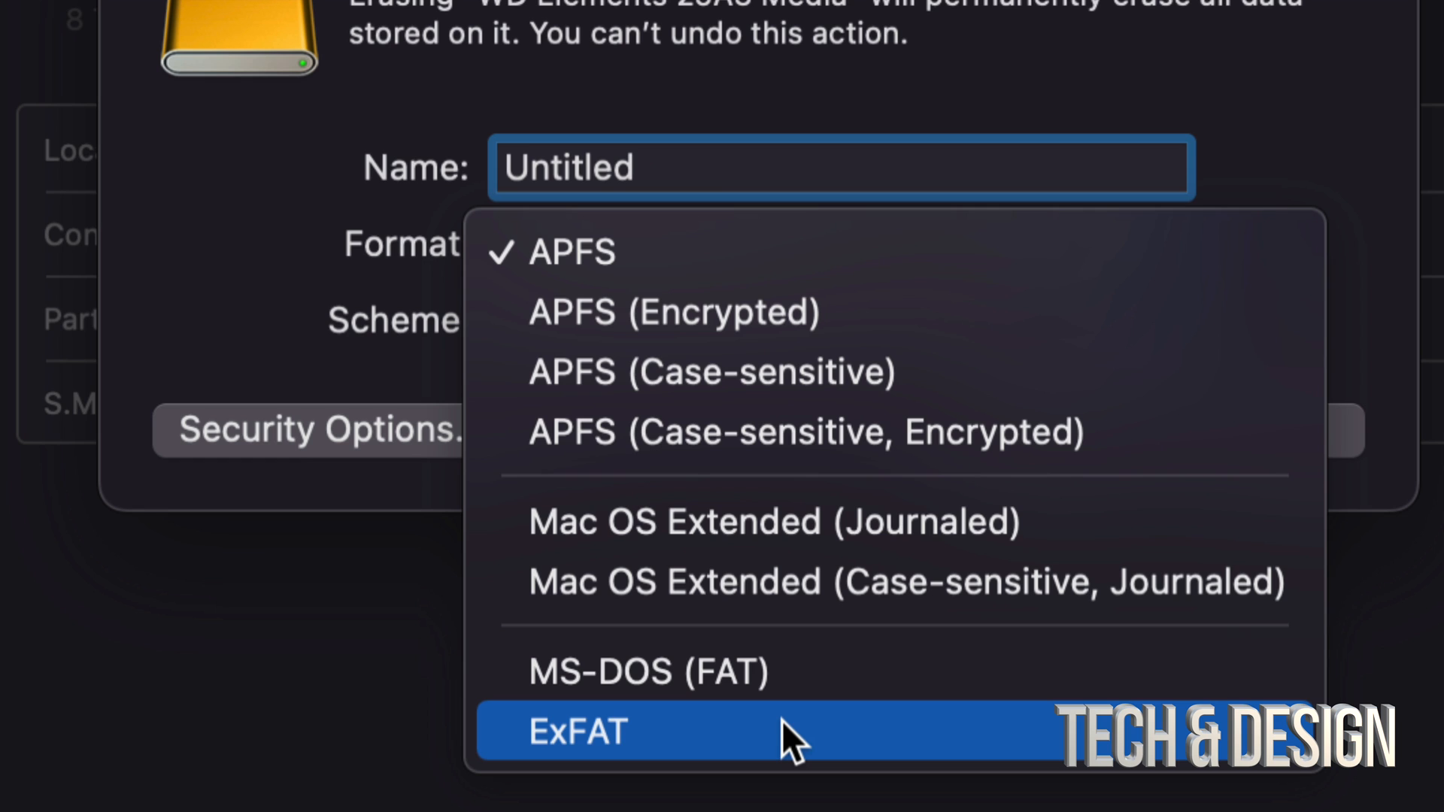
pyautogui.moveTo(1000, 543)
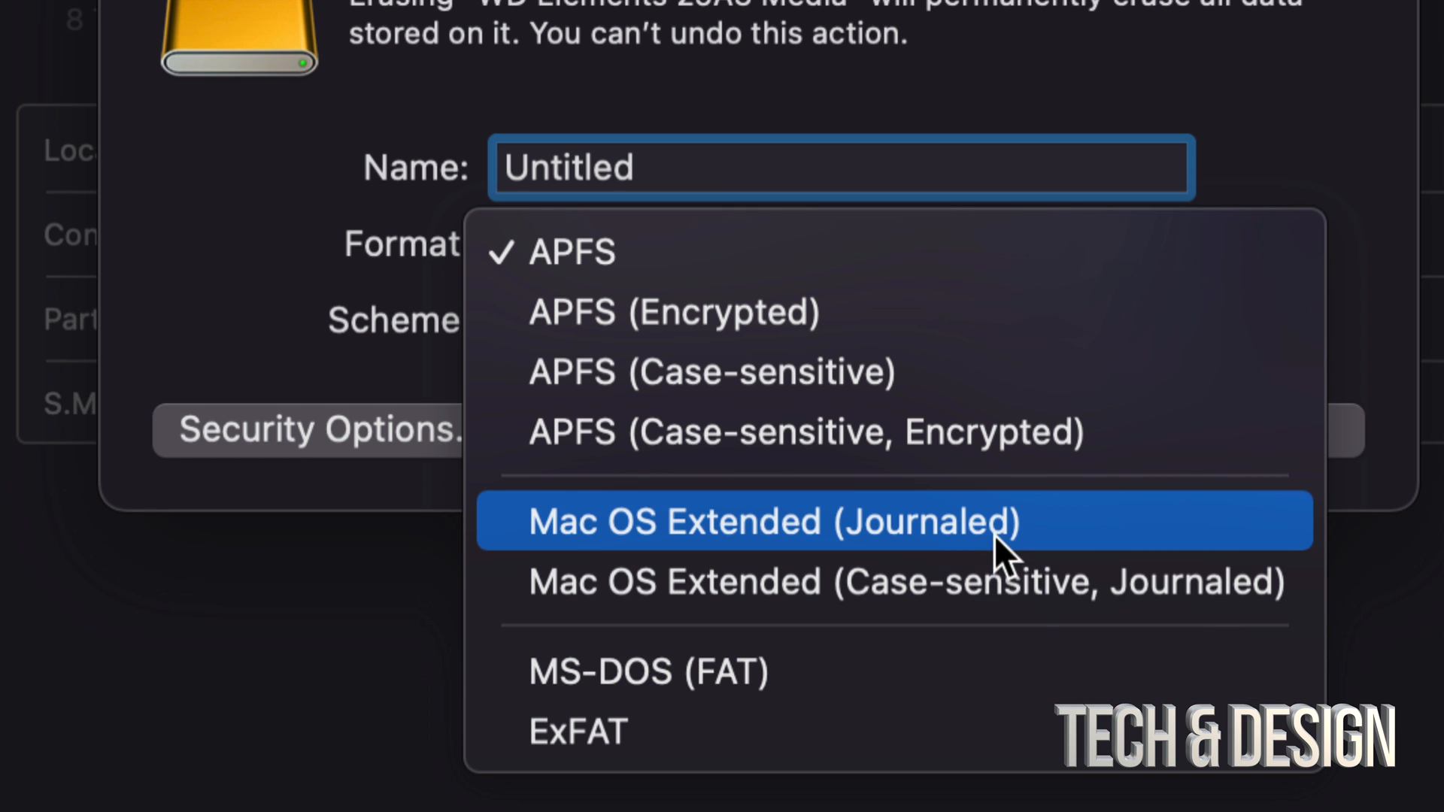
pyautogui.click(775, 521)
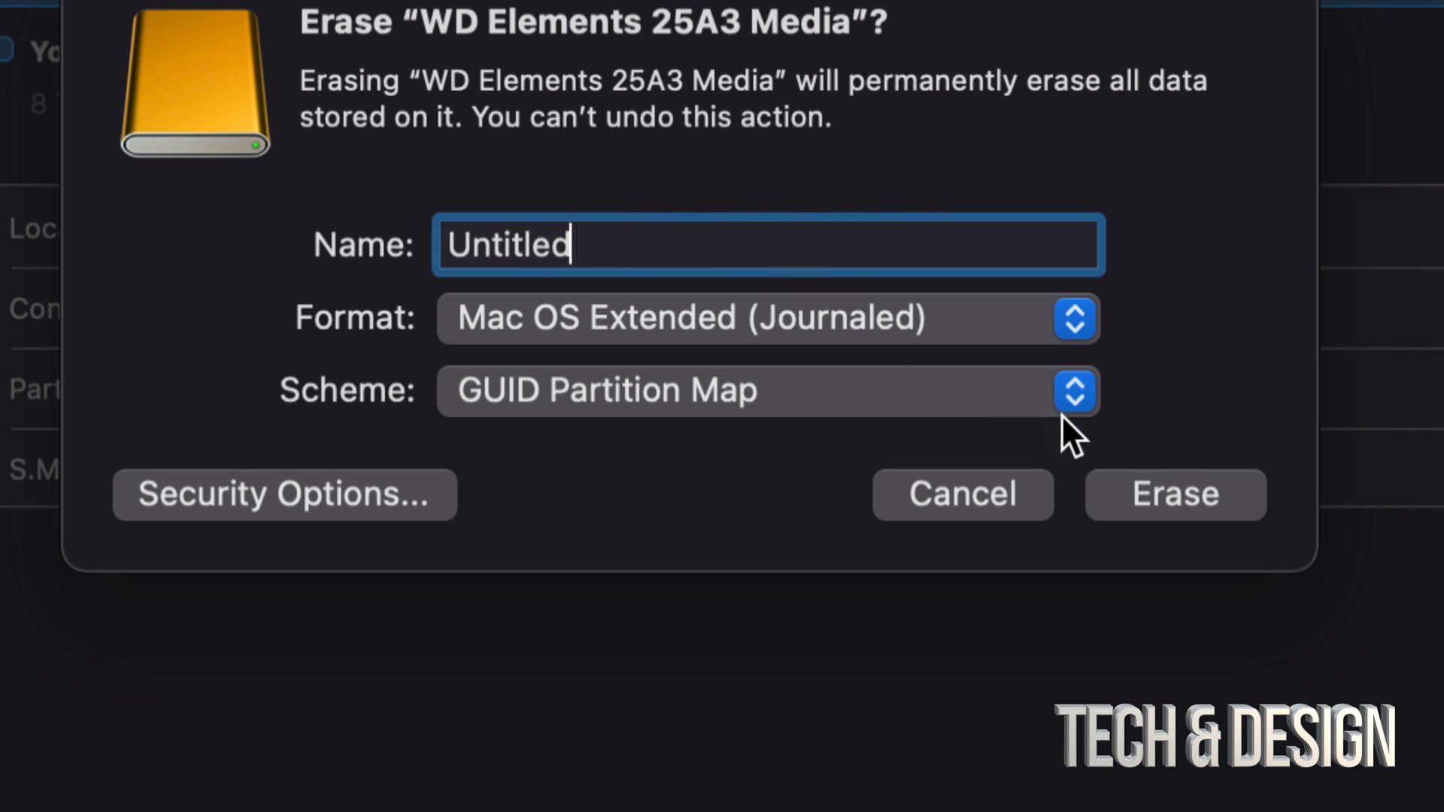
pyautogui.click(1174, 495)
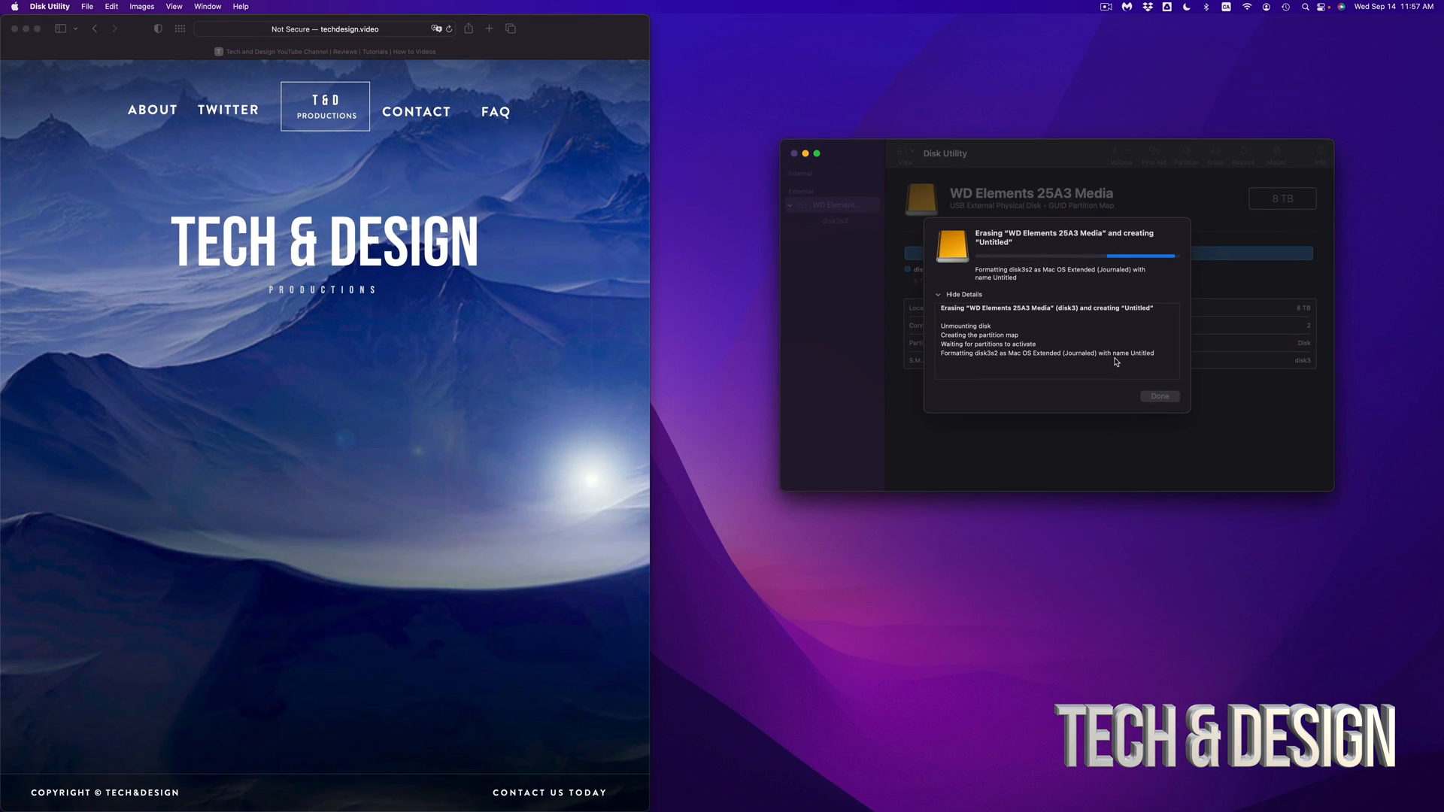
# Wait for the erase to finish, then dismiss the completed erase report
pyautogui.moveTo(944, 153); pyautogui.dragTo(881, 130)
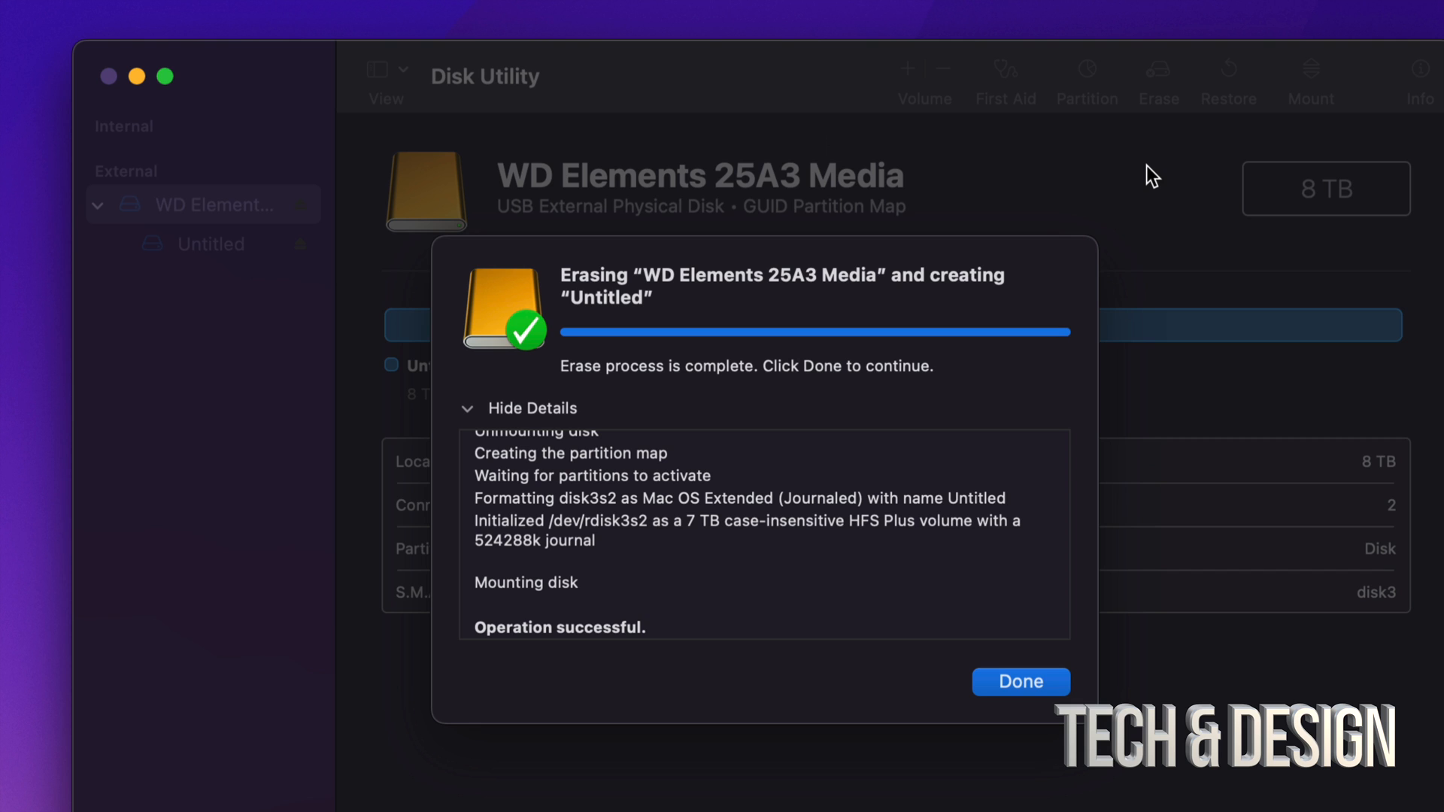
pyautogui.moveTo(1020, 690)
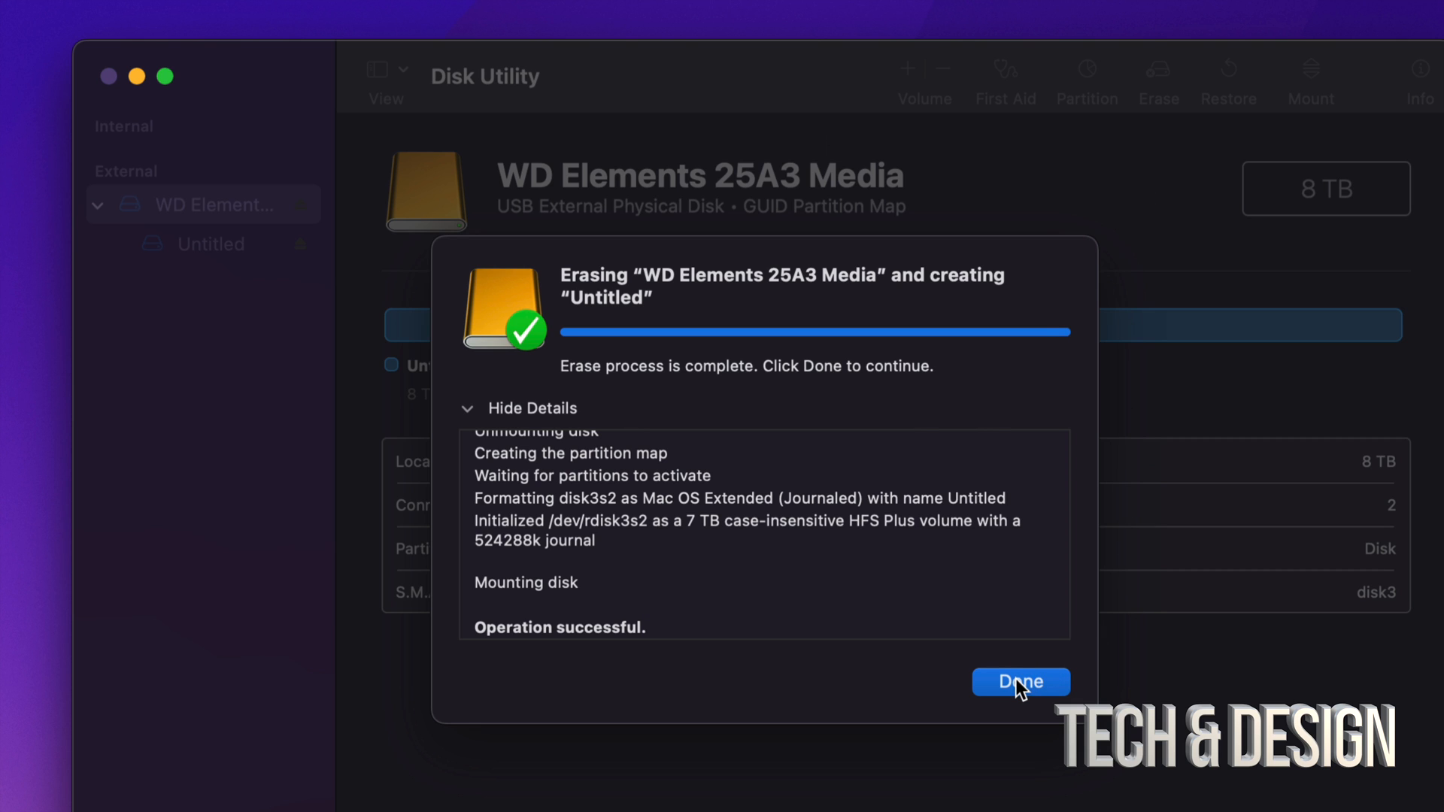
pyautogui.click(1021, 682)
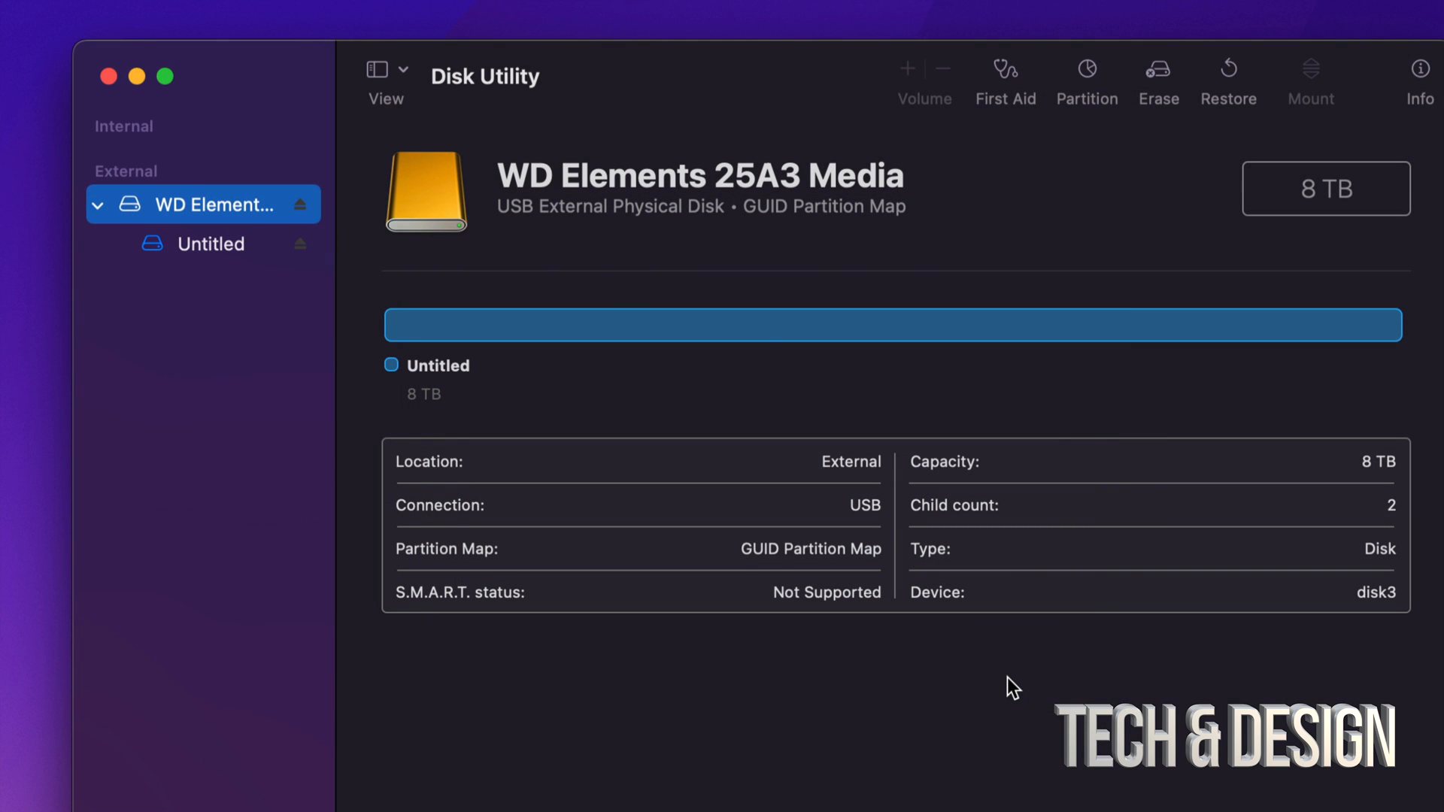
pyautogui.moveTo(1219, 528)
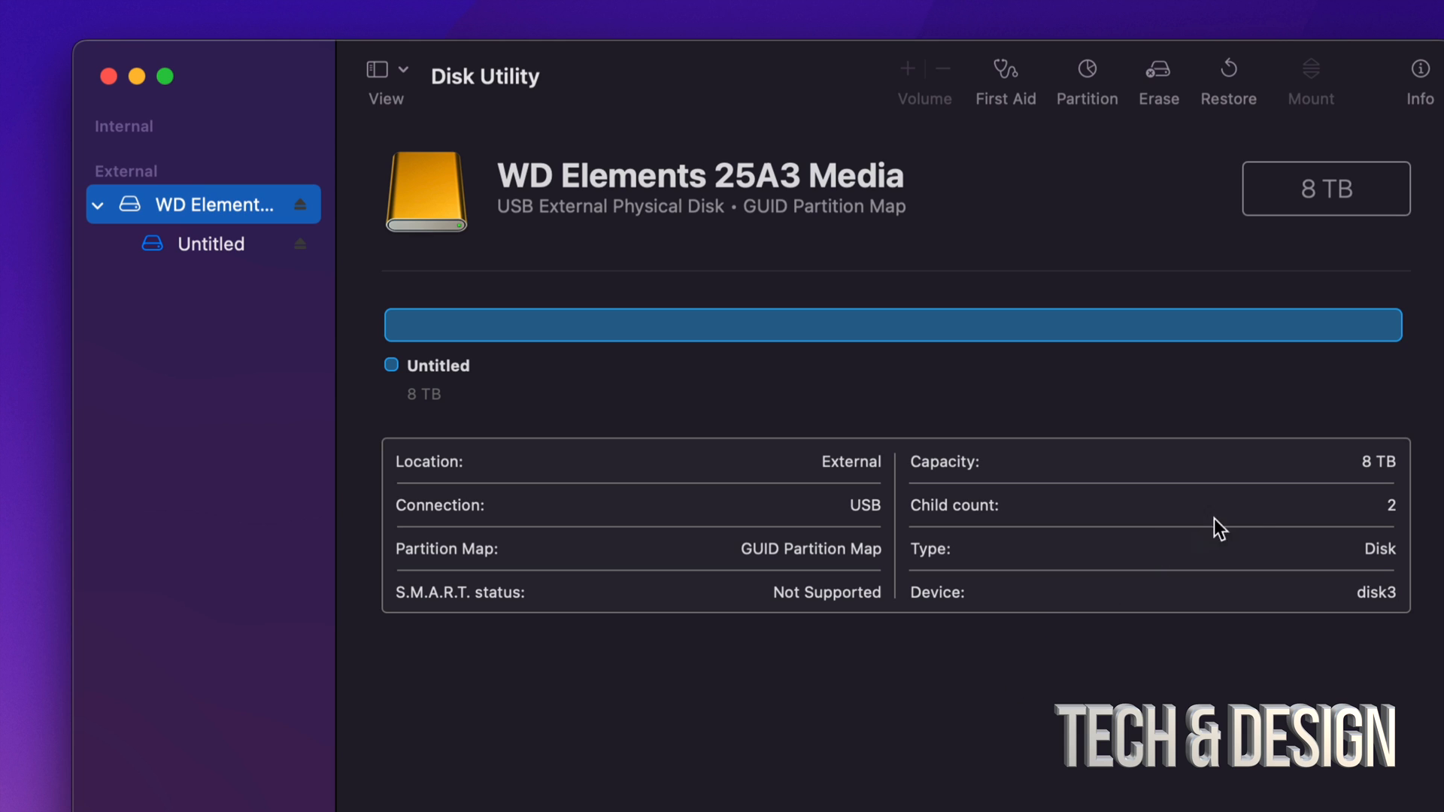
pyautogui.moveTo(208, 249)
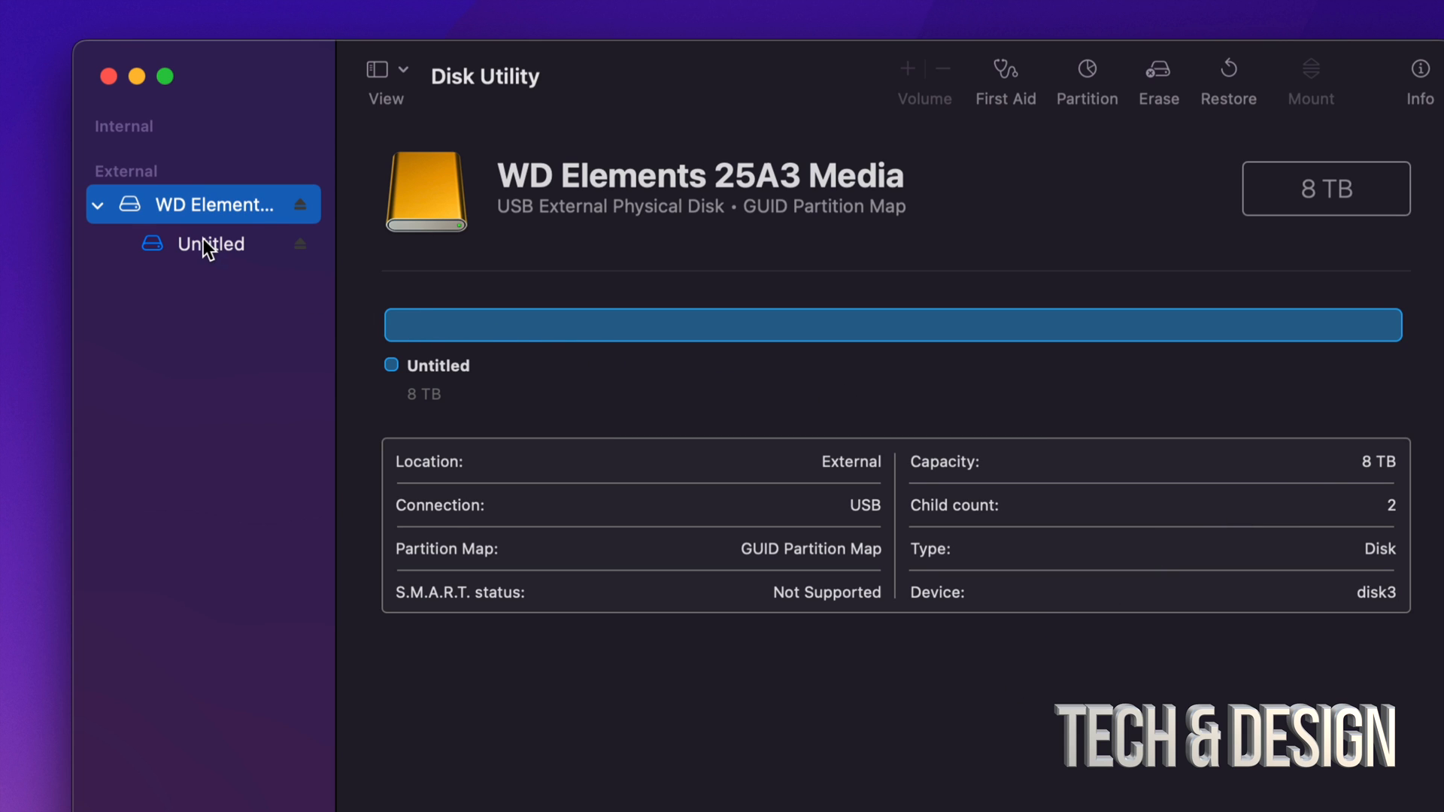
# Select the Untitled volume under WD Elements to show its 8 TB Journaled details
pyautogui.click(210, 244)
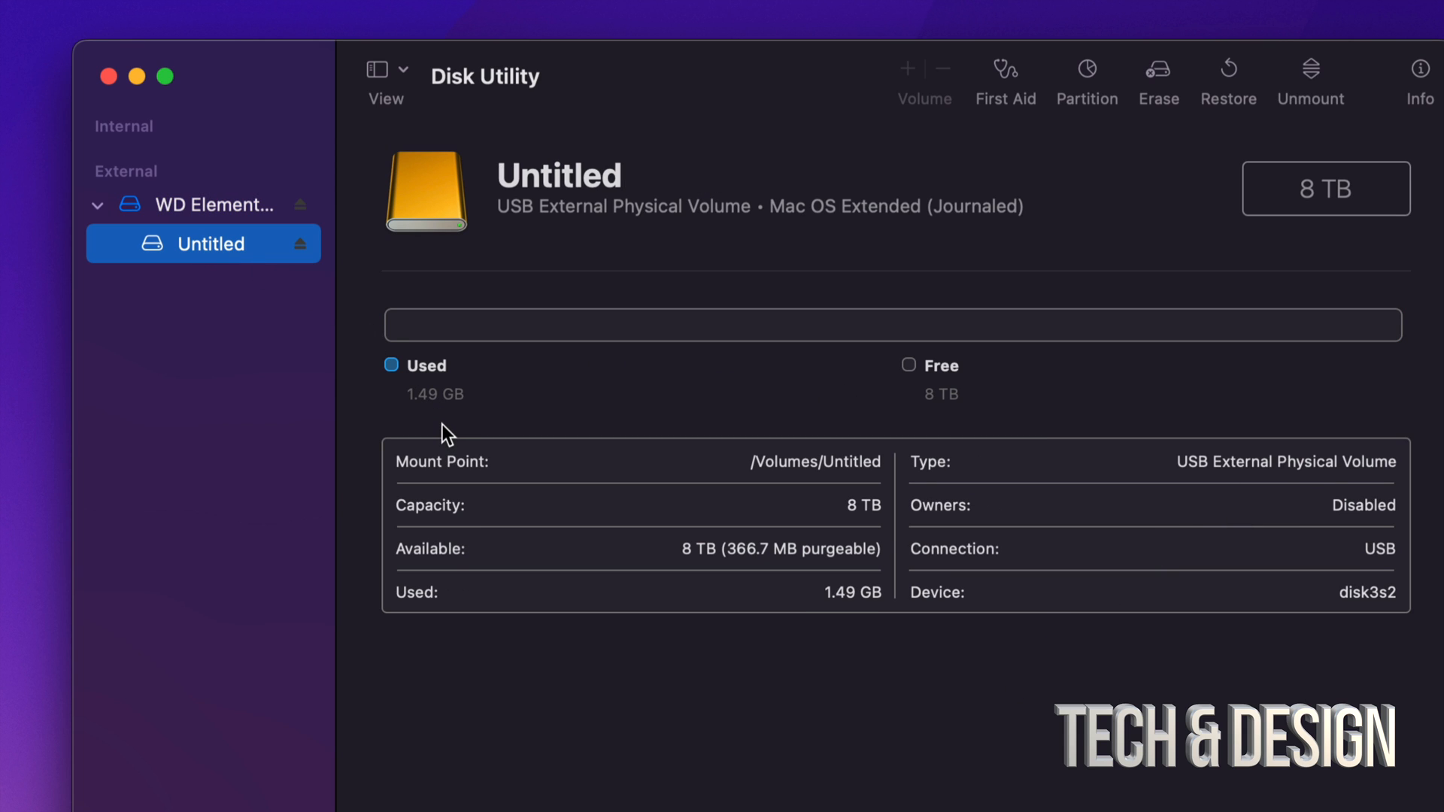
pyautogui.moveTo(405, 397)
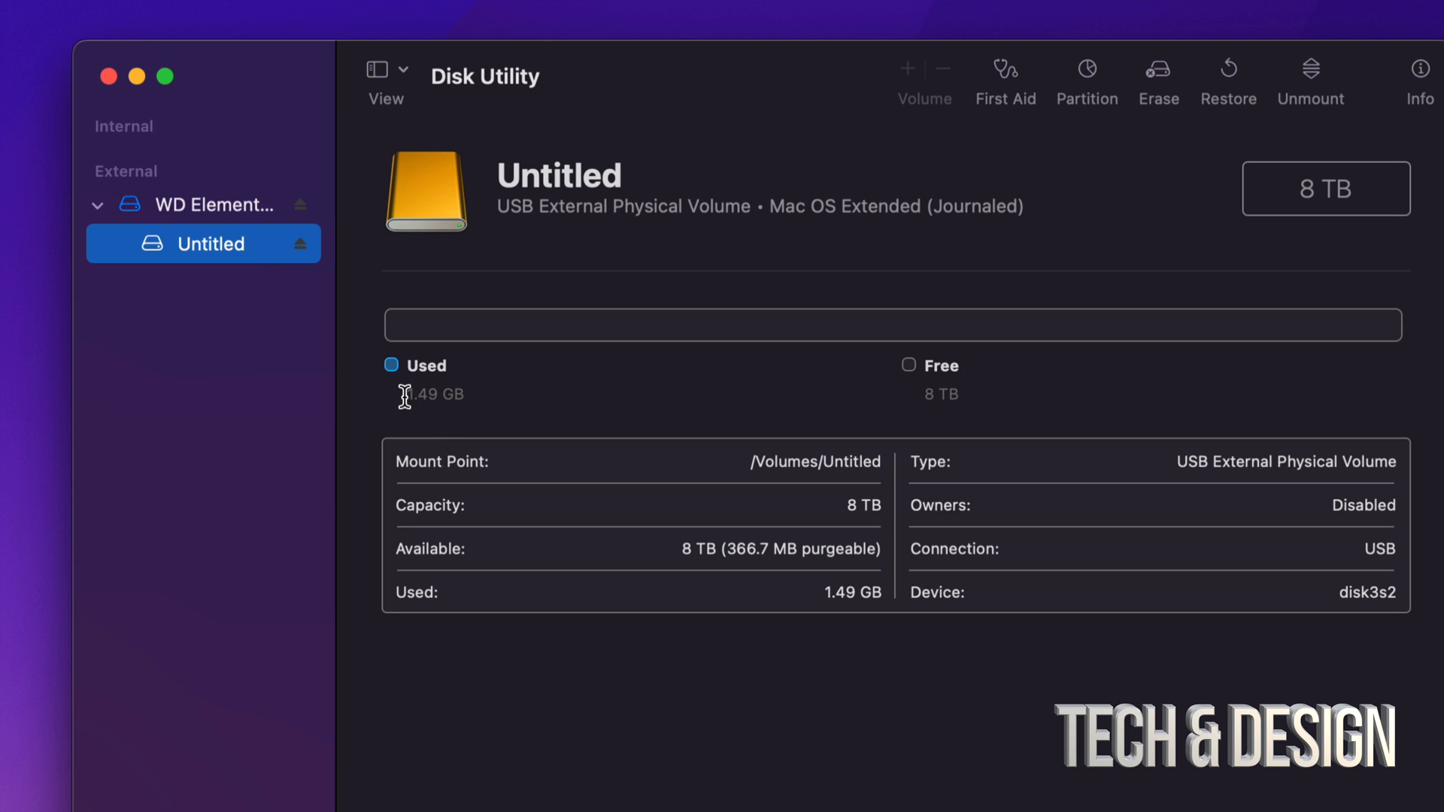
pyautogui.moveTo(475, 414)
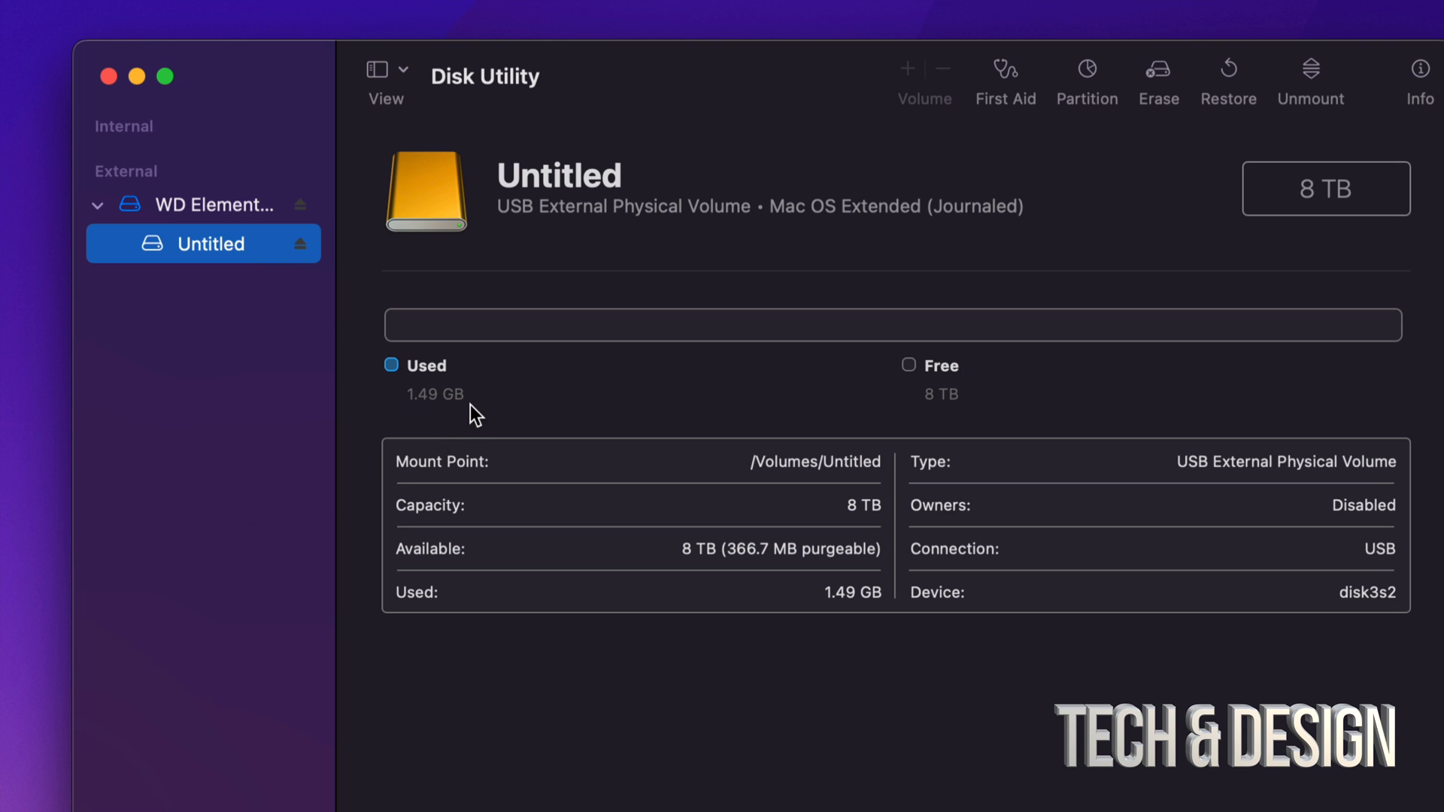
pyautogui.moveTo(933, 399)
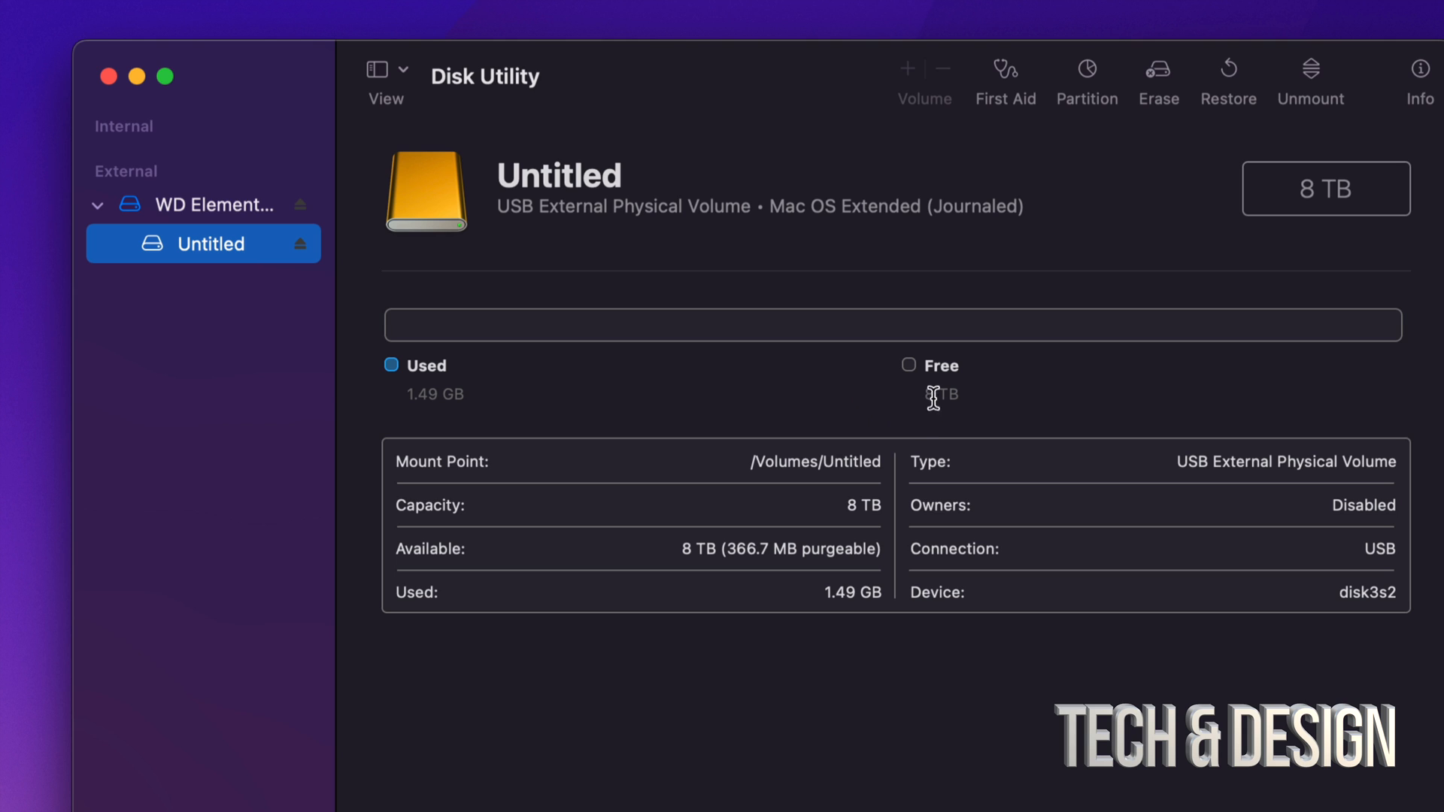
pyautogui.moveTo(995, 410)
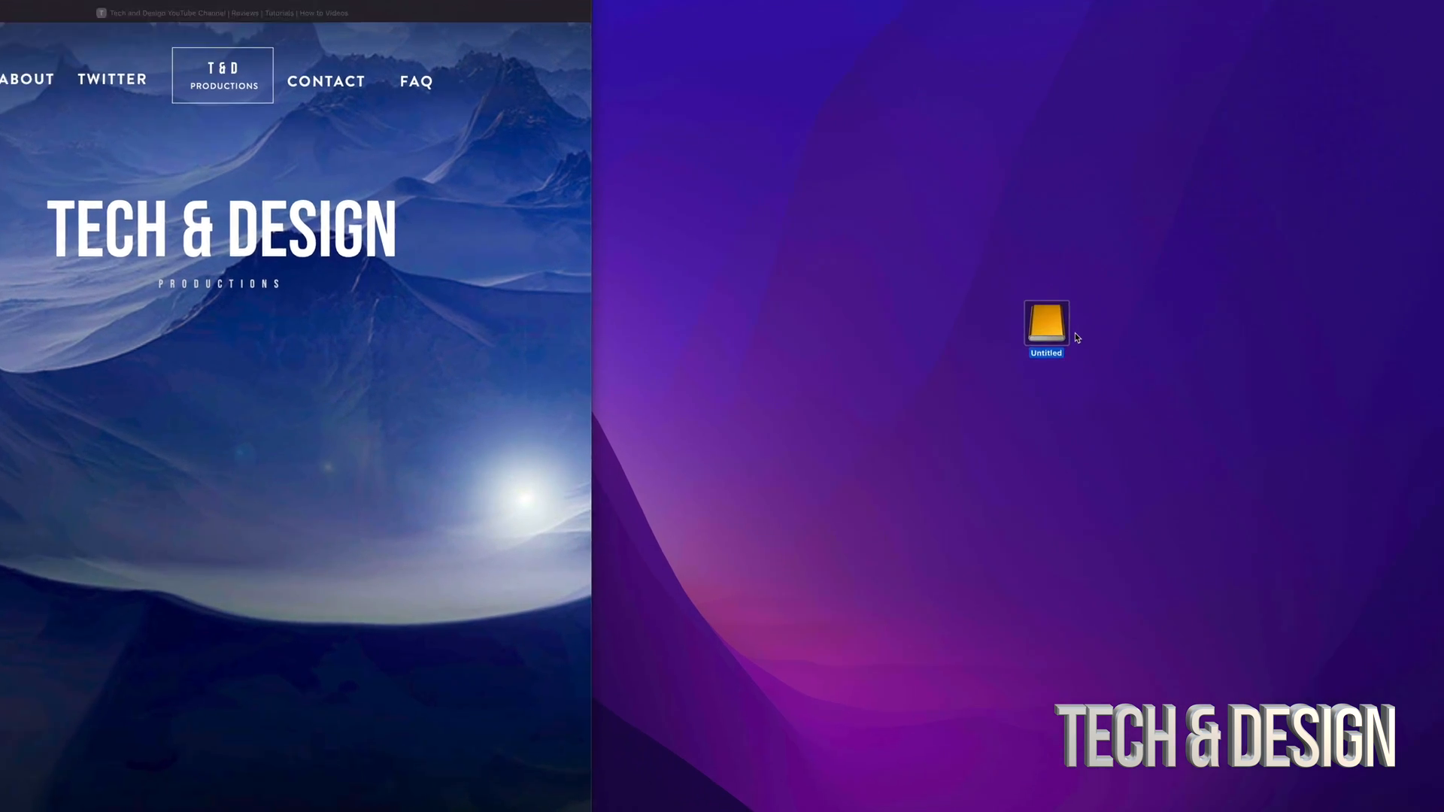
pyautogui.doubleClick(1046, 329)
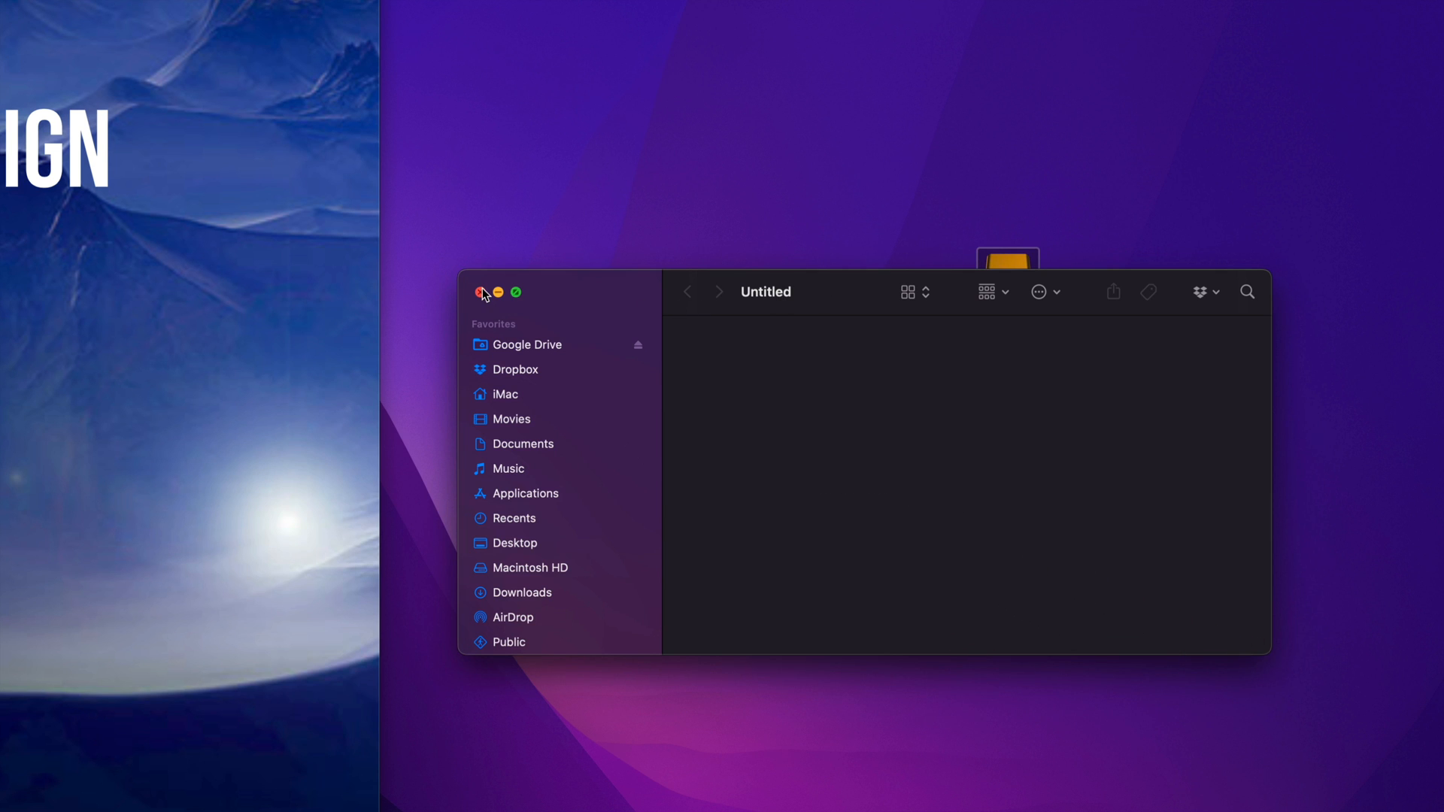
pyautogui.click(483, 293)
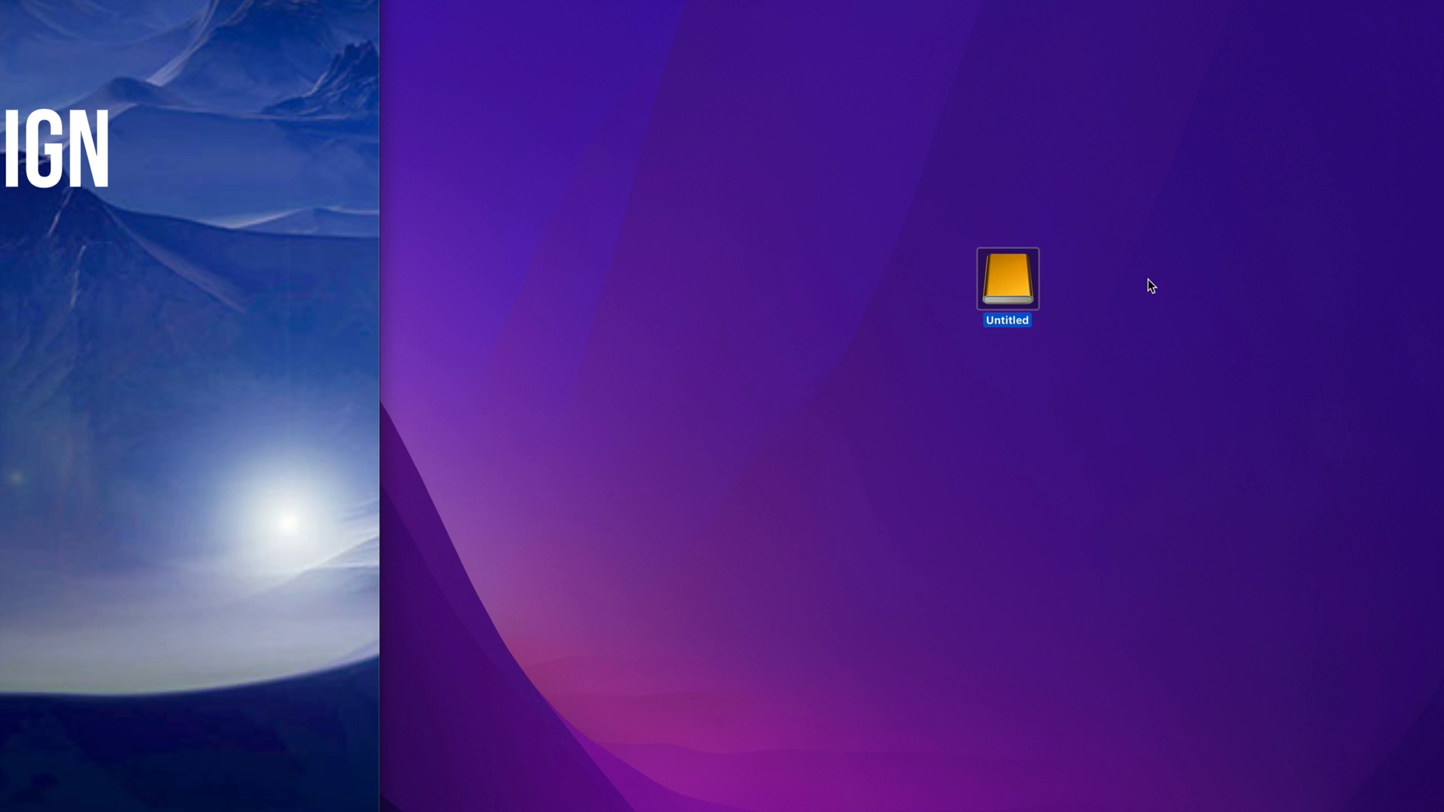